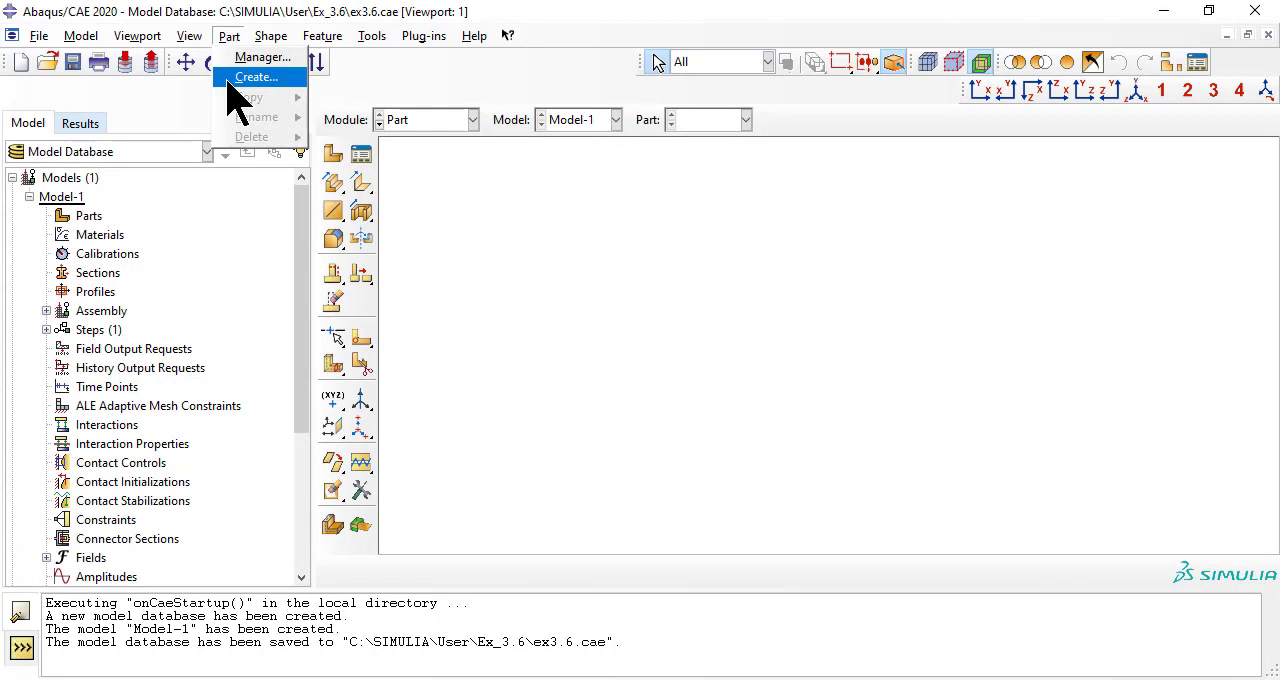
# Create a 3D deformable planar shell part with approximate size 300.
pyautogui.click(256, 76)
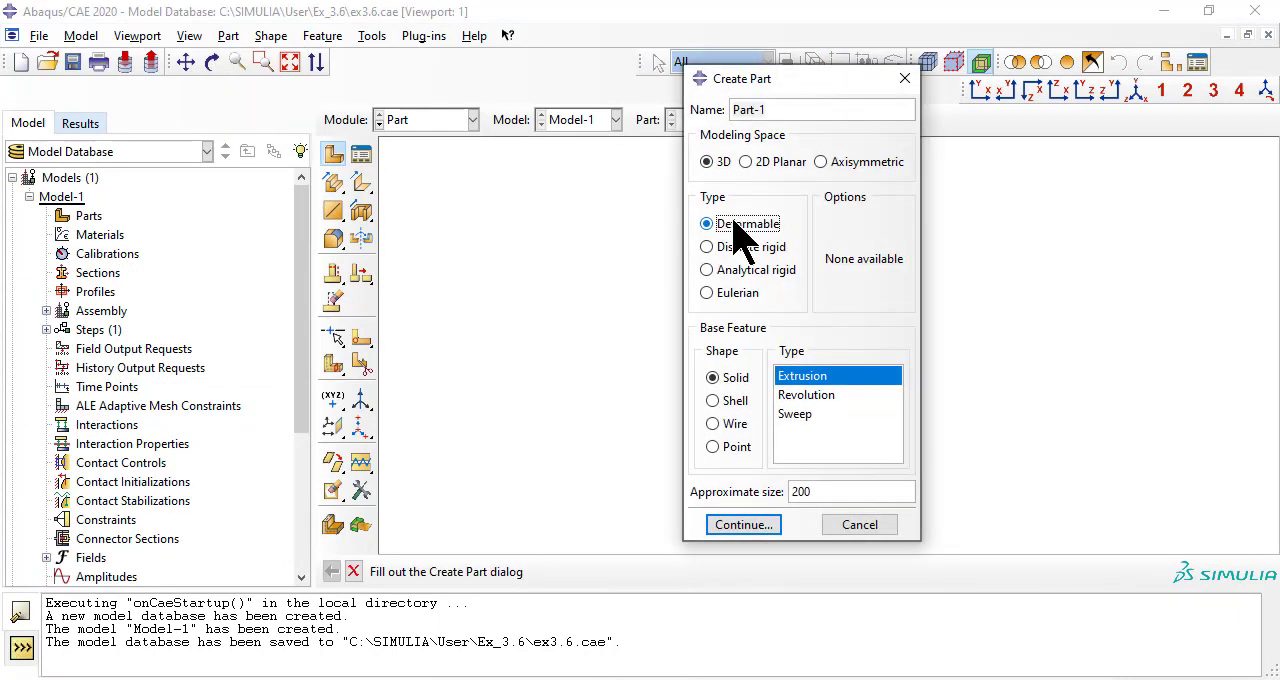
pyautogui.click(712, 400)
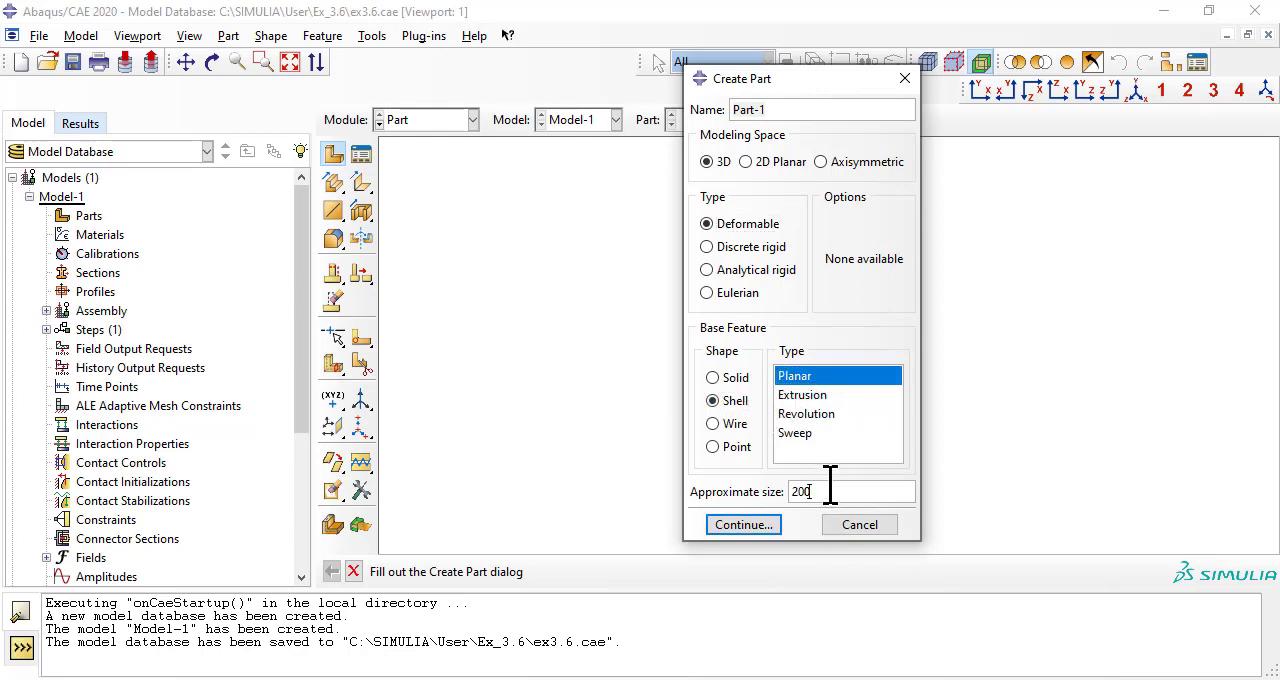
pyautogui.write('300')
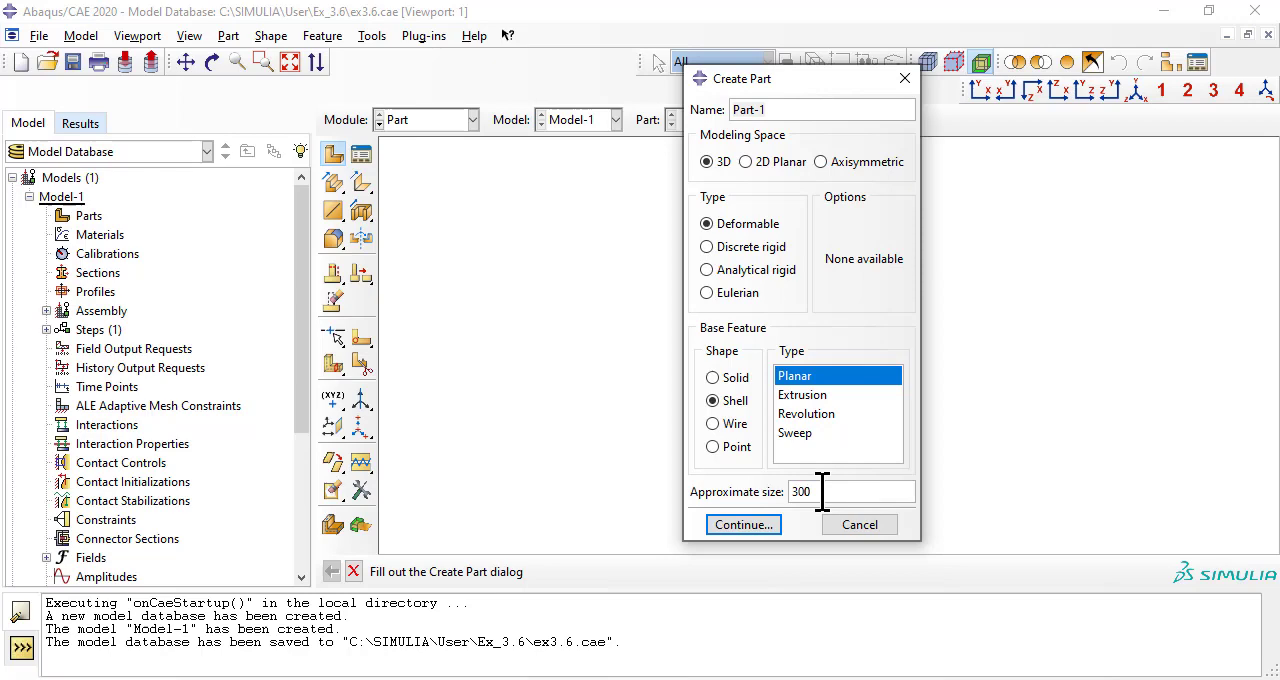
pyautogui.click(742, 524)
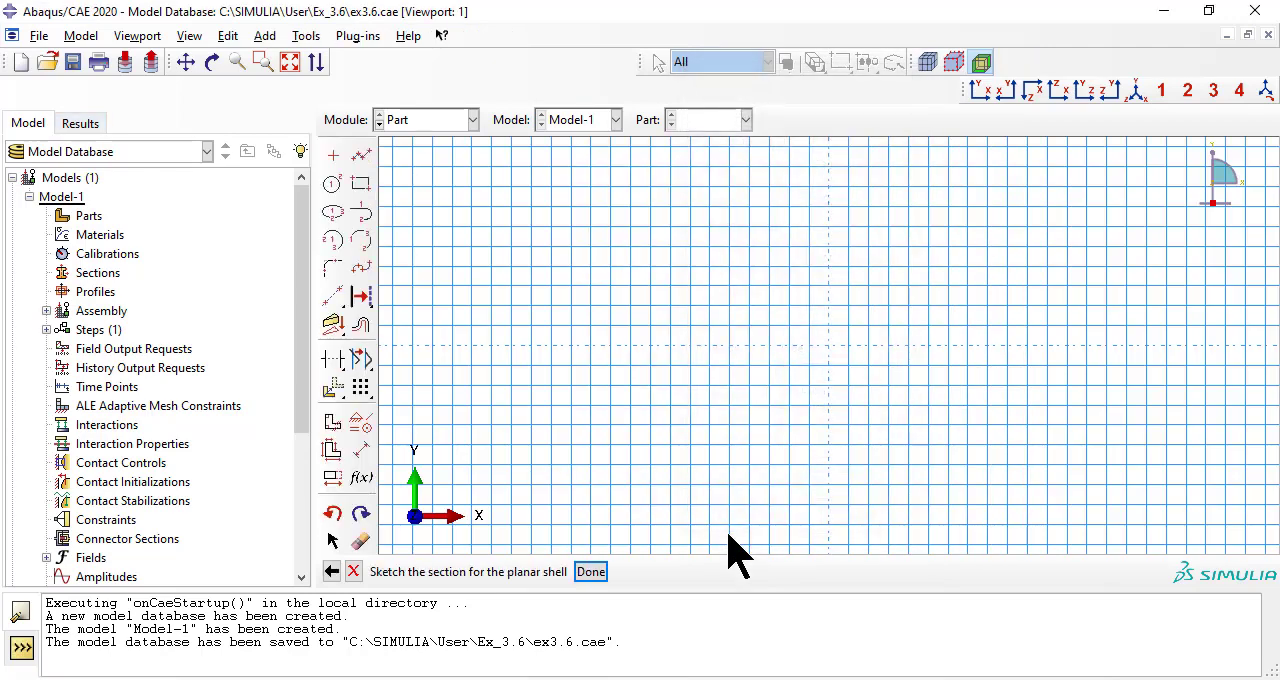
# Sketch a rectangle through corner 20,50 and finish it to form the flat shell Part-1.
pyautogui.click(264, 36)
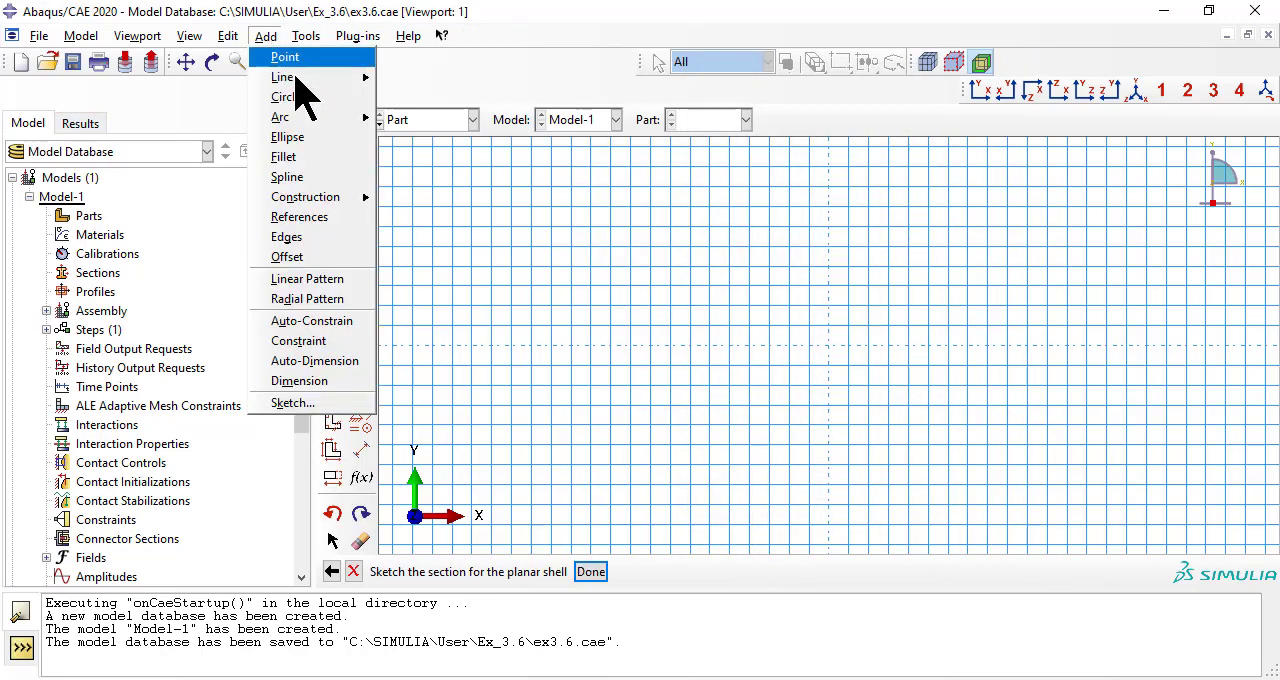
pyautogui.moveTo(284, 76)
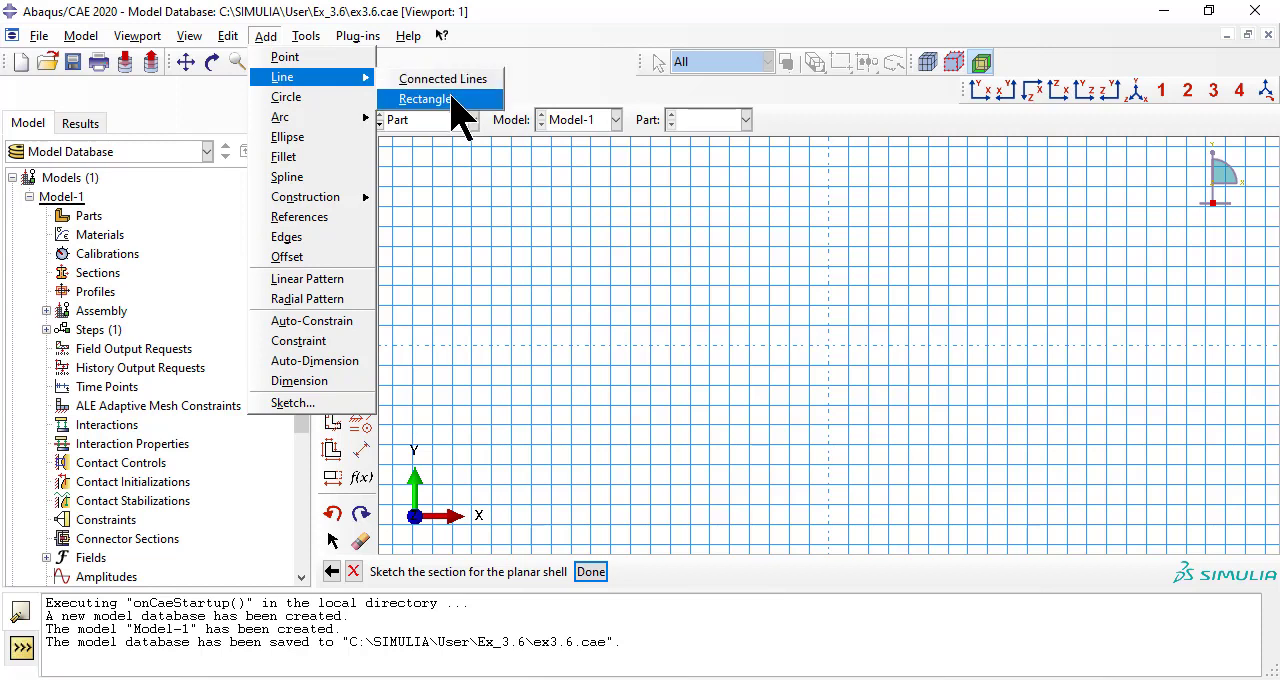
pyautogui.click(424, 98)
pyautogui.write('1')
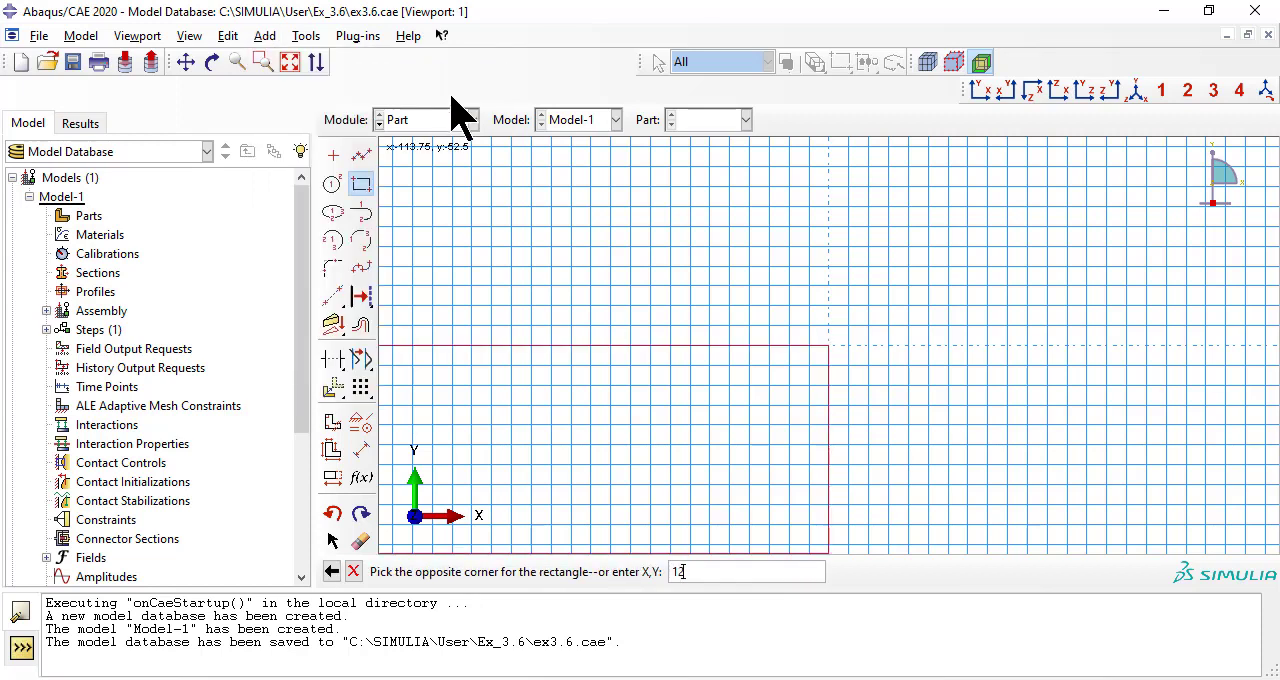
pyautogui.write('20,50')
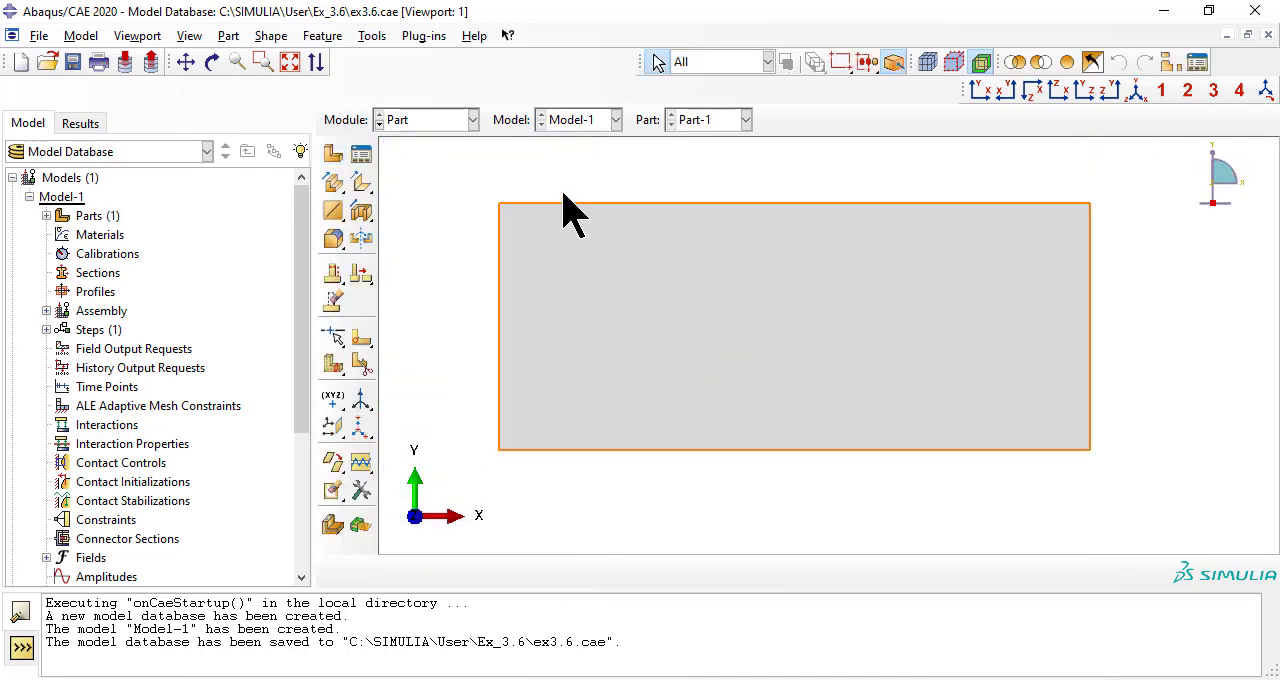
pyautogui.moveTo(836, 340)
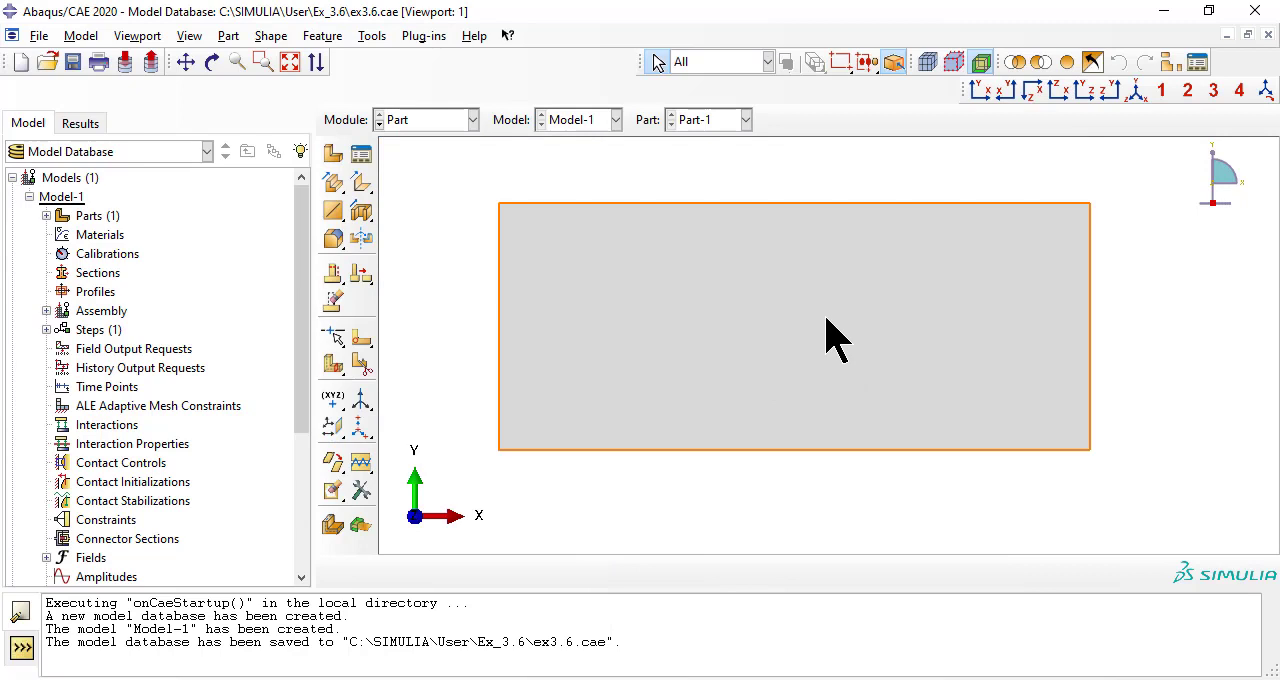
pyautogui.click(372, 36)
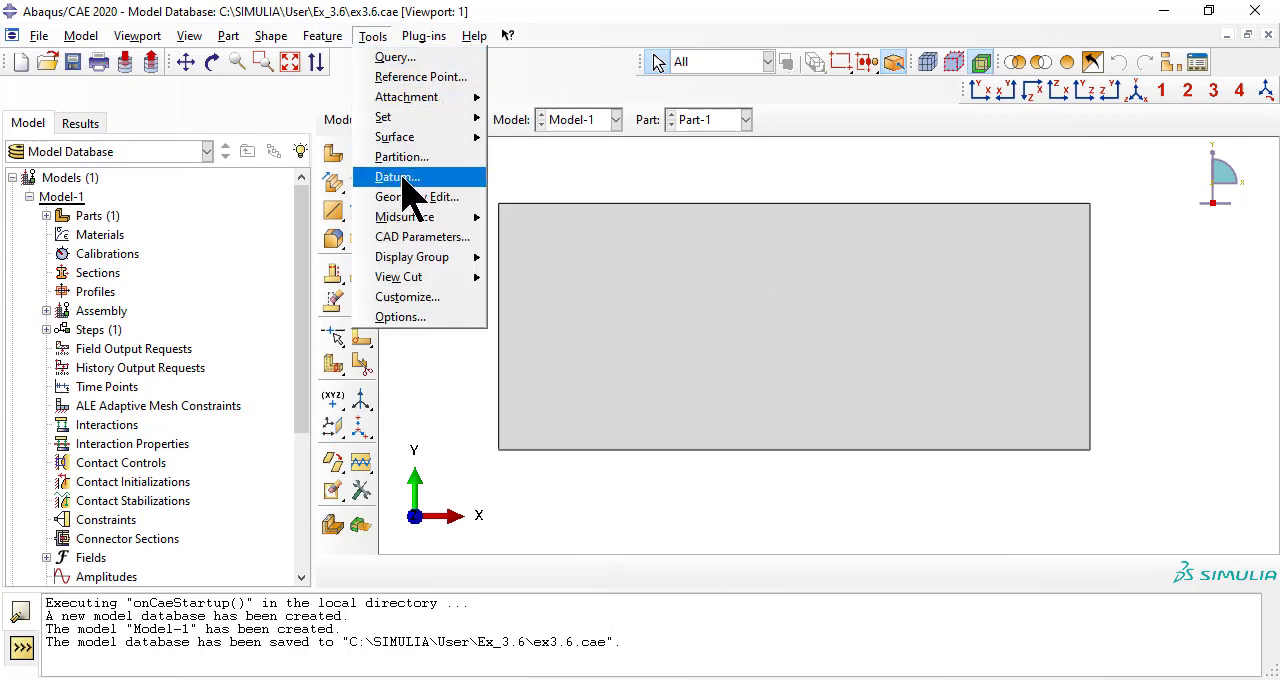
# Add datum planes offset from the YZ plane (offset 48) crossing the shell.
pyautogui.click(394, 176)
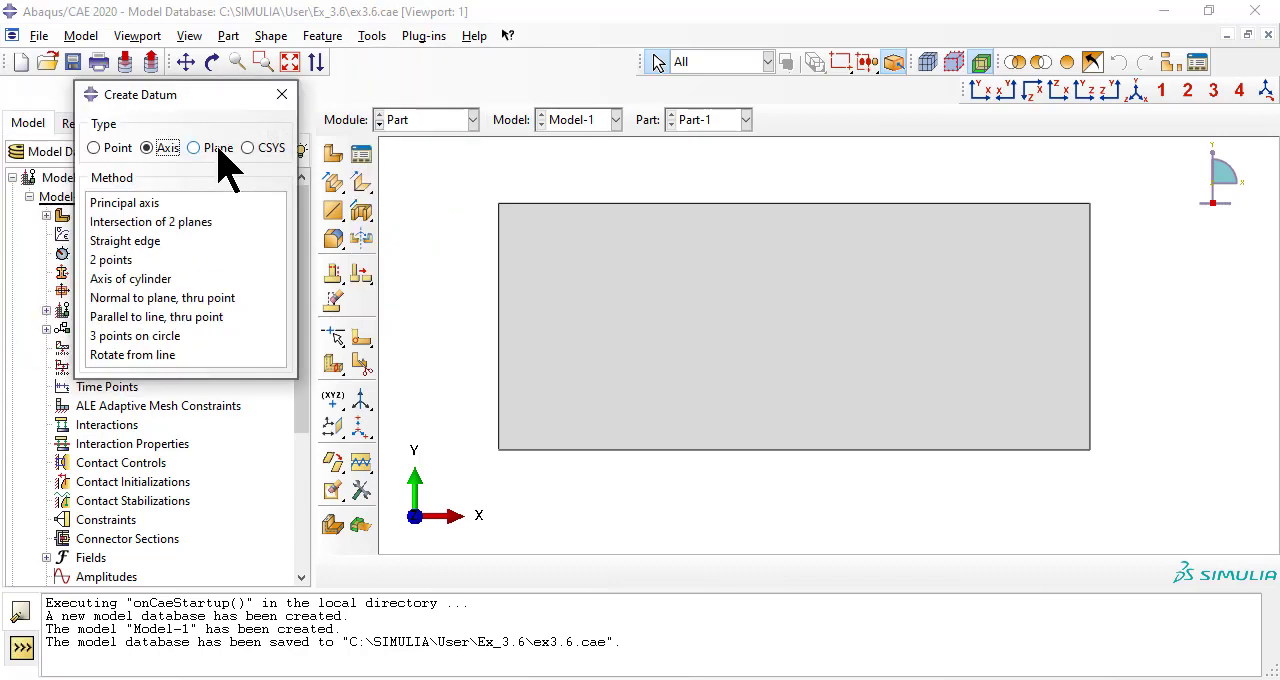
pyautogui.click(194, 148)
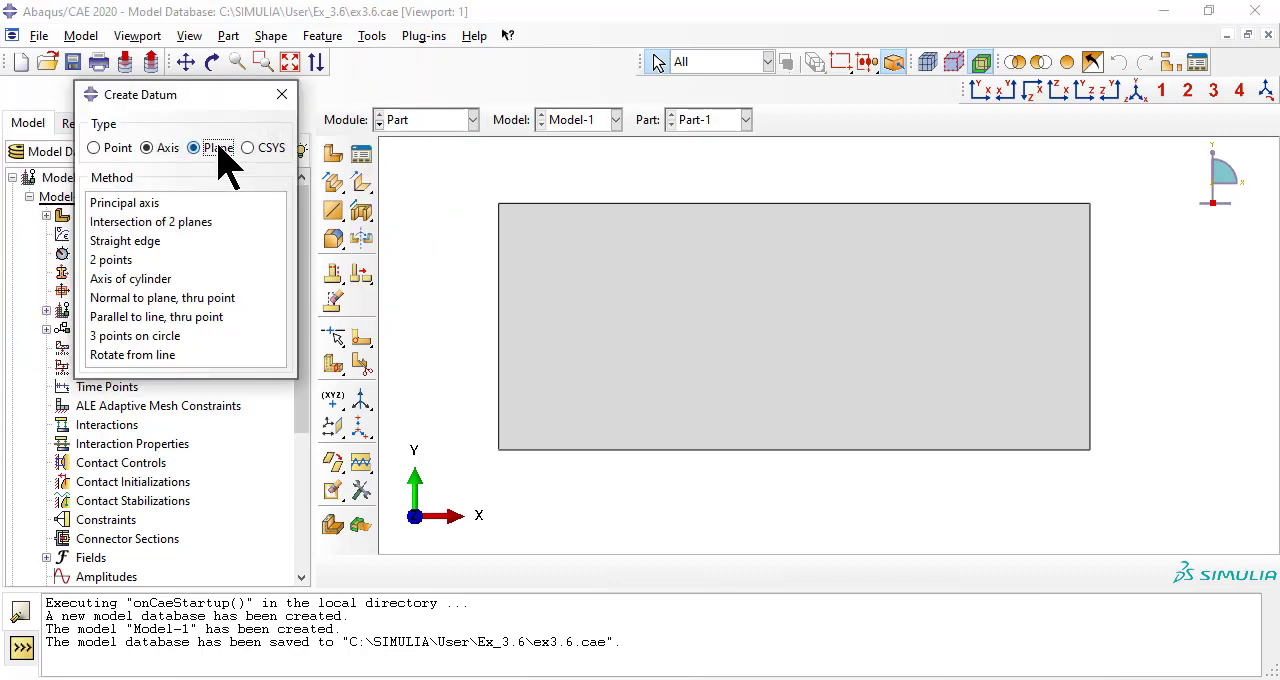
pyautogui.click(192, 148)
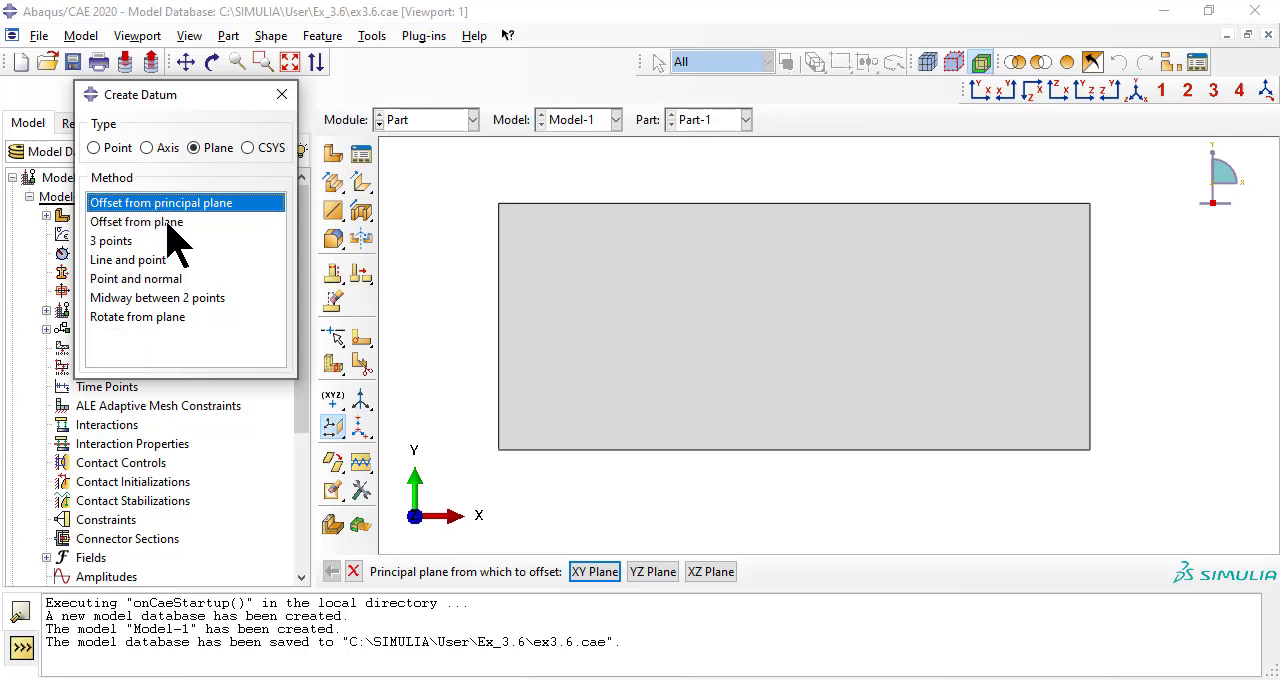
pyautogui.moveTo(150, 276)
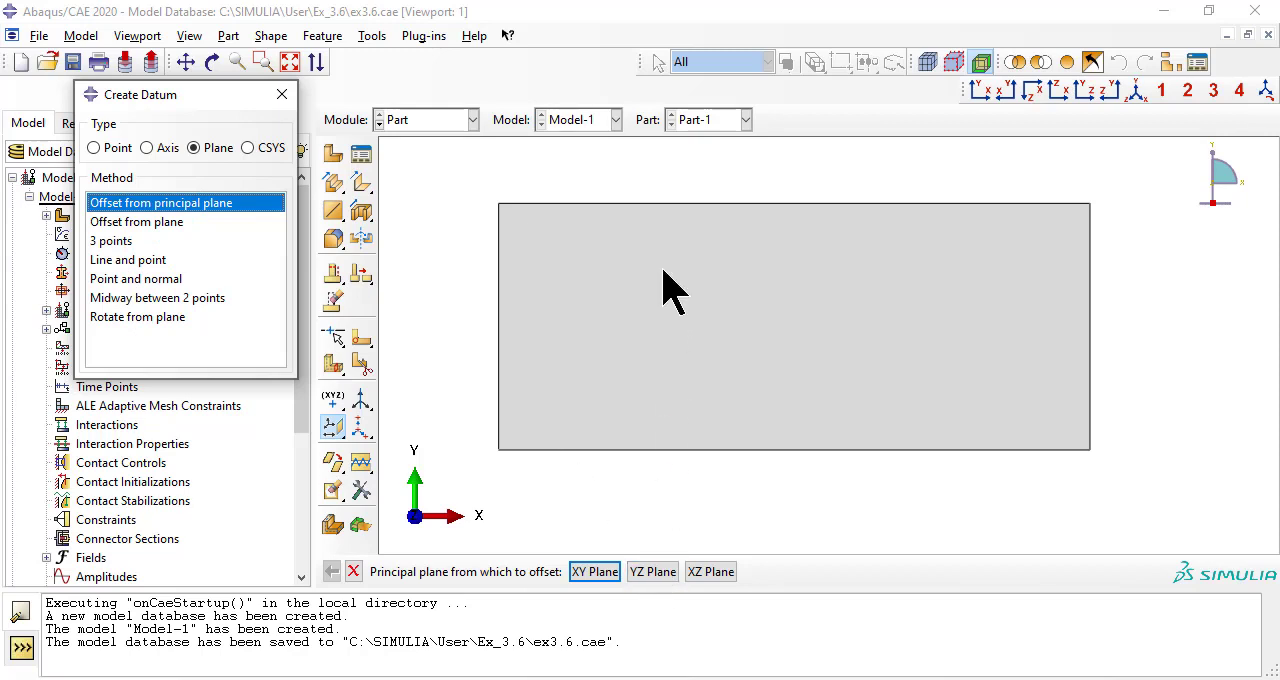
pyautogui.click(594, 572)
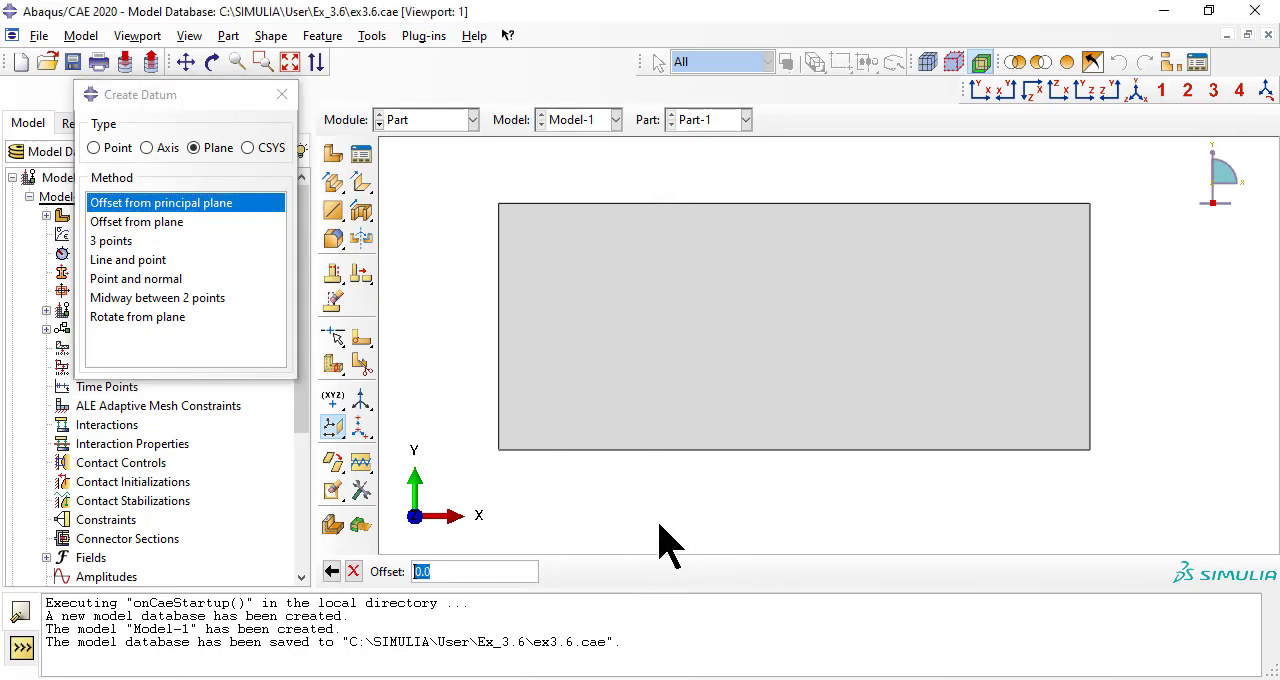
pyautogui.moveTo(670, 540)
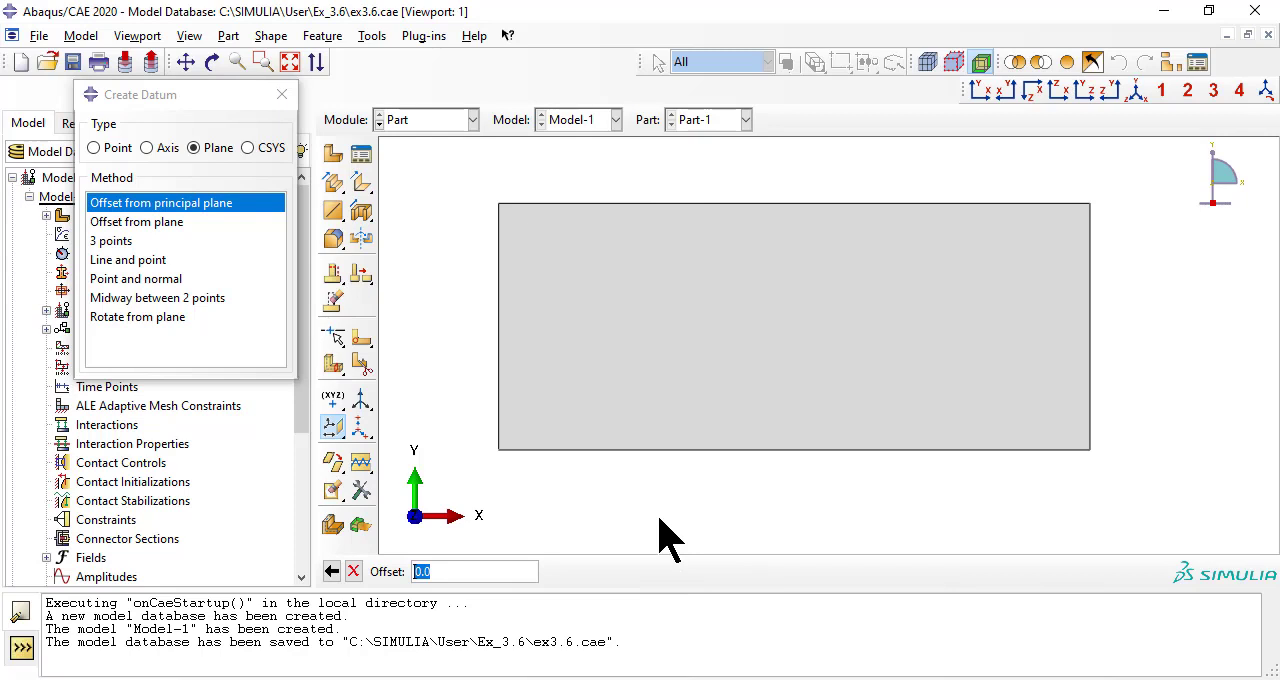
pyautogui.write('48')
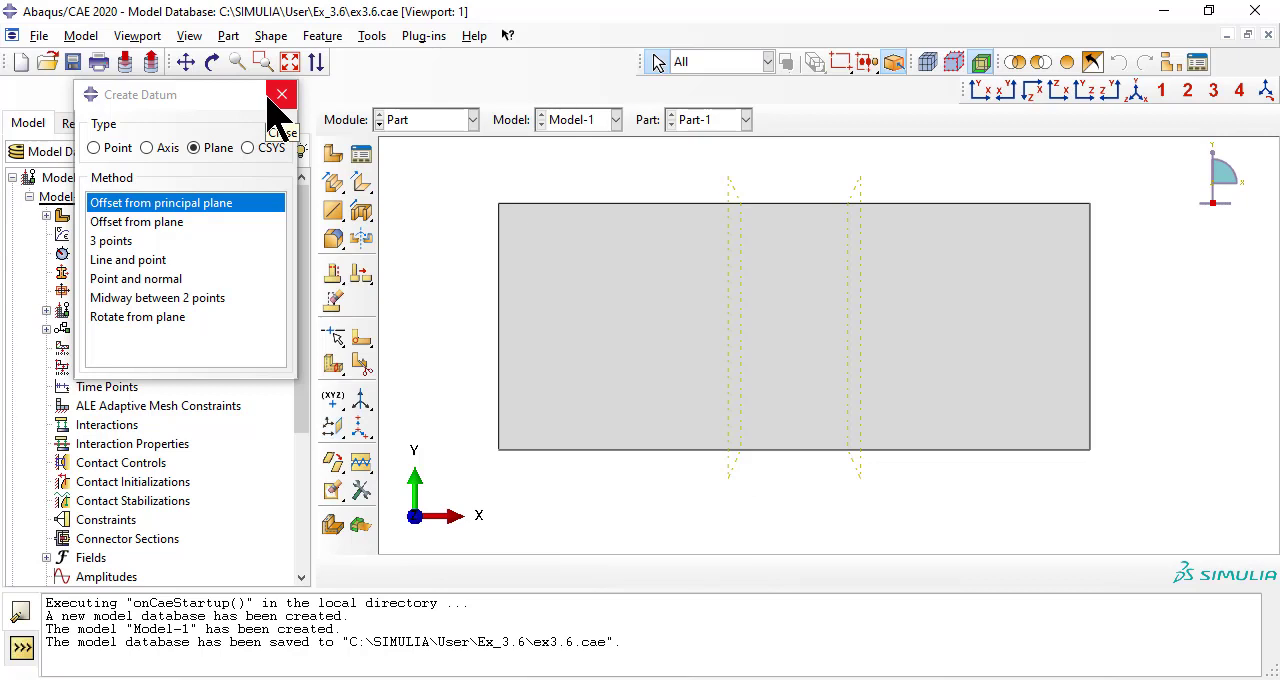
pyautogui.click(280, 94)
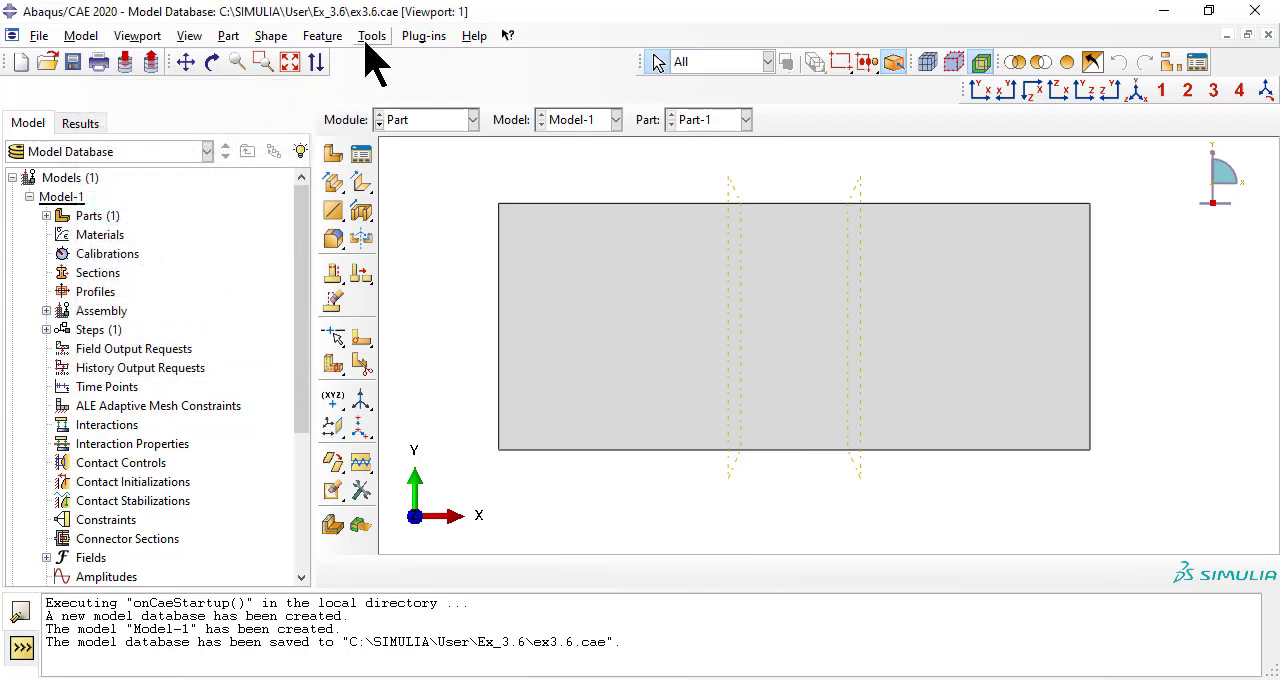
# Partition the shell face along both datum planes into three regions.
pyautogui.click(372, 36)
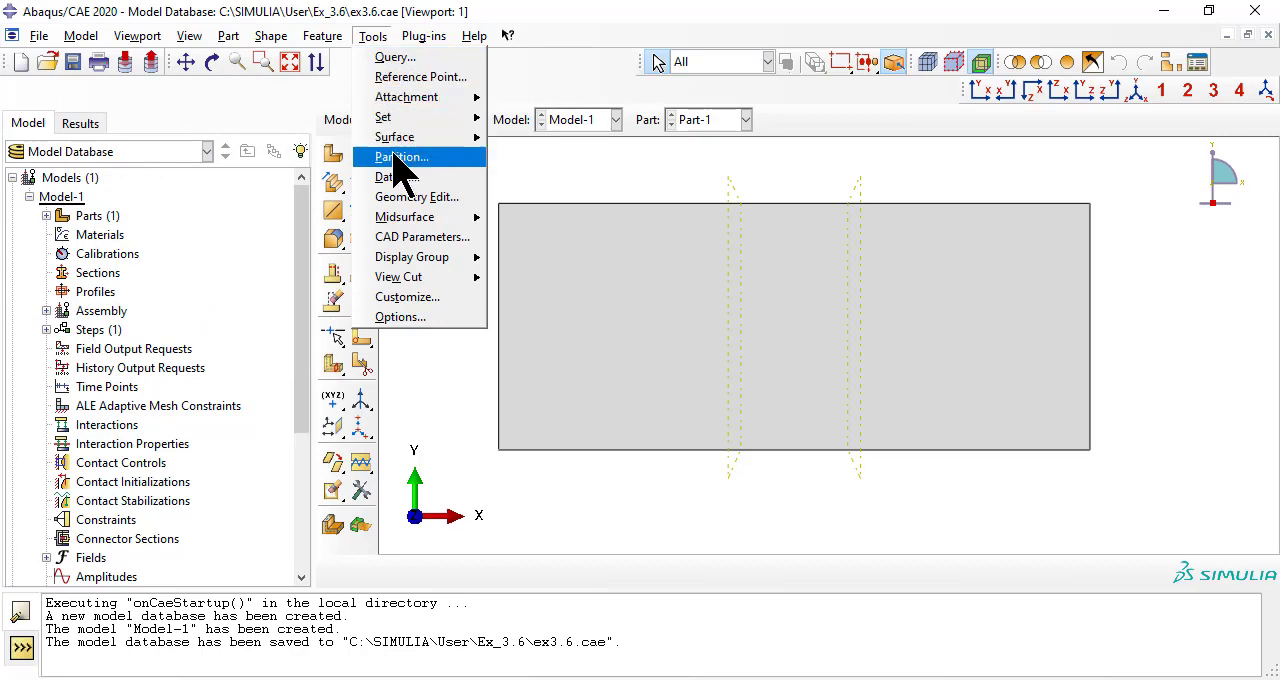
pyautogui.click(400, 156)
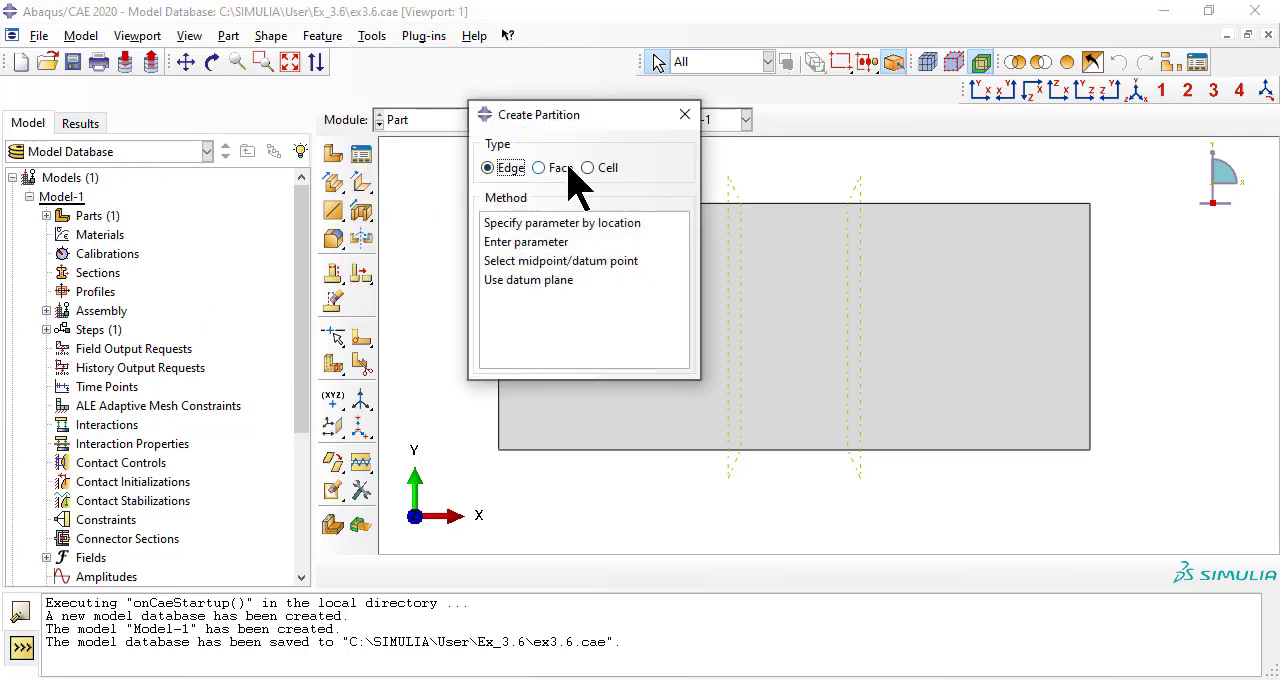
pyautogui.click(538, 168)
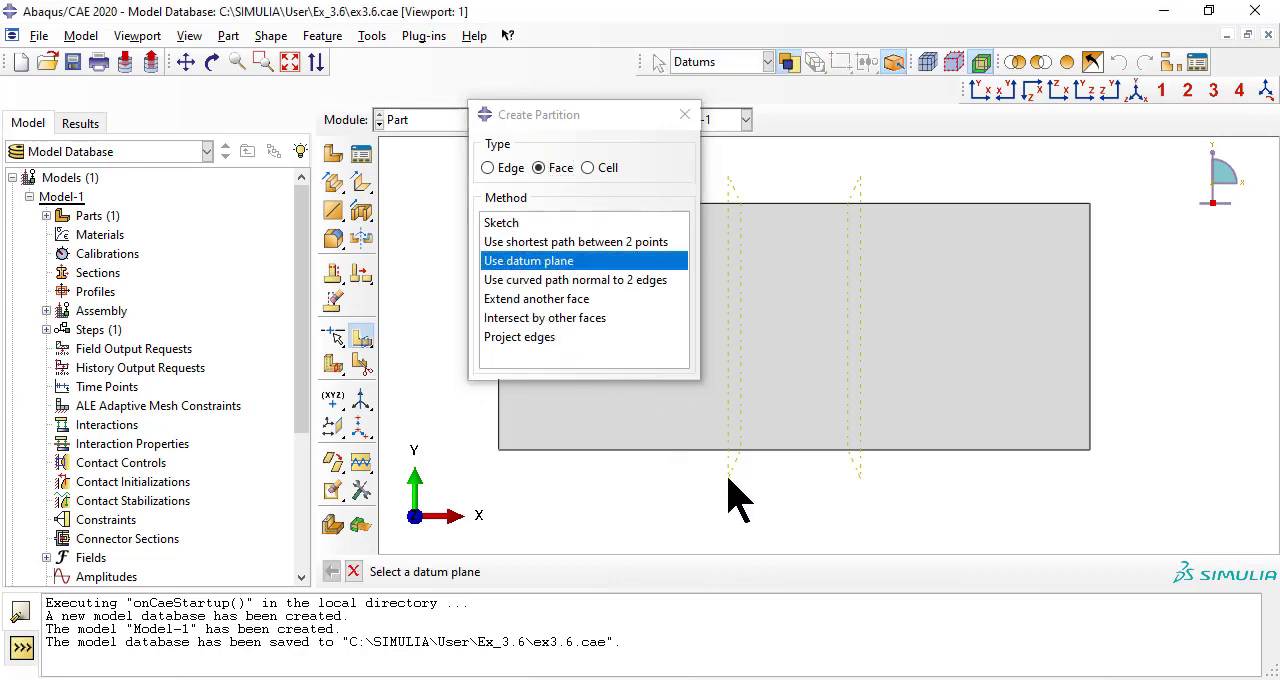
pyautogui.click(730, 320)
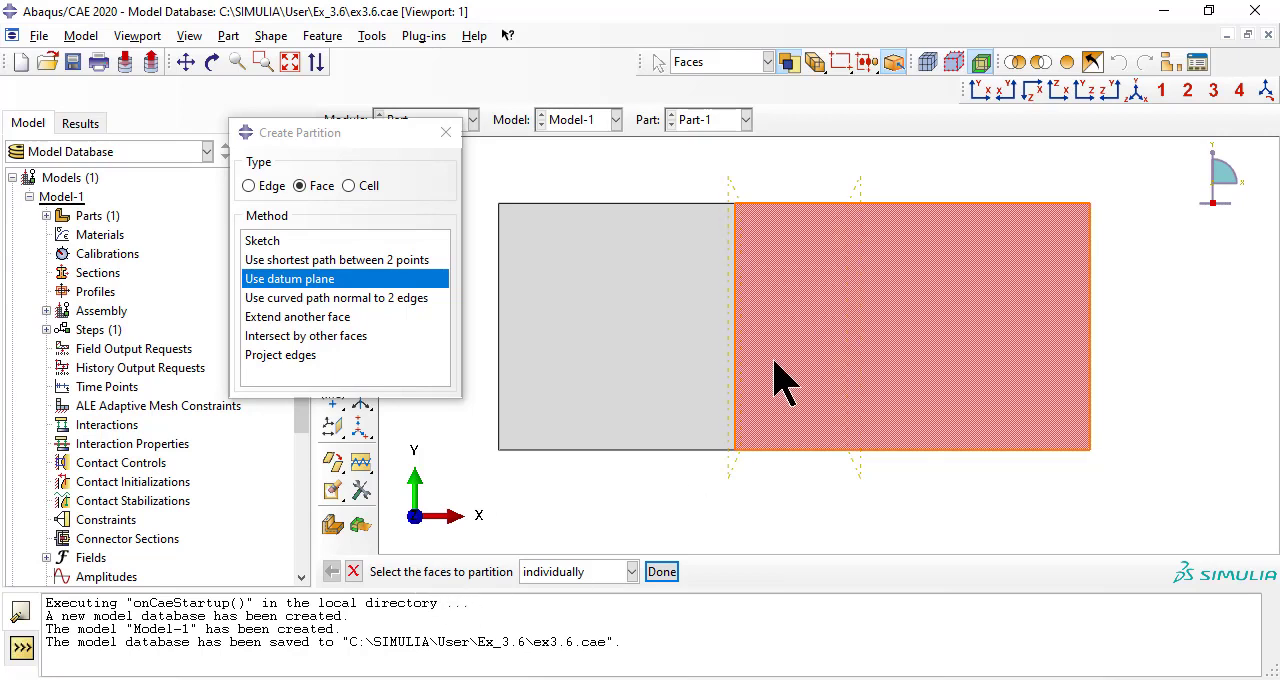
pyautogui.click(660, 572)
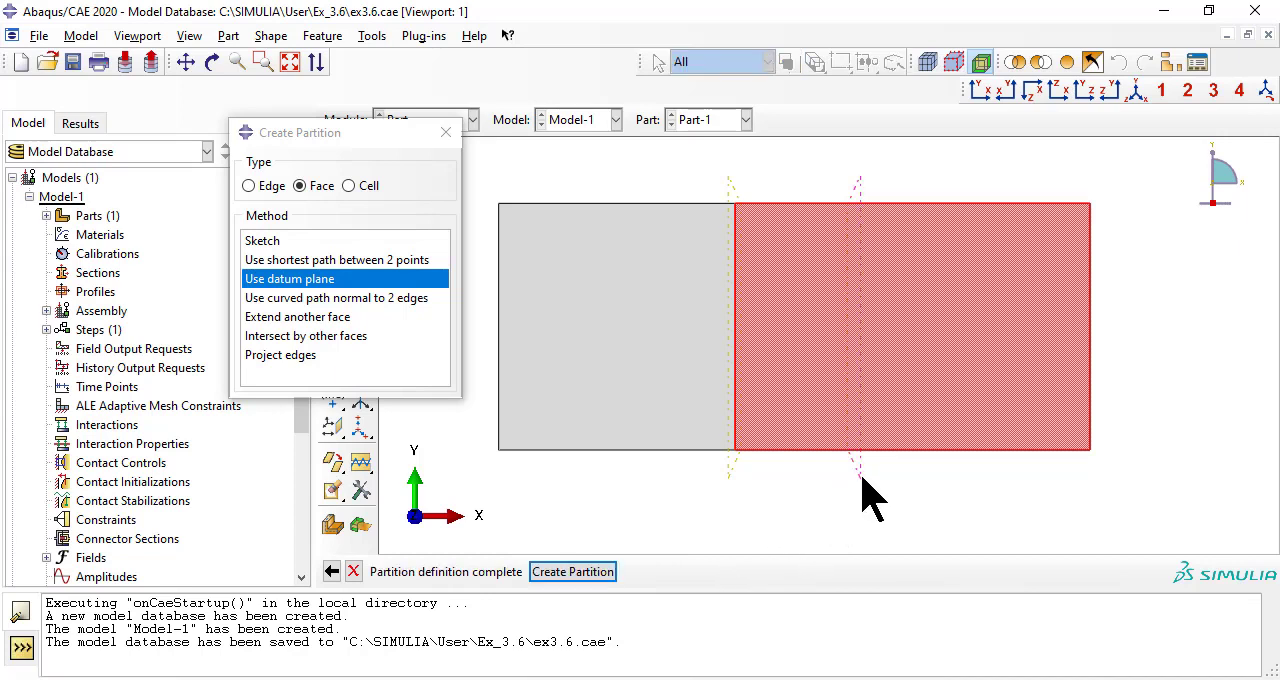
pyautogui.click(572, 572)
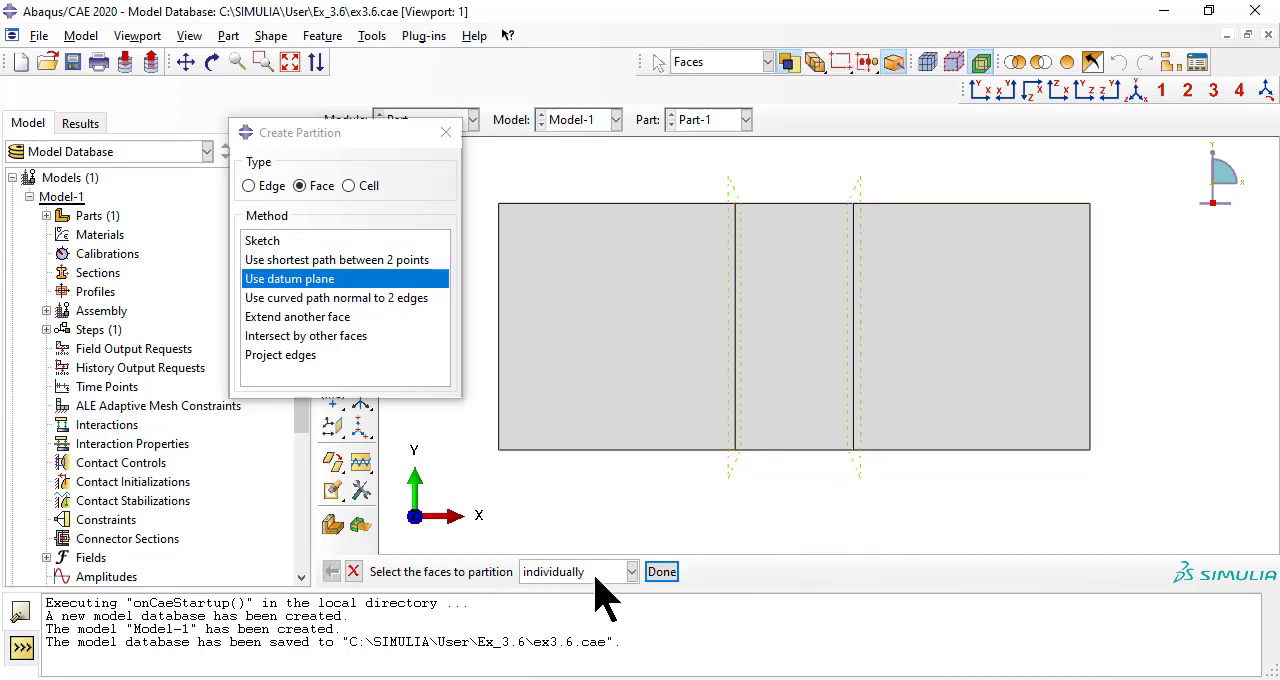
pyautogui.moveTo(780, 570)
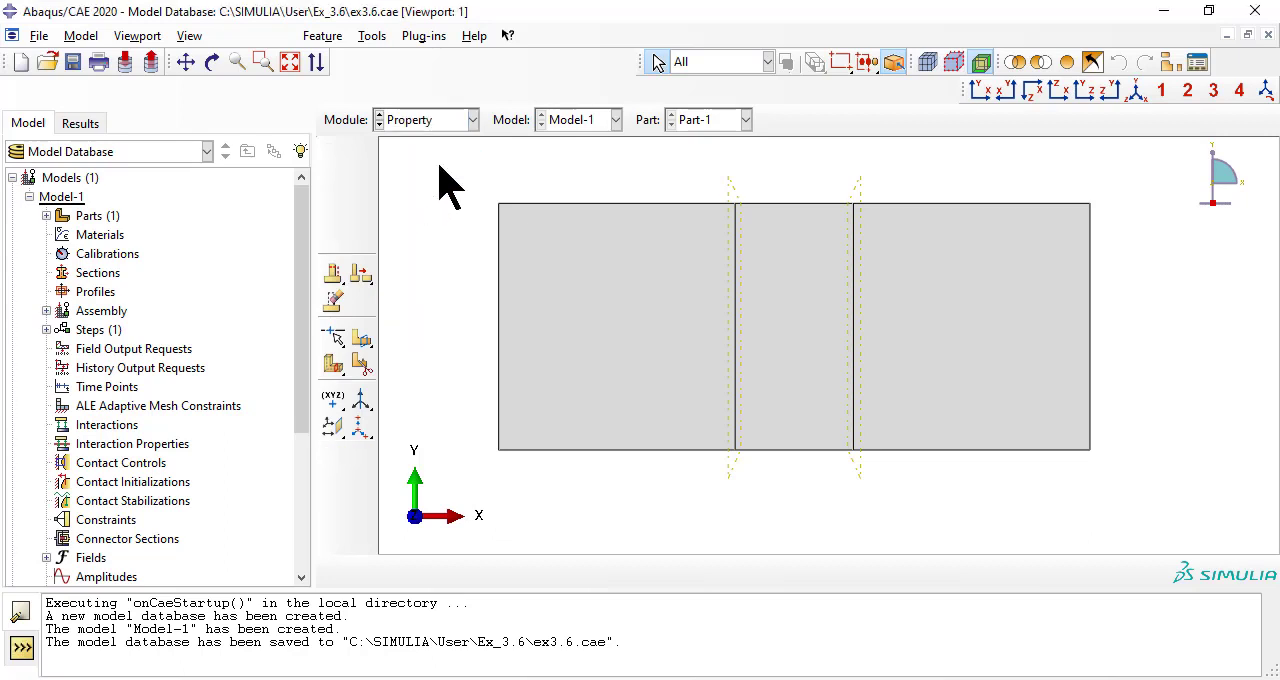
# Define lamina elastic material AS4D--9310 with E1 1.3386E+05, E2 7.706E+03, Nu12 0.301.
pyautogui.click(240, 36)
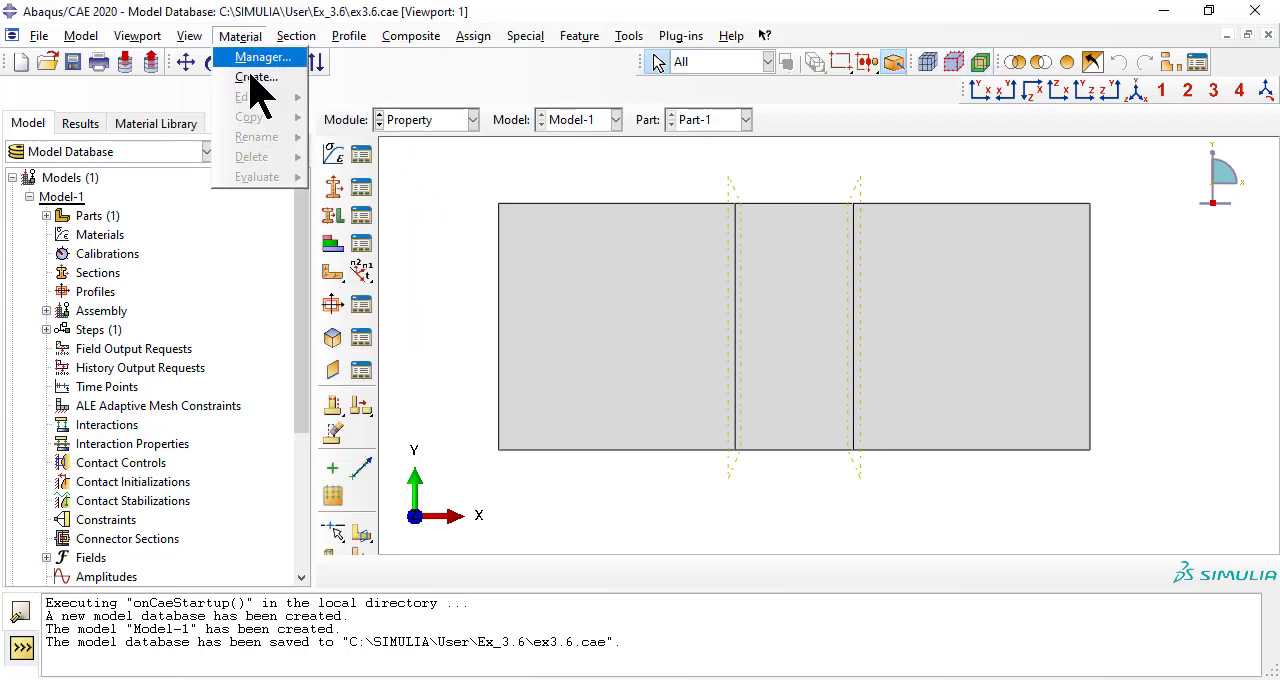
pyautogui.click(258, 76)
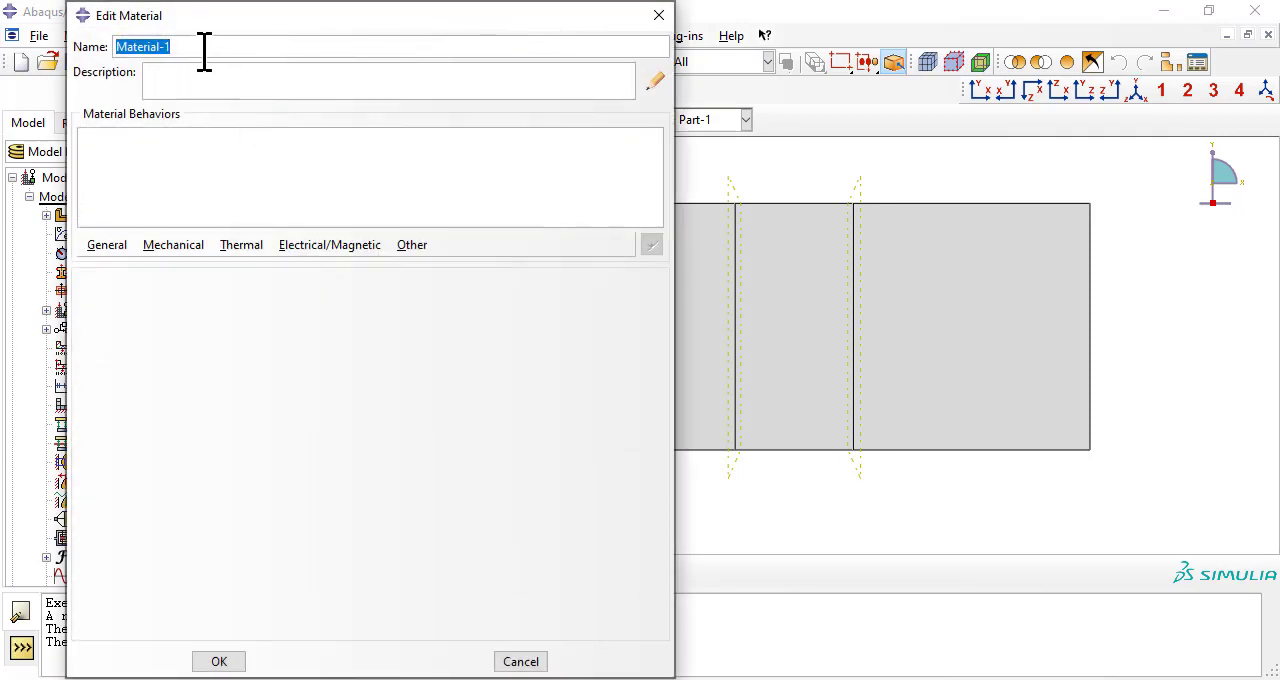
pyautogui.write('AS4D--9310')
pyautogui.click(388, 82)
pyautogui.write('AS4D/9310')
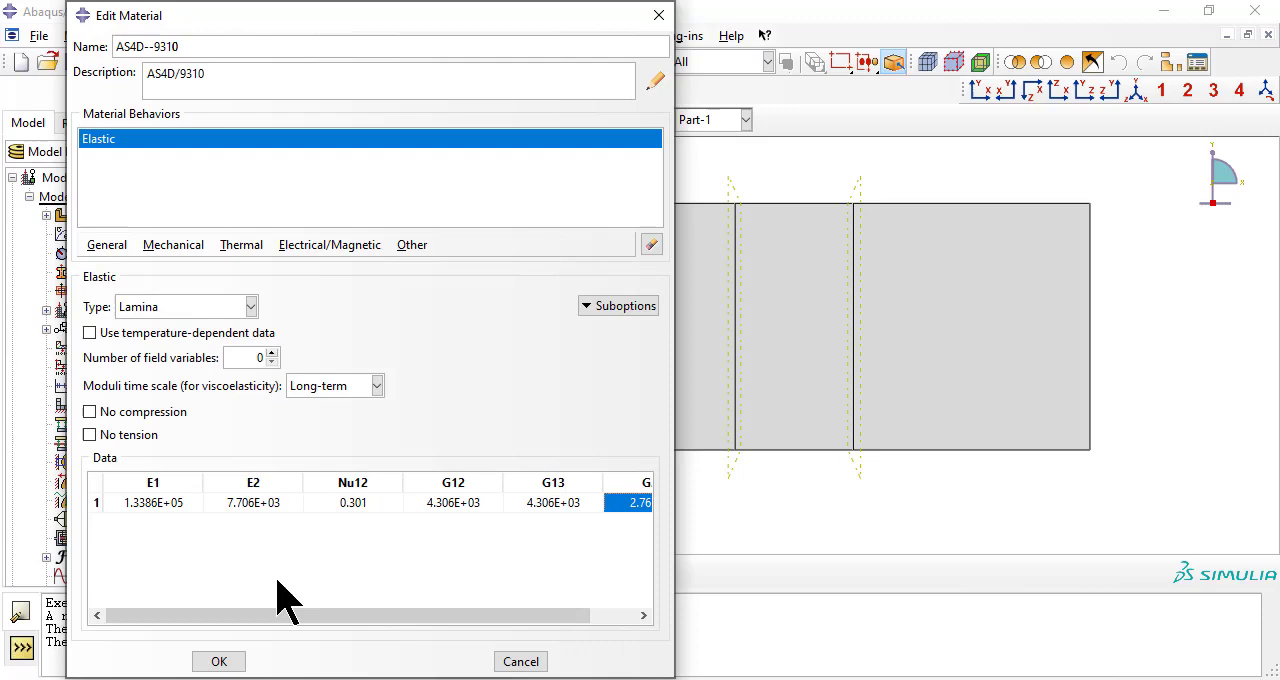
pyautogui.click(218, 660)
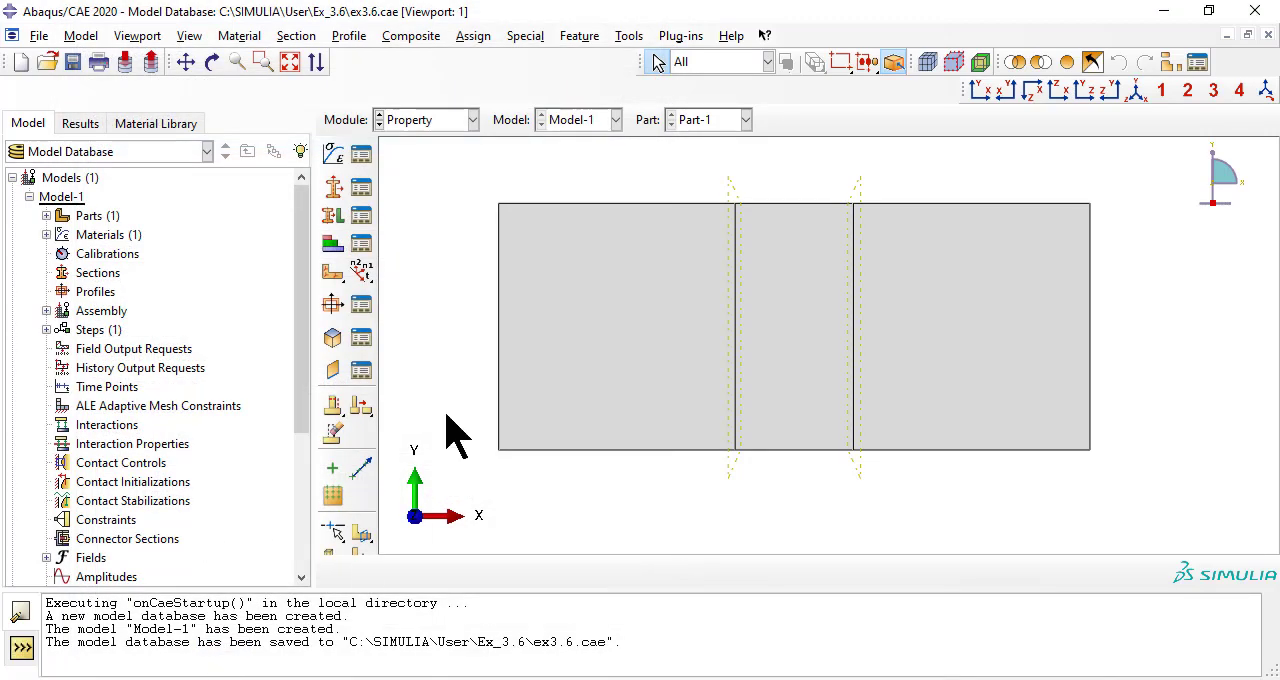
pyautogui.moveTo(360, 188)
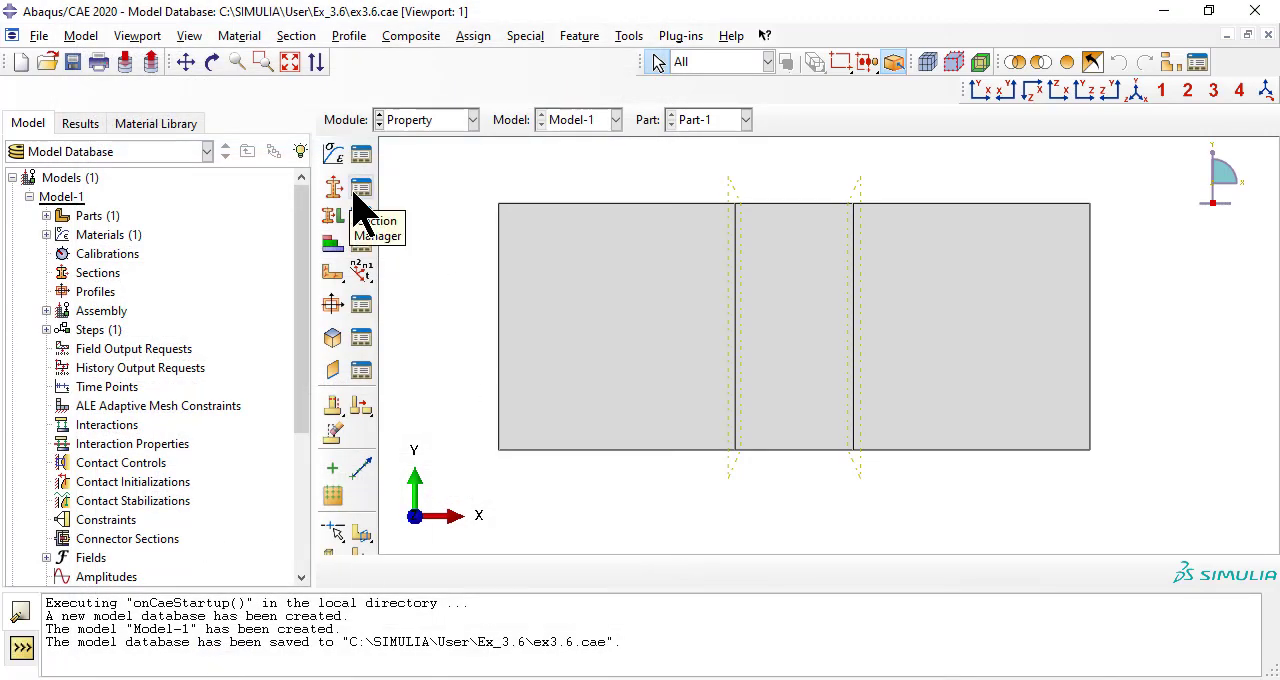
# Create composite shell Section-A: five 1.2-thick AS4D--9310 plies k1–k5 at 45/-45/0/90/0.
pyautogui.click(296, 36)
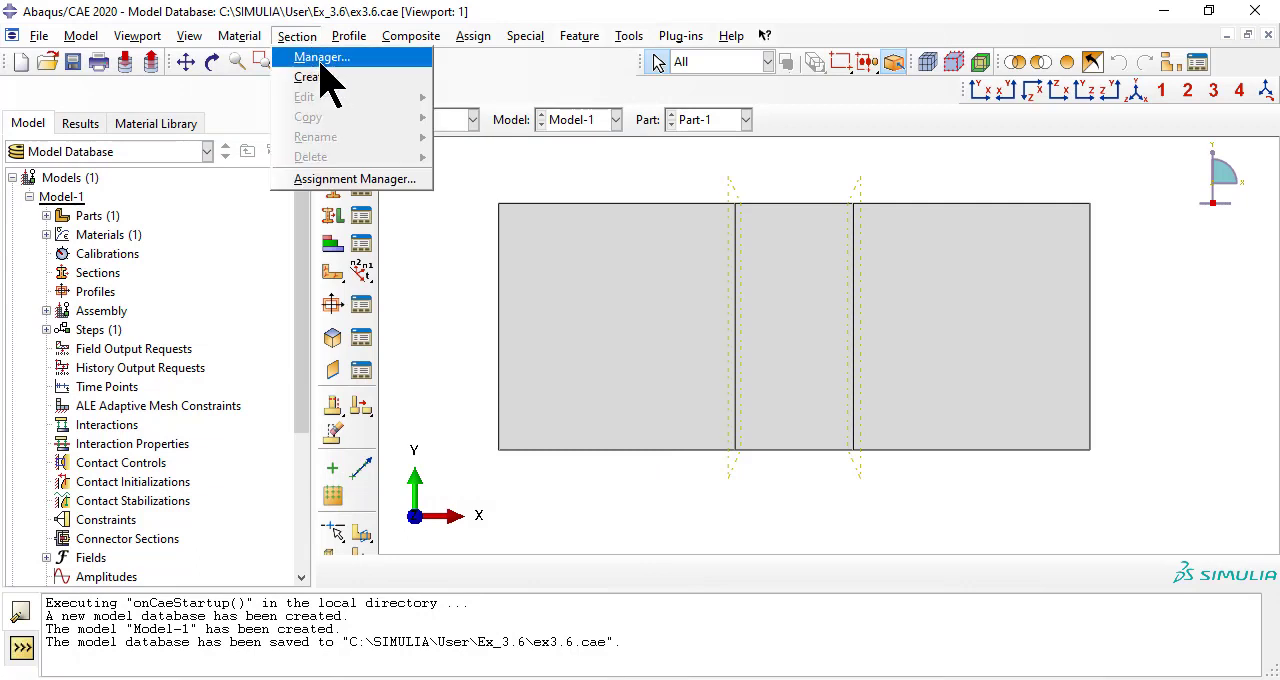
pyautogui.click(320, 56)
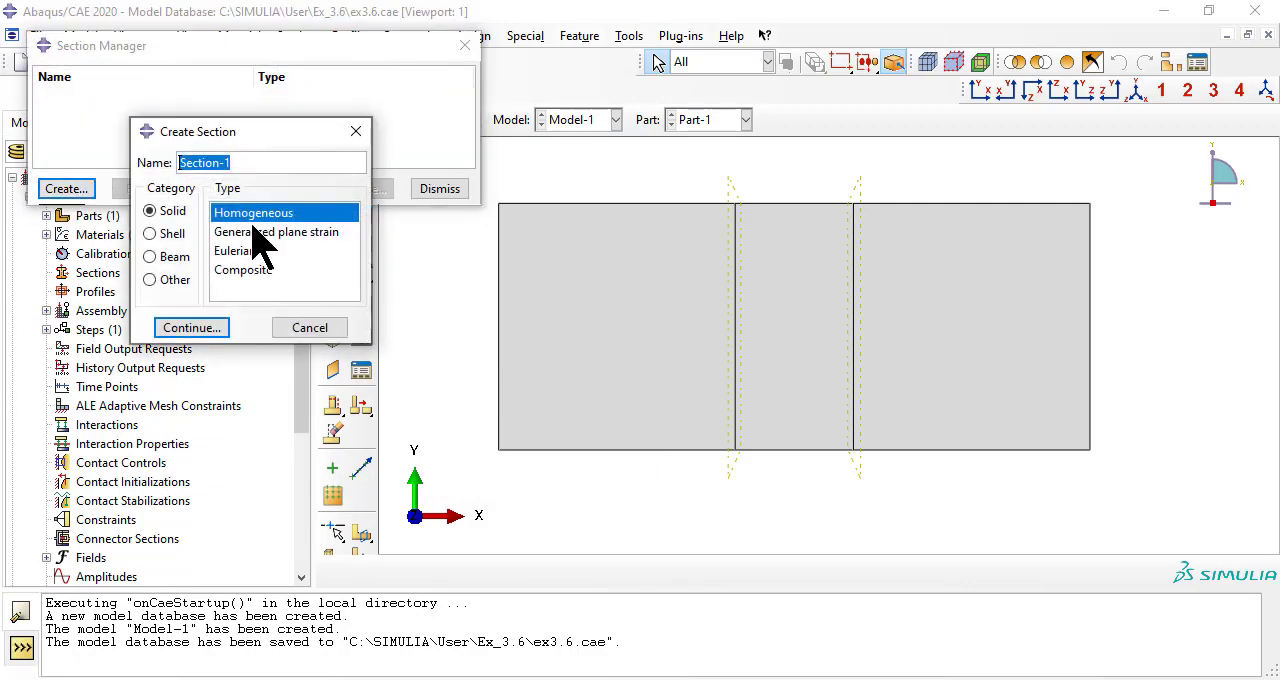
pyautogui.write('Section-a')
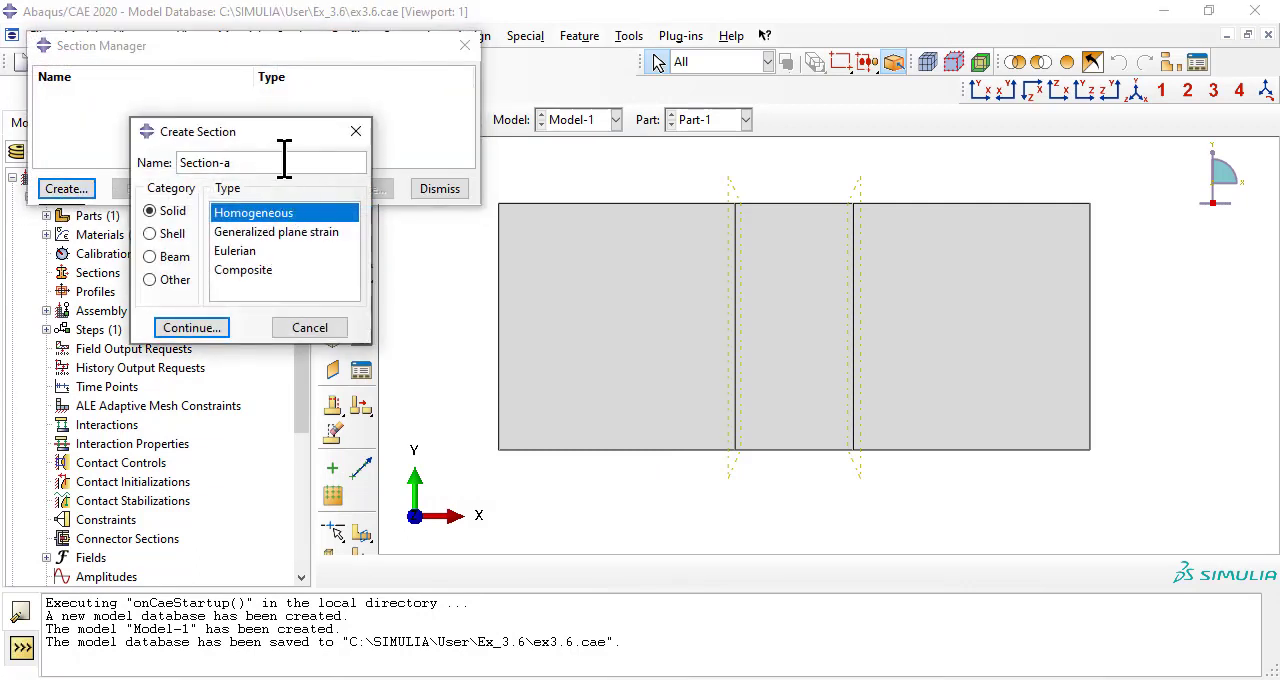
pyautogui.write('Section-A')
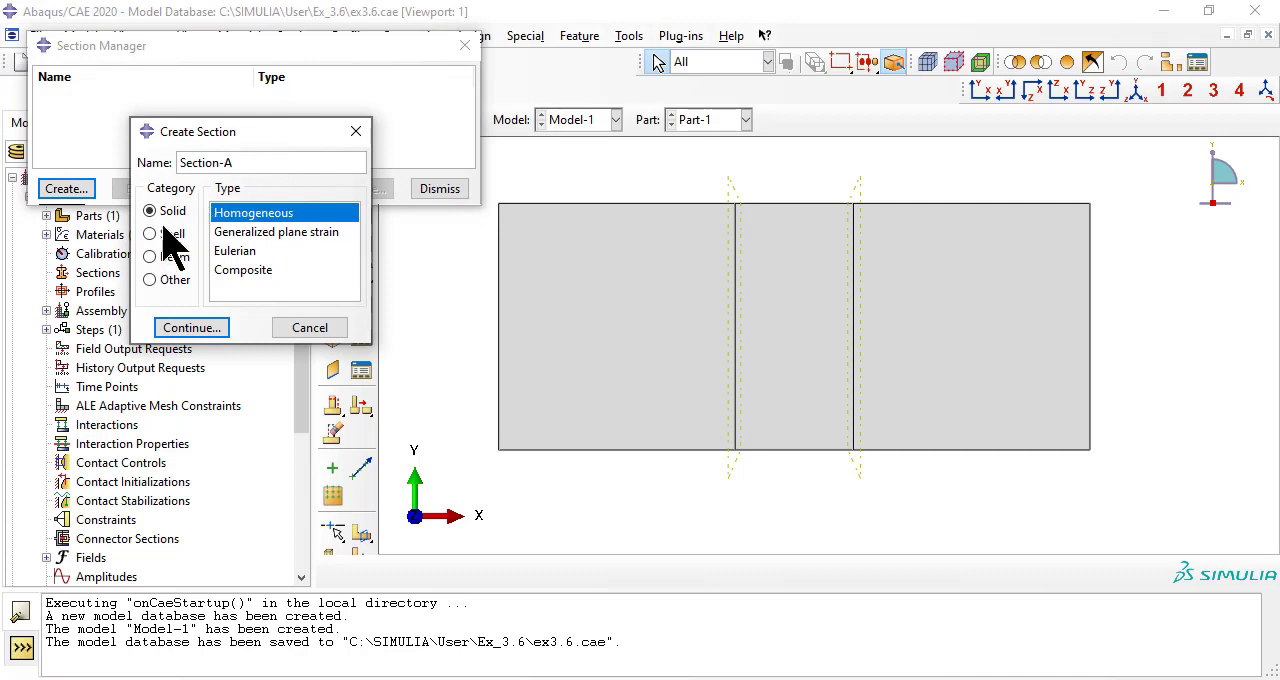
pyautogui.click(150, 232)
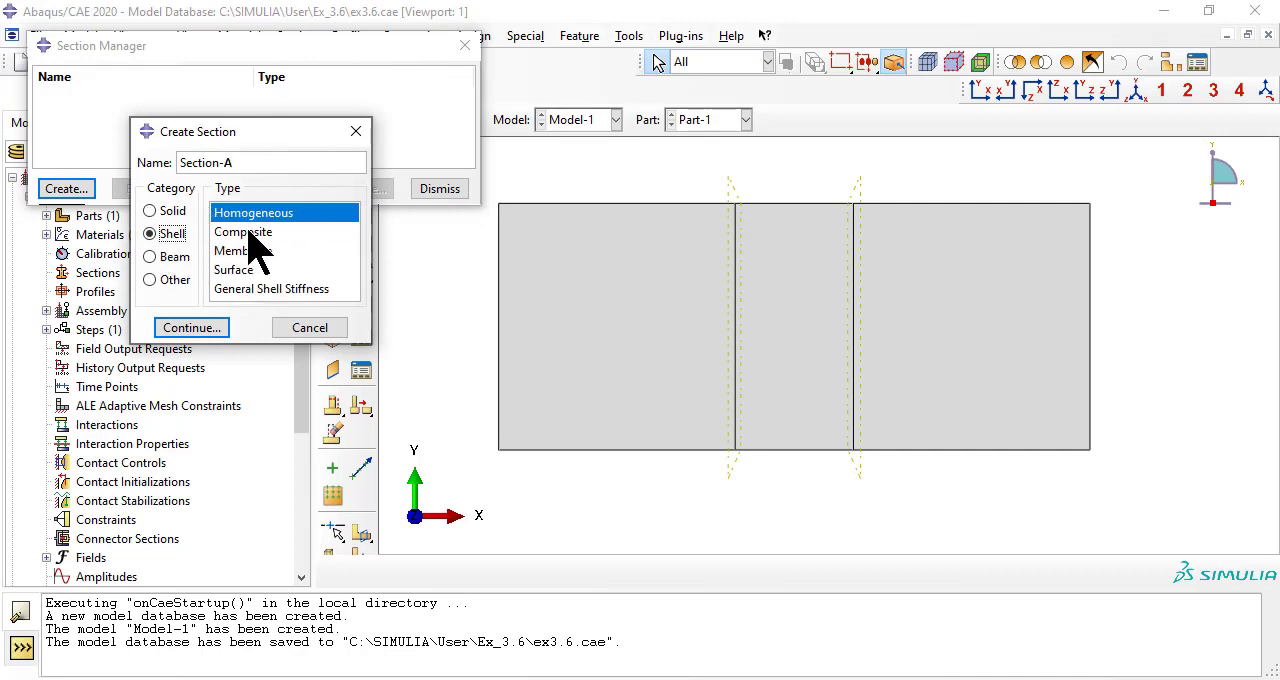
pyautogui.click(244, 232)
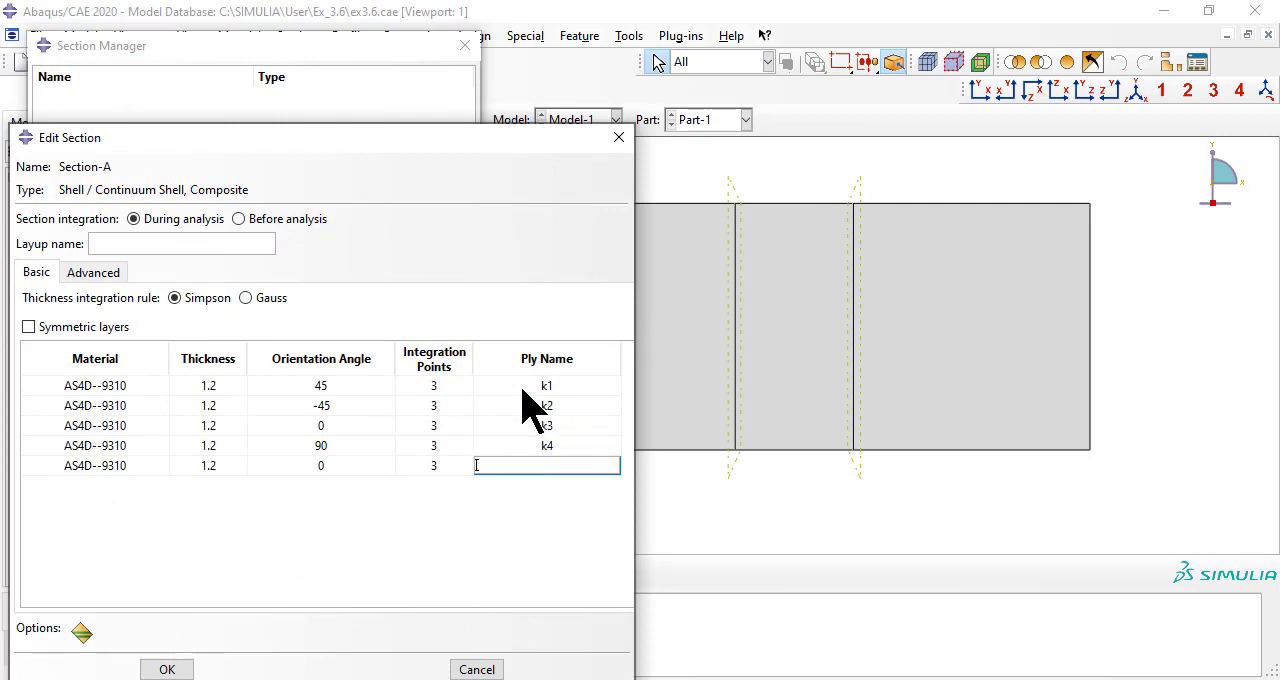
pyautogui.write('k5')
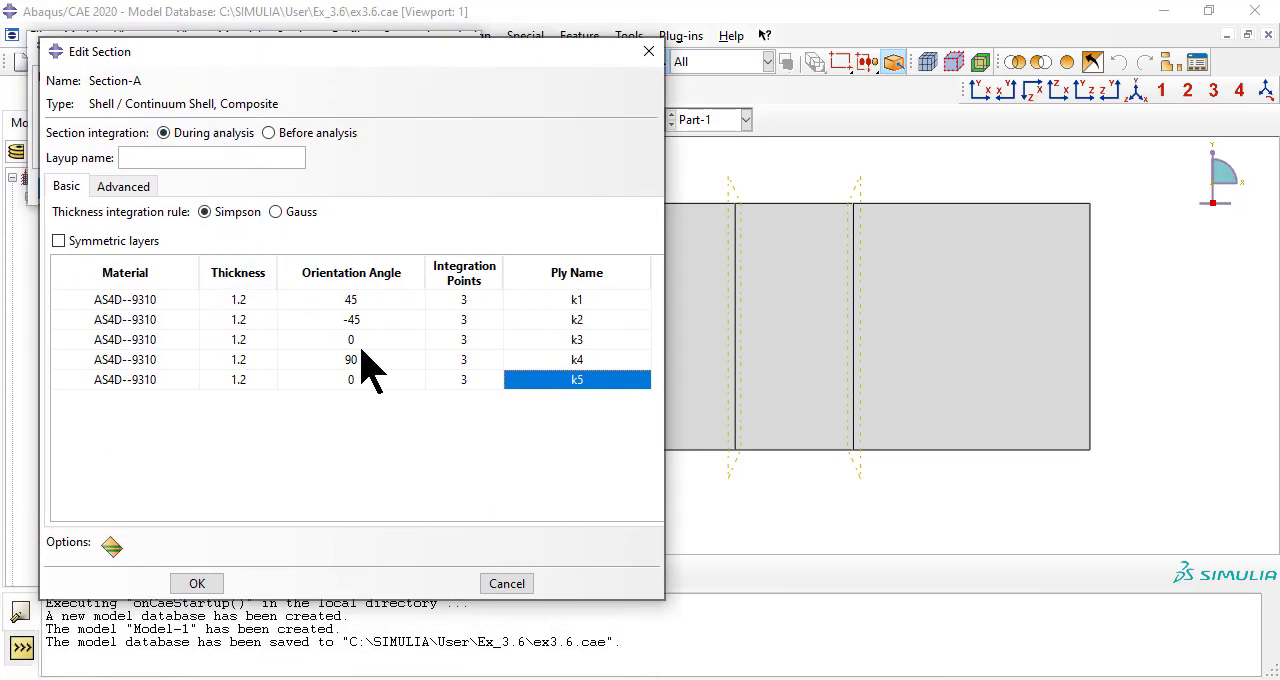
pyautogui.click(196, 584)
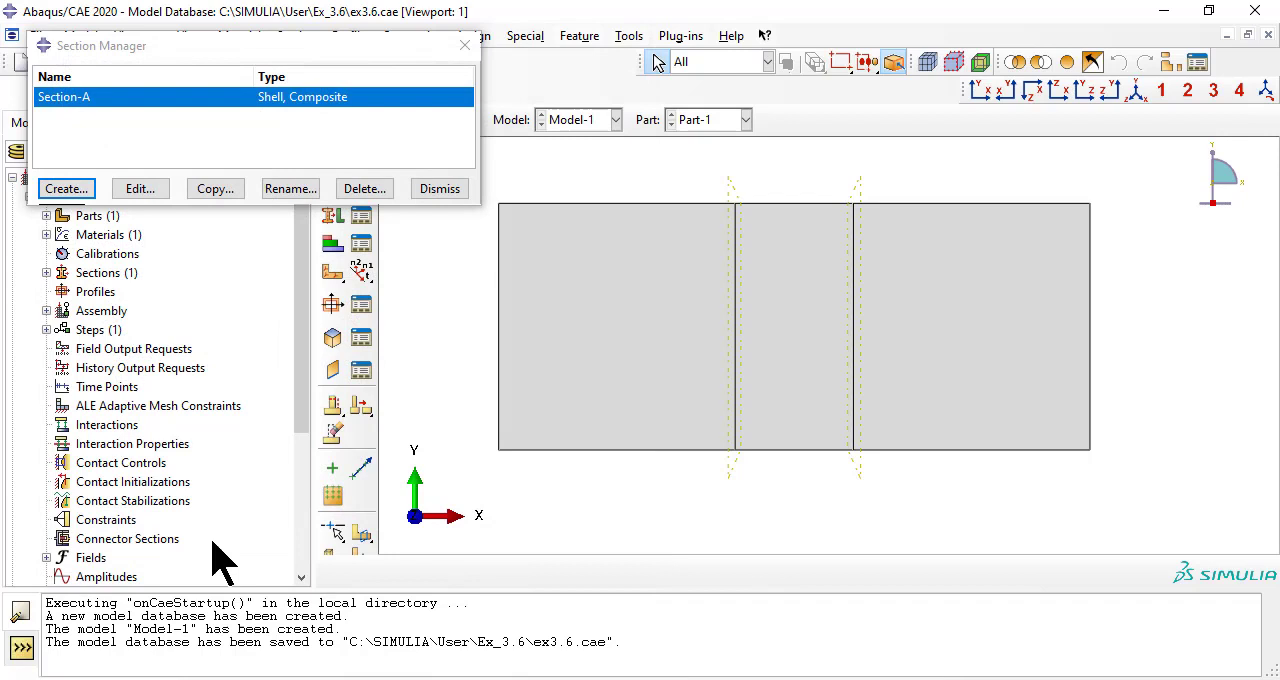
# Copy Section-A to Section-AB and delete ply k3, leaving 45/-45/90/0.
pyautogui.click(214, 188)
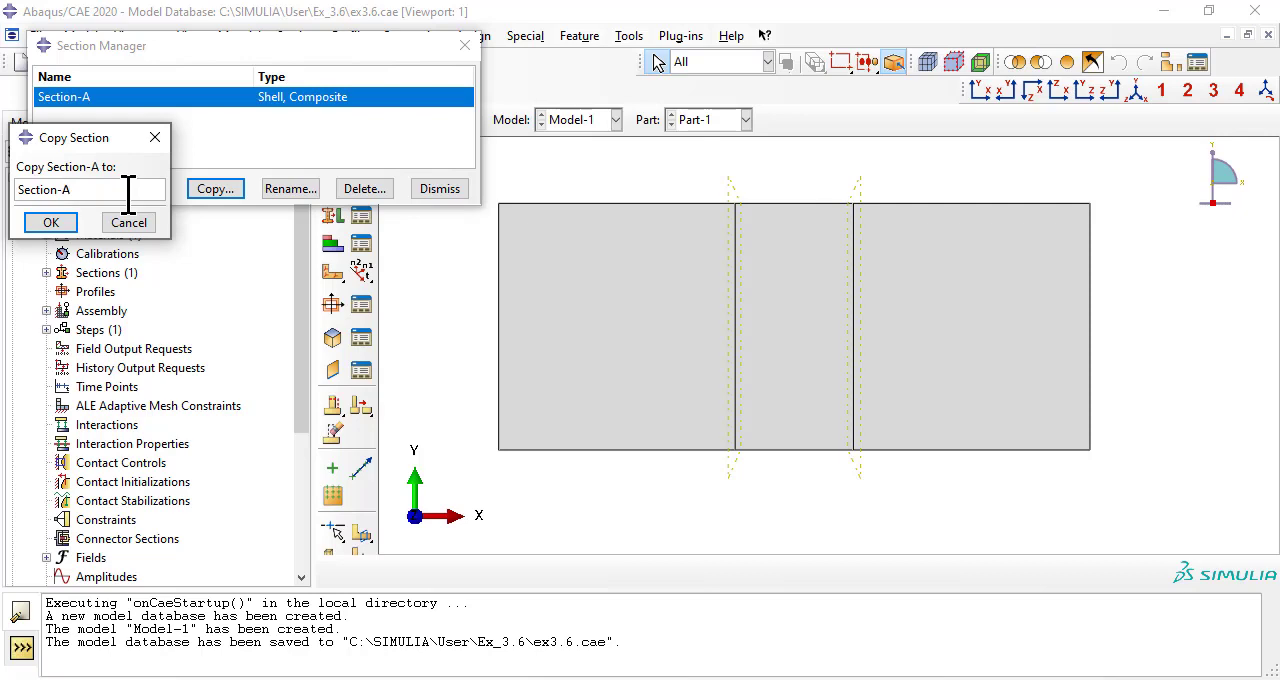
pyautogui.click(50, 222)
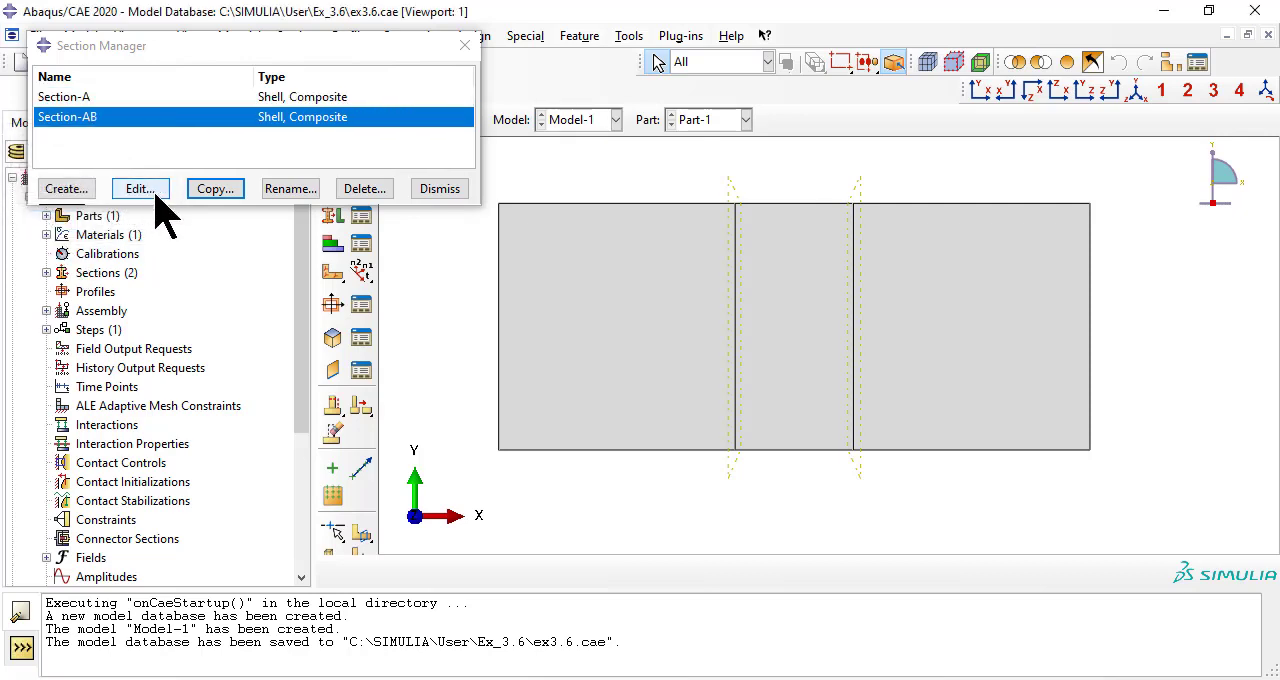
pyautogui.click(140, 188)
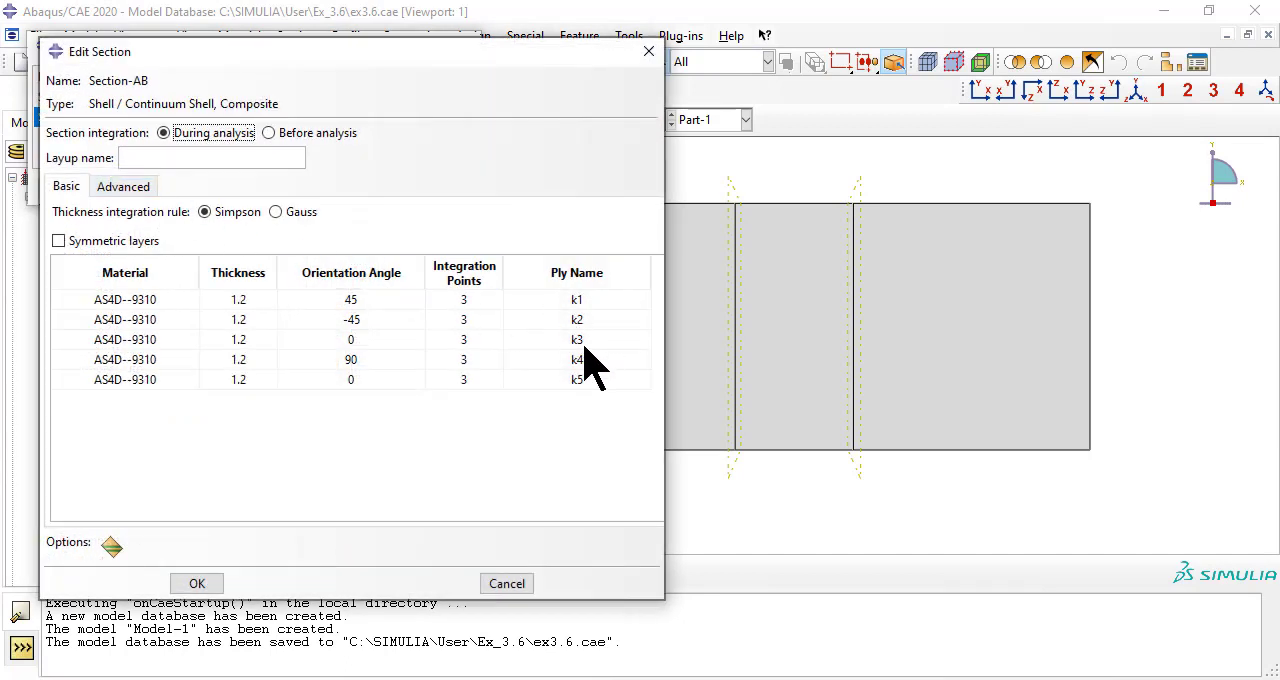
pyautogui.click(124, 340)
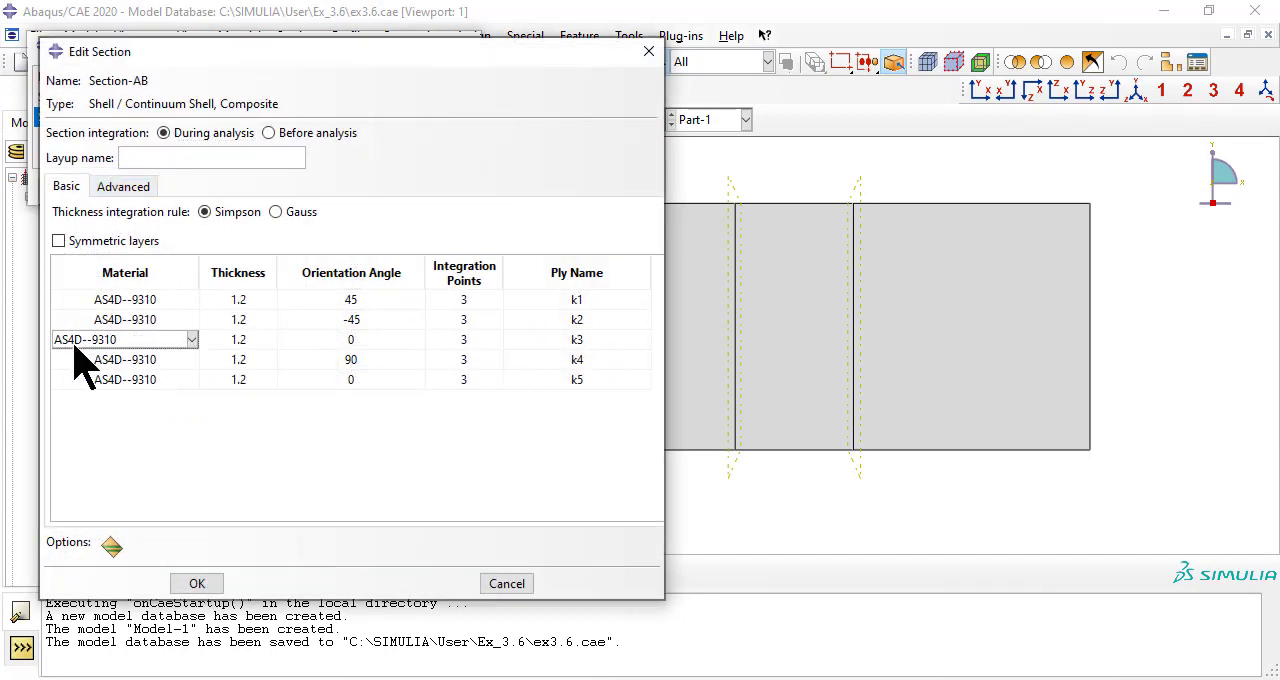
pyautogui.rightClick(124, 340)
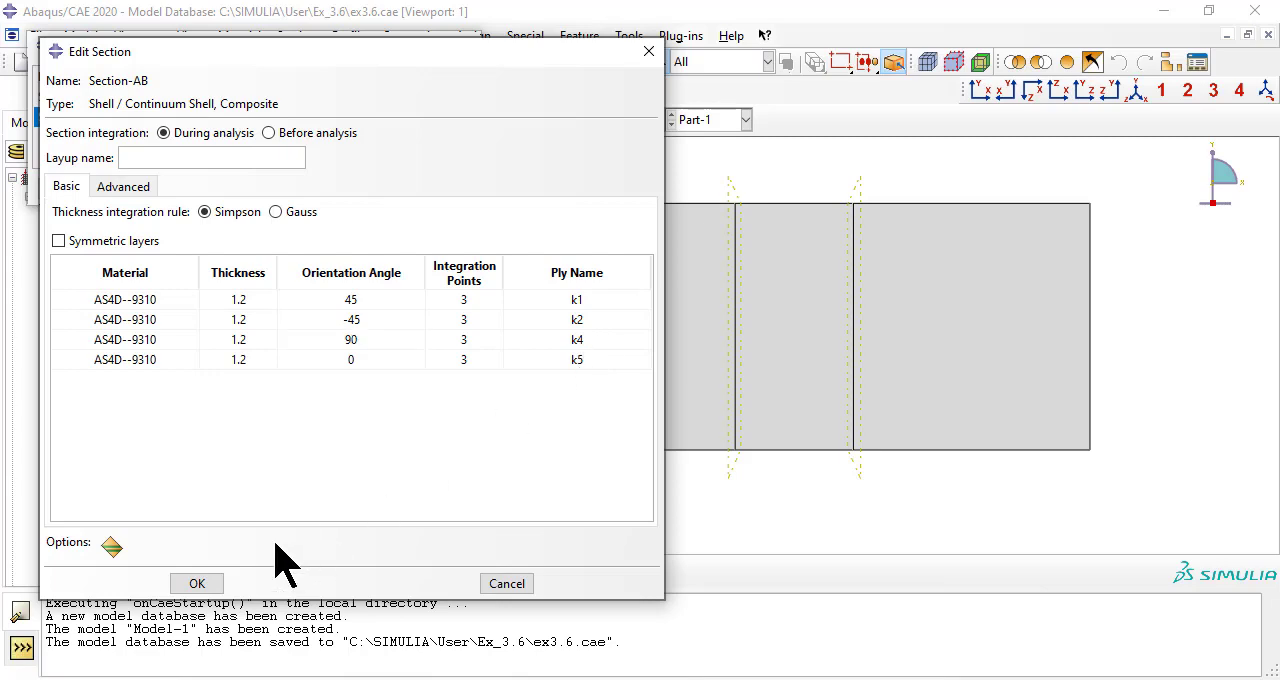
pyautogui.click(196, 584)
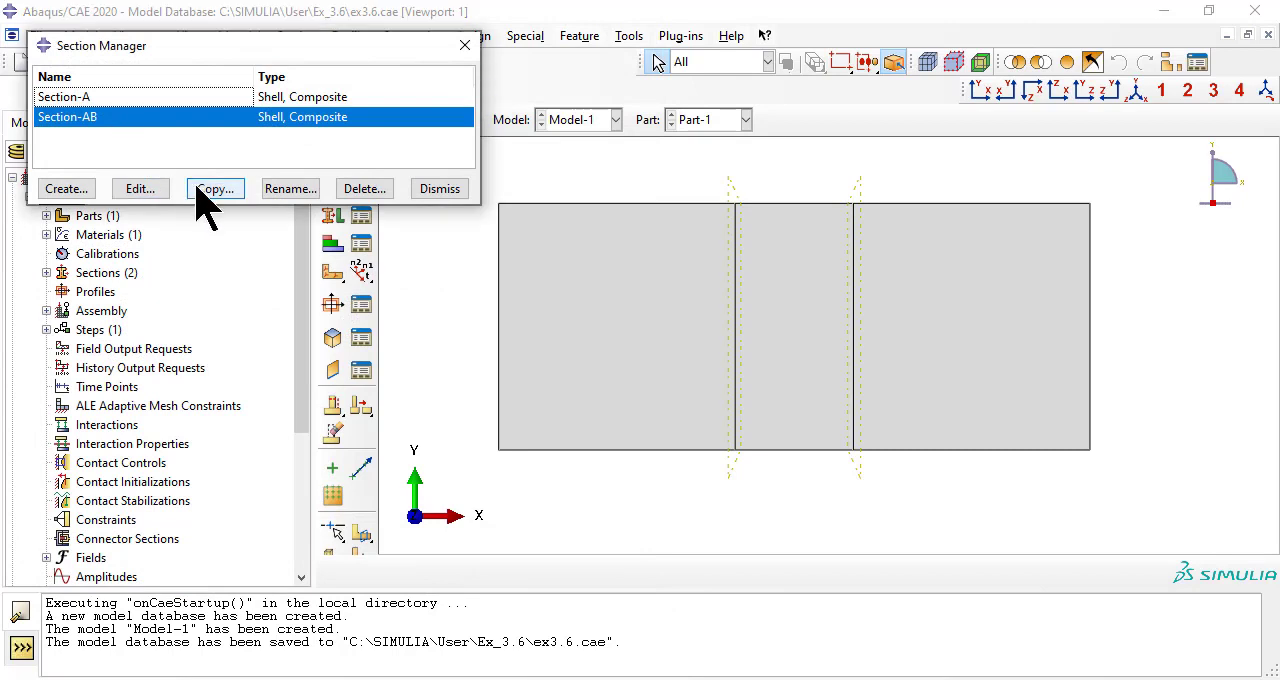
# Copy Section-AB to Section-B and delete ply k4, leaving 45/-45/0.
pyautogui.click(216, 188)
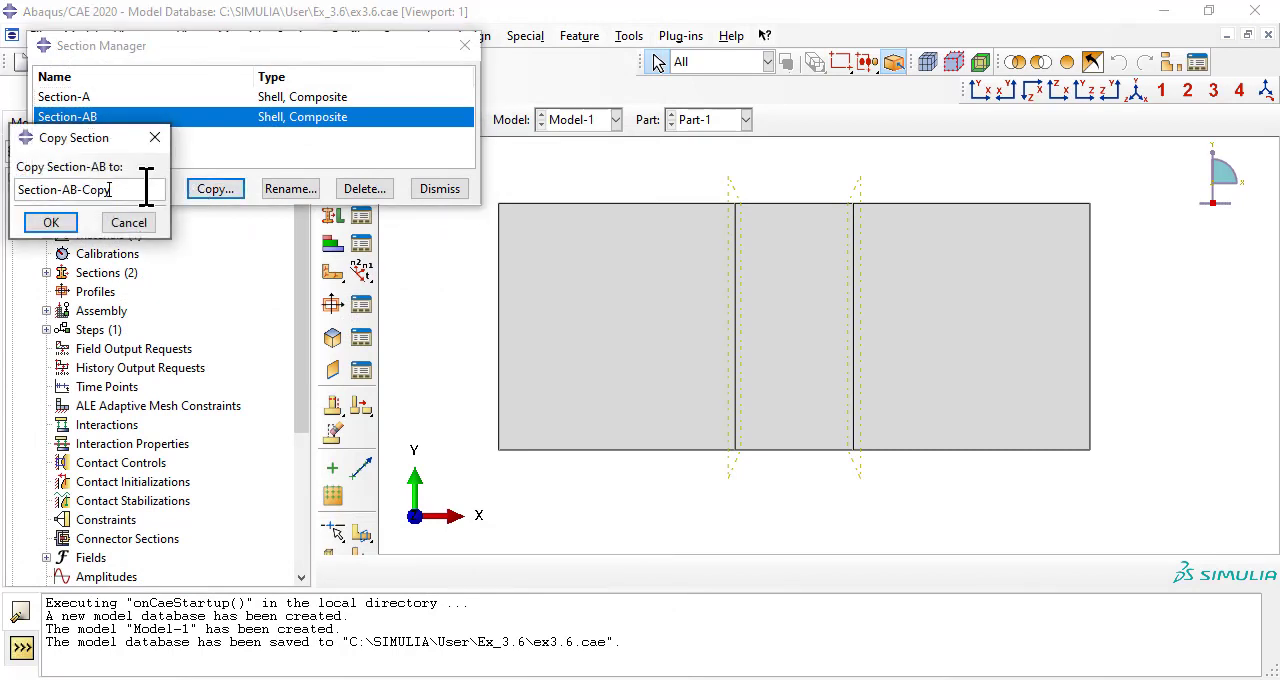
pyautogui.write('Section-B')
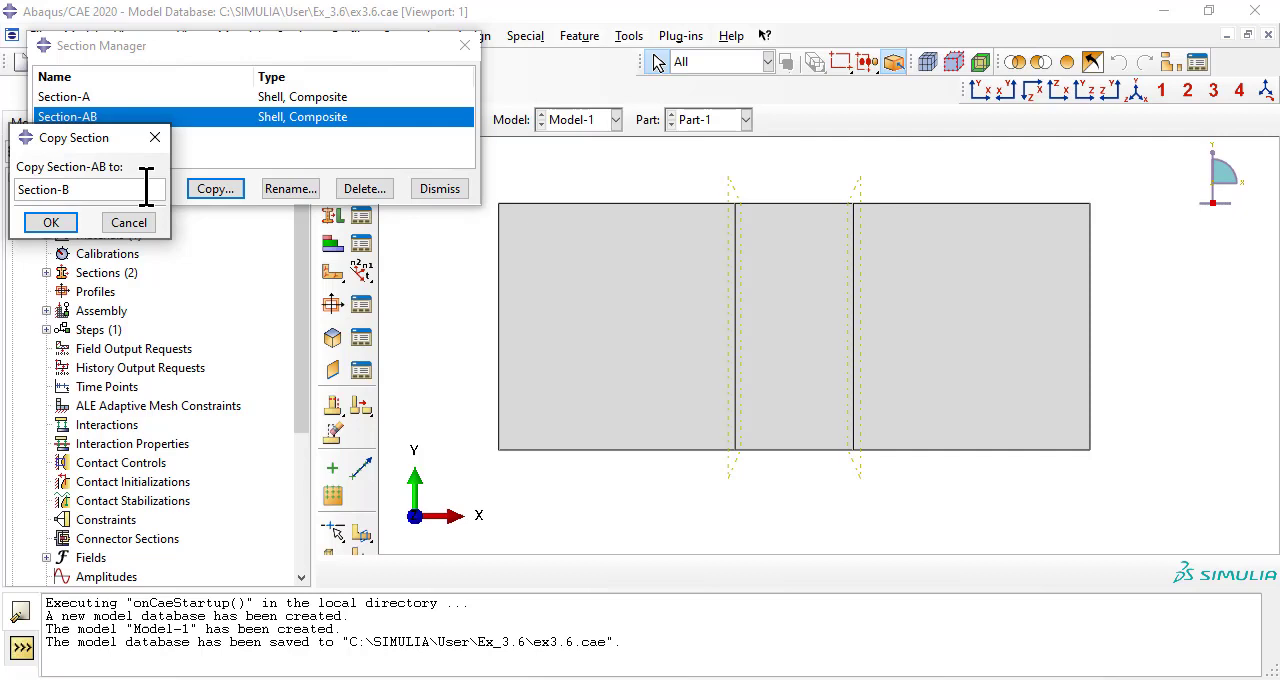
pyautogui.click(50, 222)
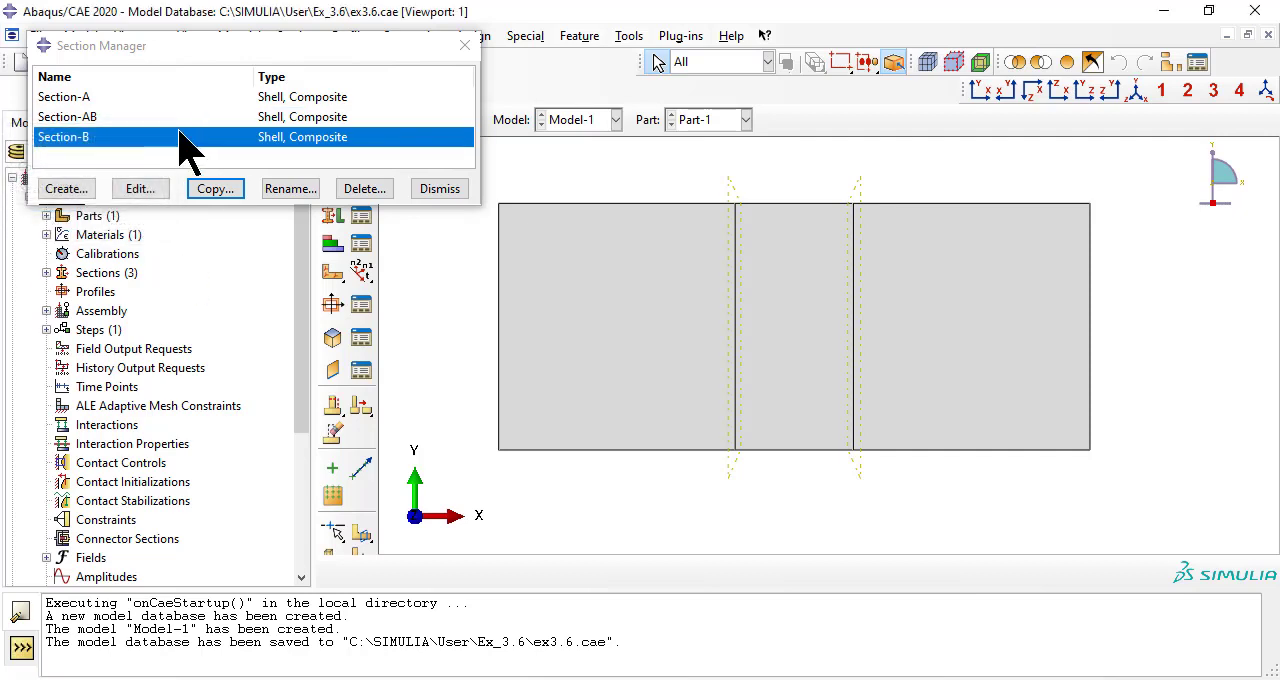
pyautogui.click(140, 188)
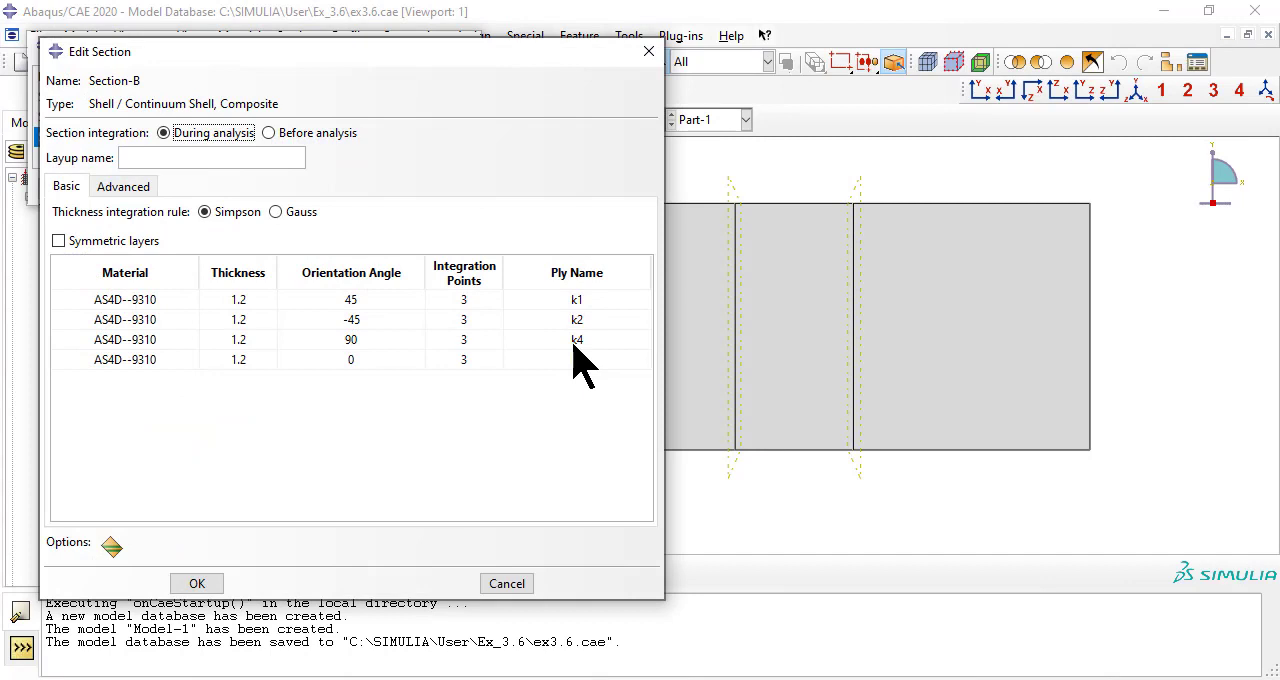
pyautogui.doubleClick(576, 340)
pyautogui.write('k5')
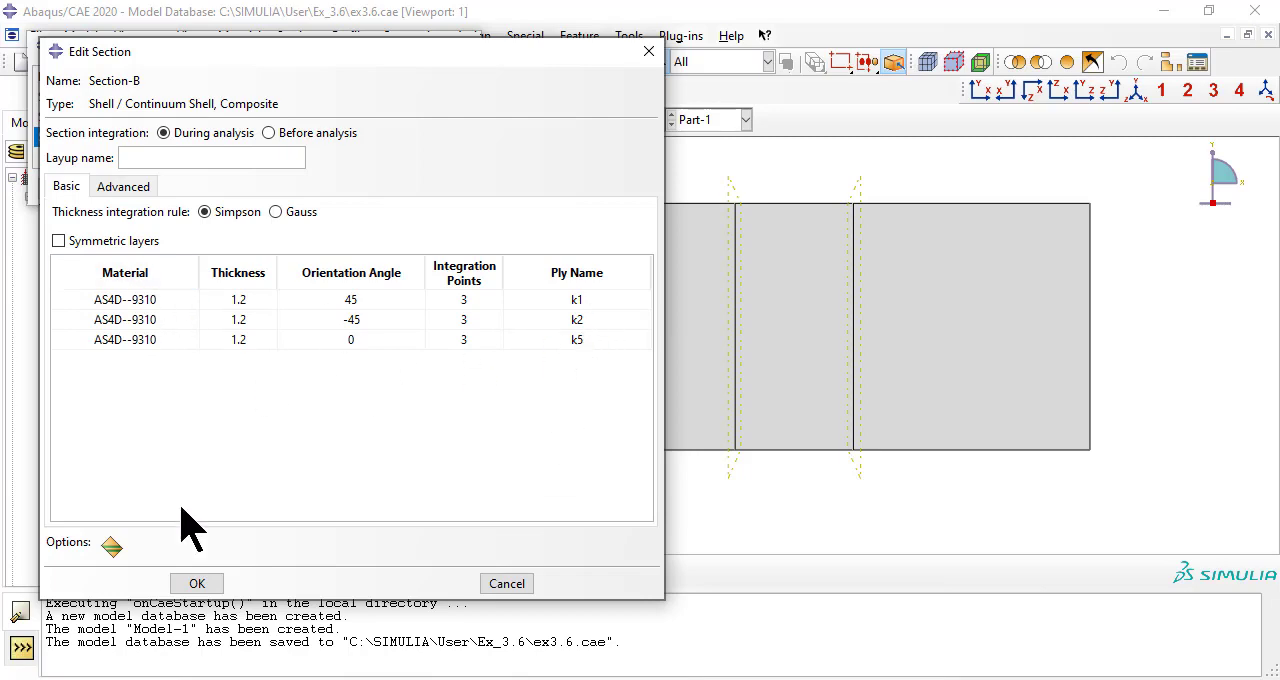
pyautogui.click(196, 584)
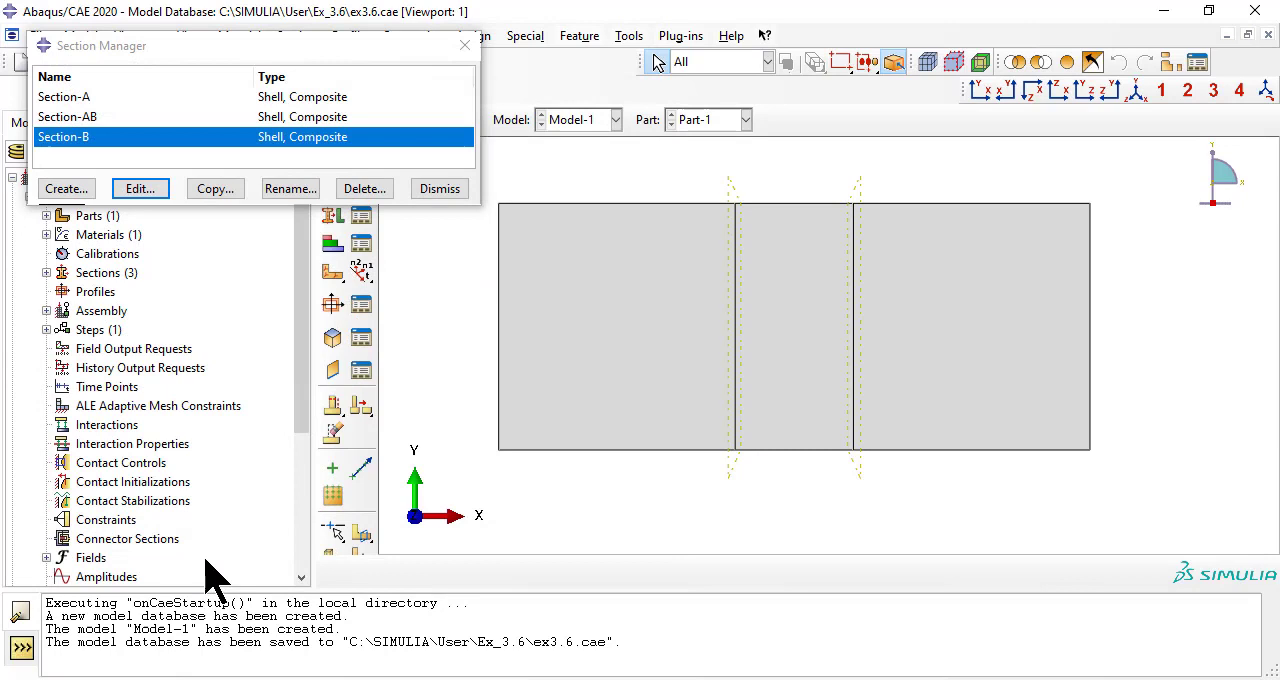
pyautogui.moveTo(216, 564)
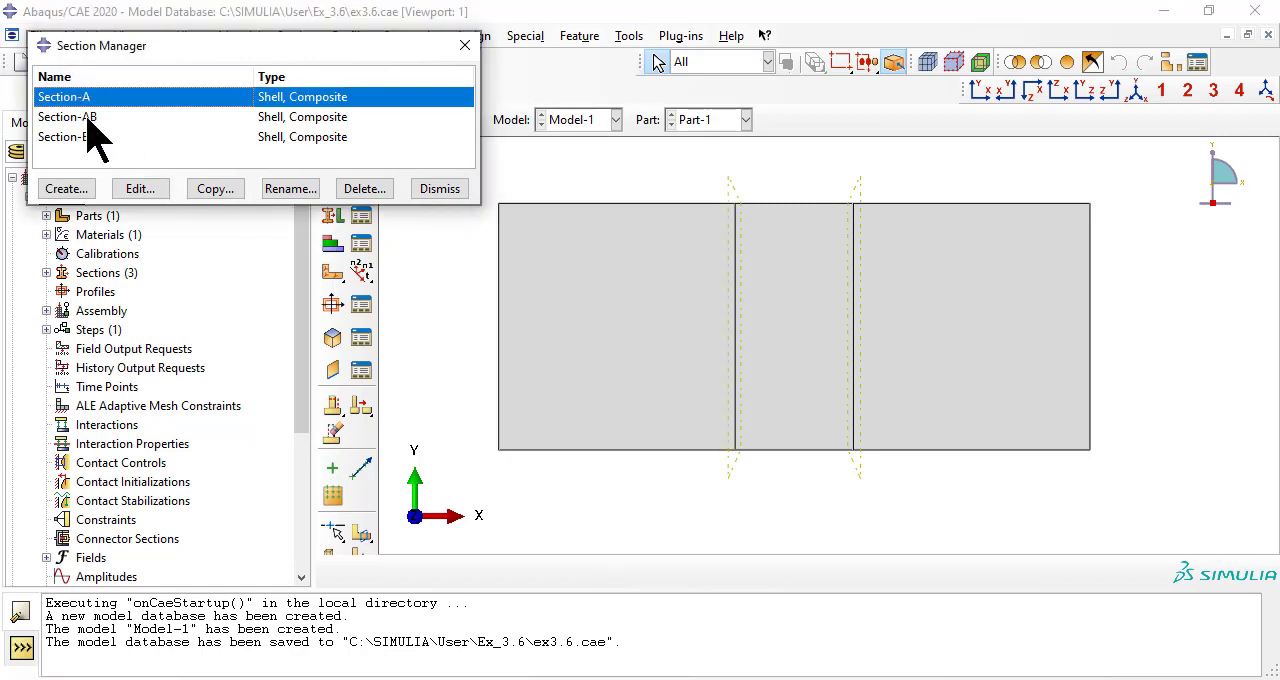
# Assign Section-A to the left region with a bottom-surface shell offset.
pyautogui.click(64, 136)
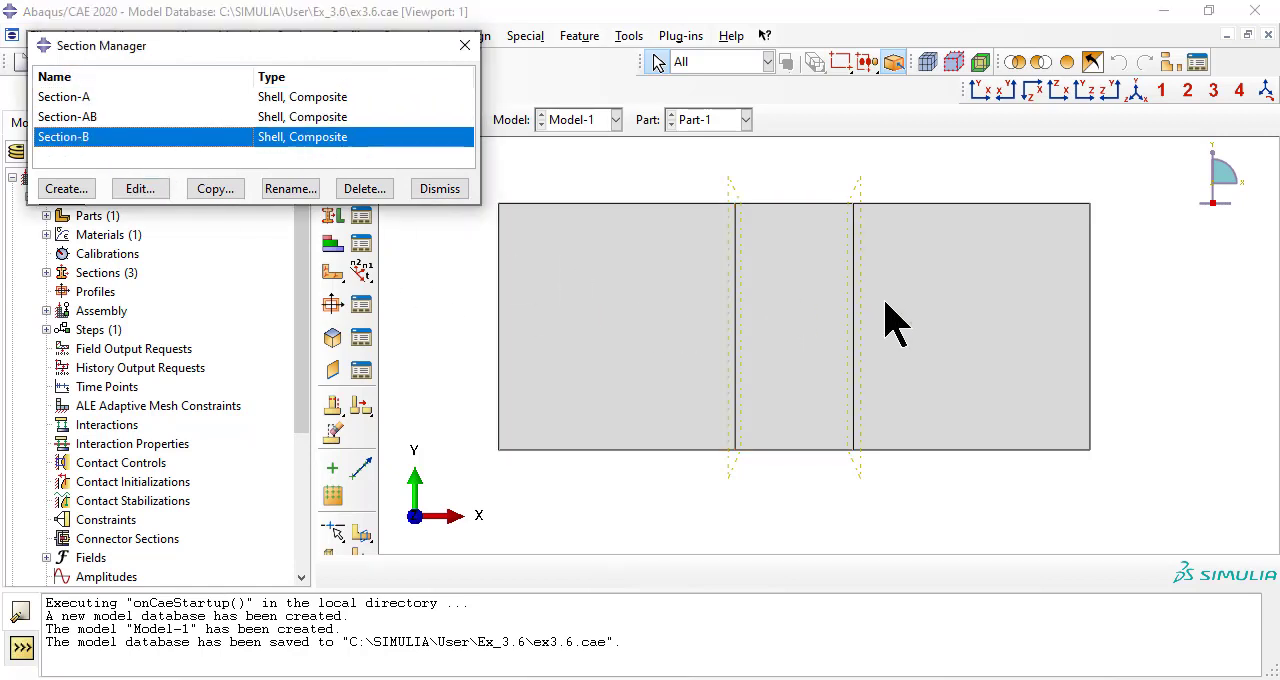
pyautogui.moveTo(440, 188)
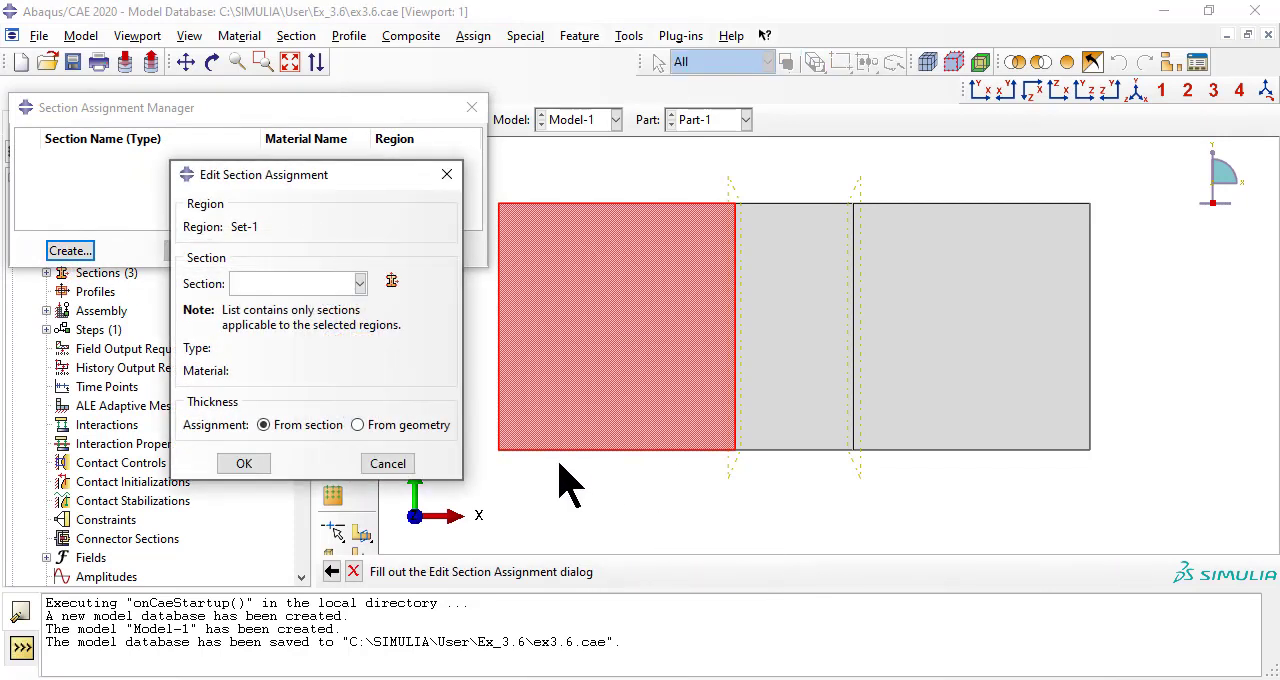
pyautogui.click(296, 284)
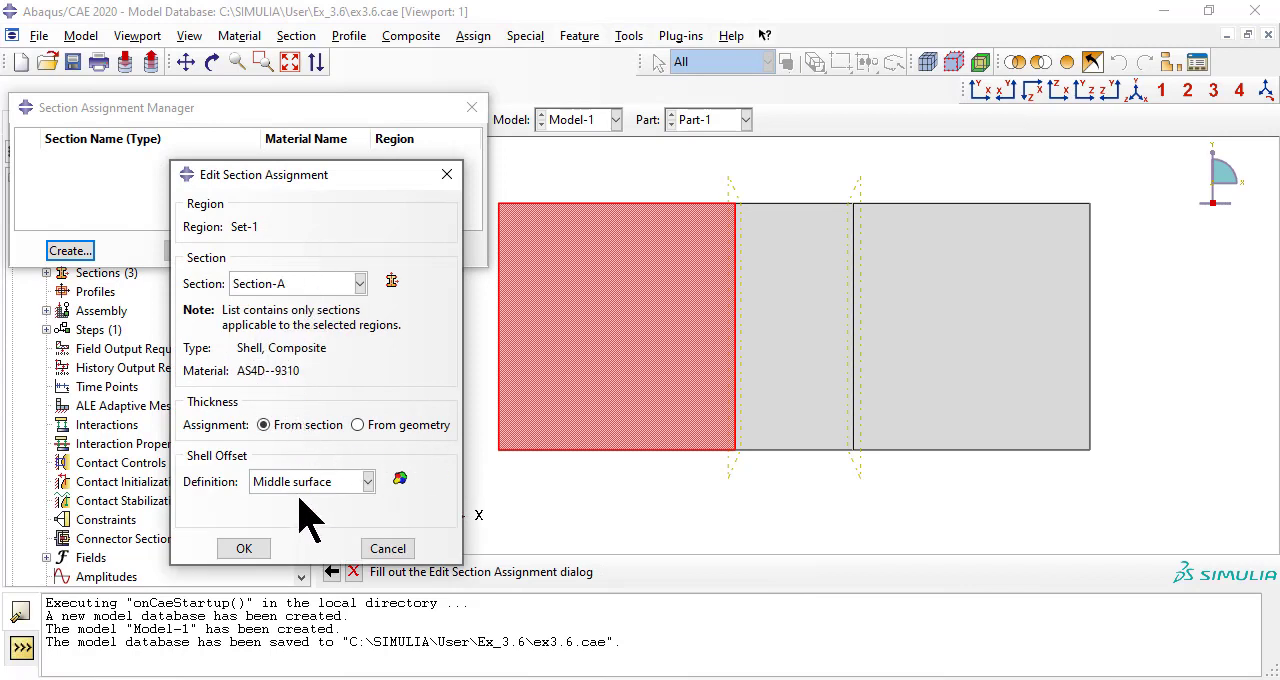
pyautogui.click(312, 480)
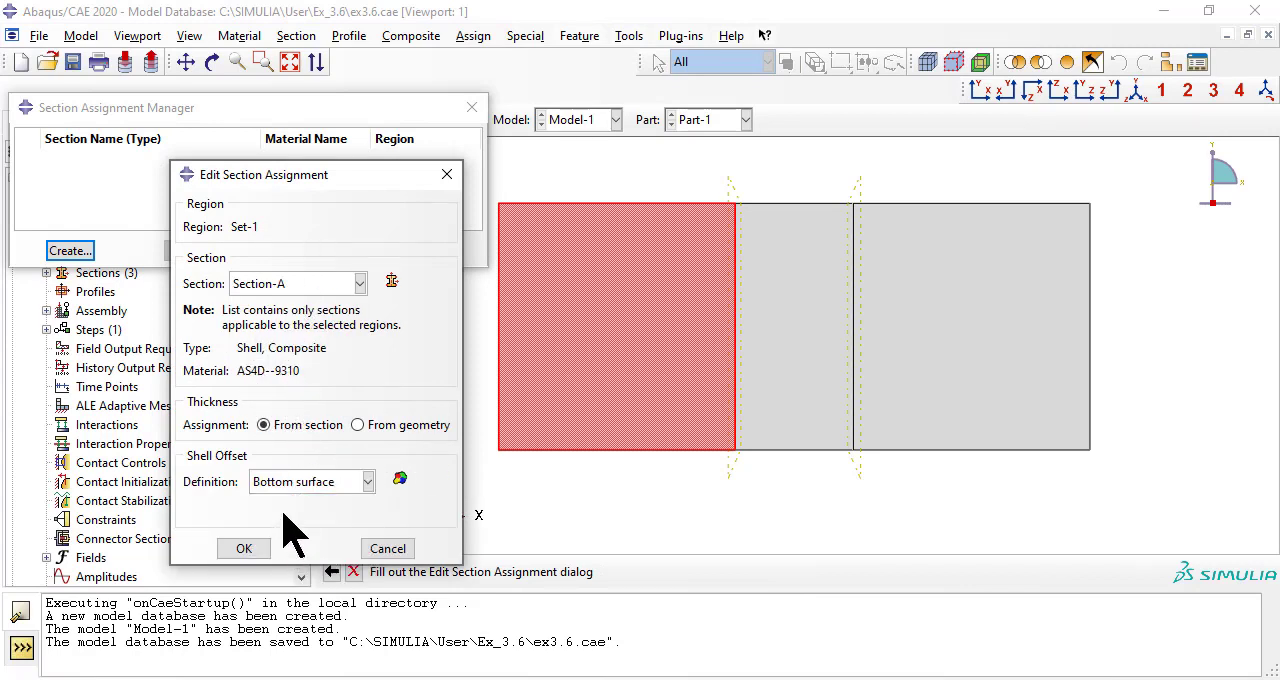
pyautogui.moveTo(280, 540)
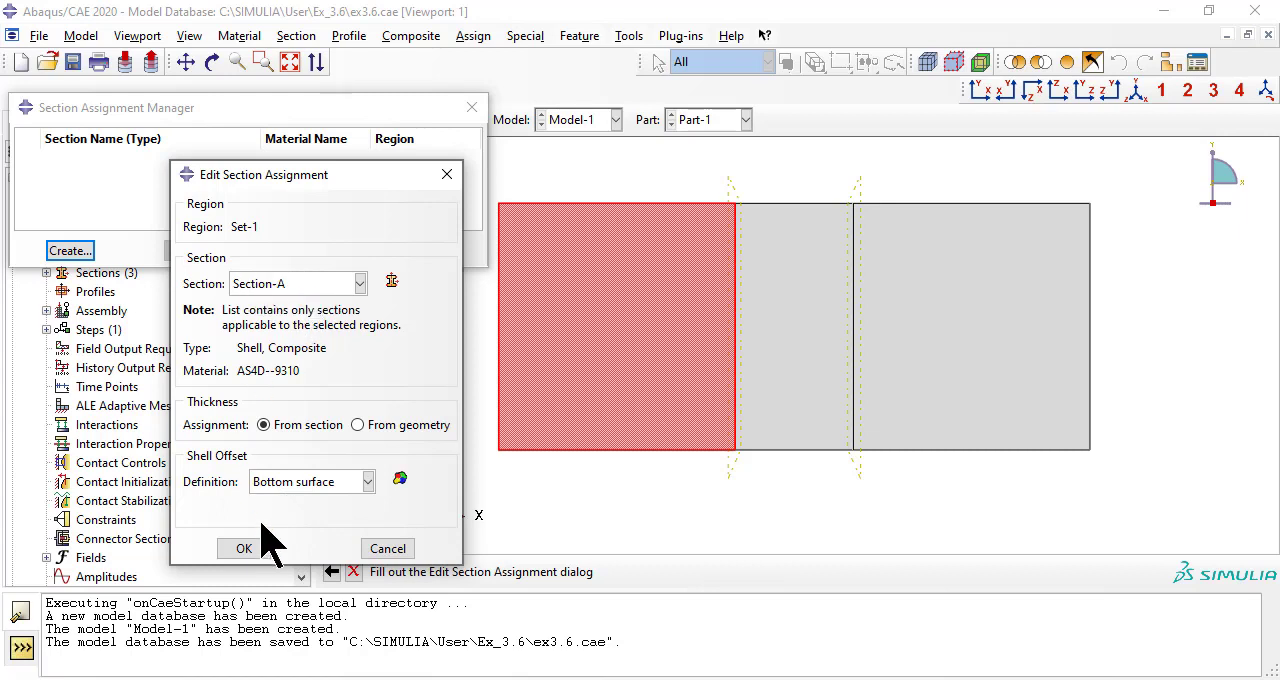
pyautogui.click(244, 548)
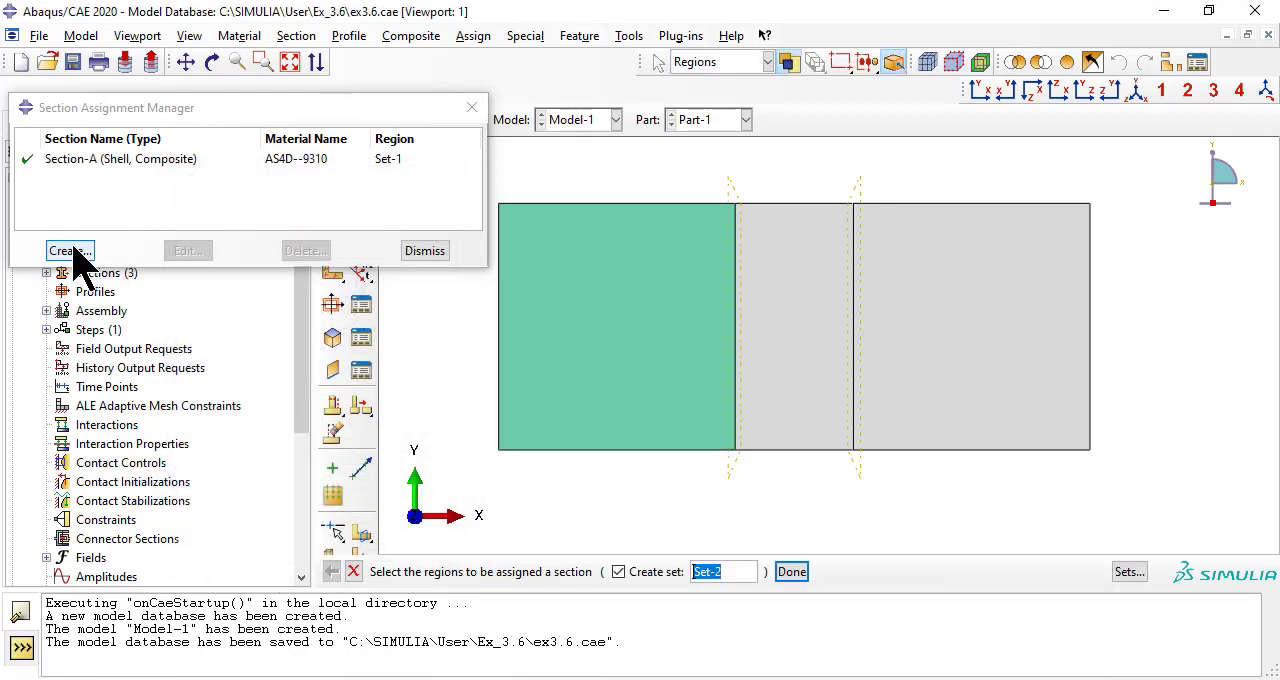
pyautogui.moveTo(780, 396)
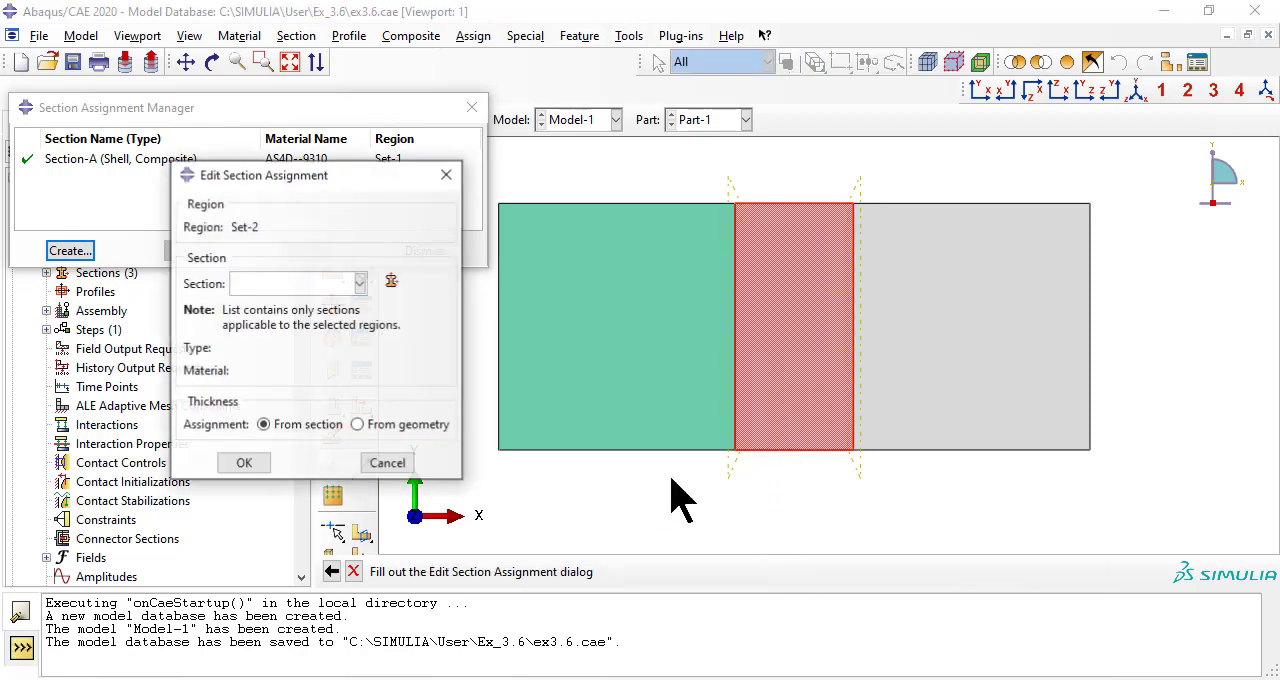
# Assign Section-AB to the middle region with a bottom-surface offset.
pyautogui.click(360, 284)
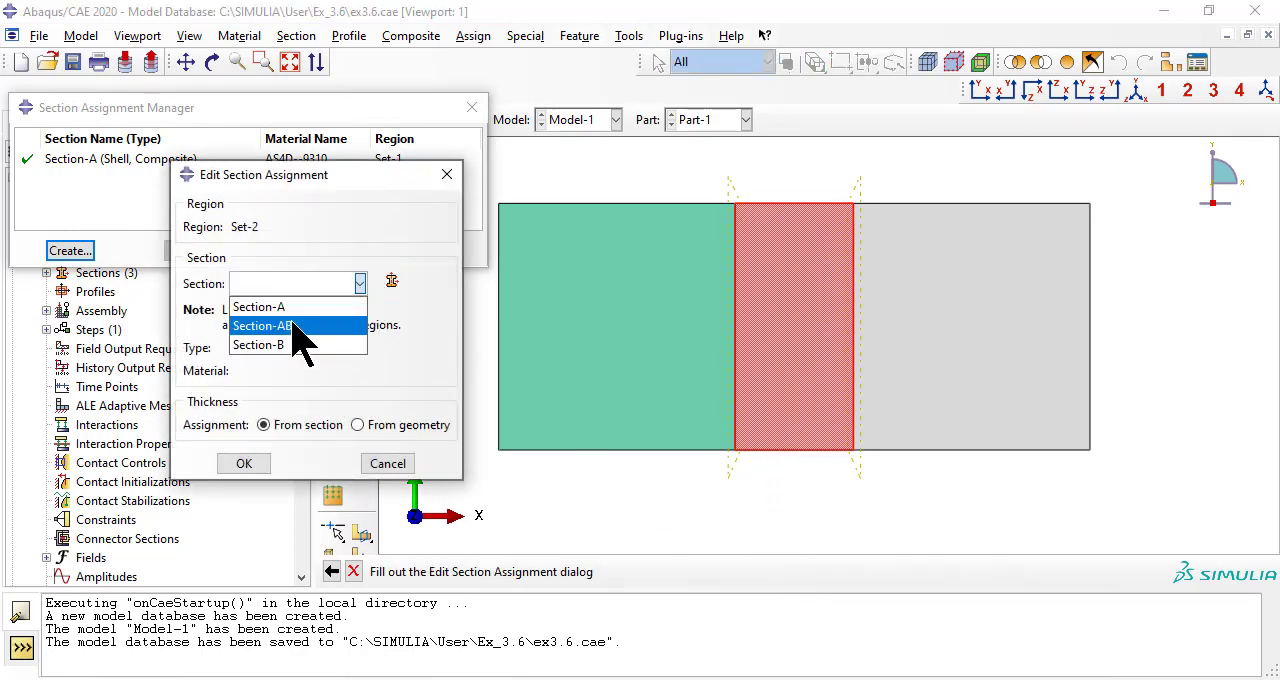
pyautogui.click(262, 324)
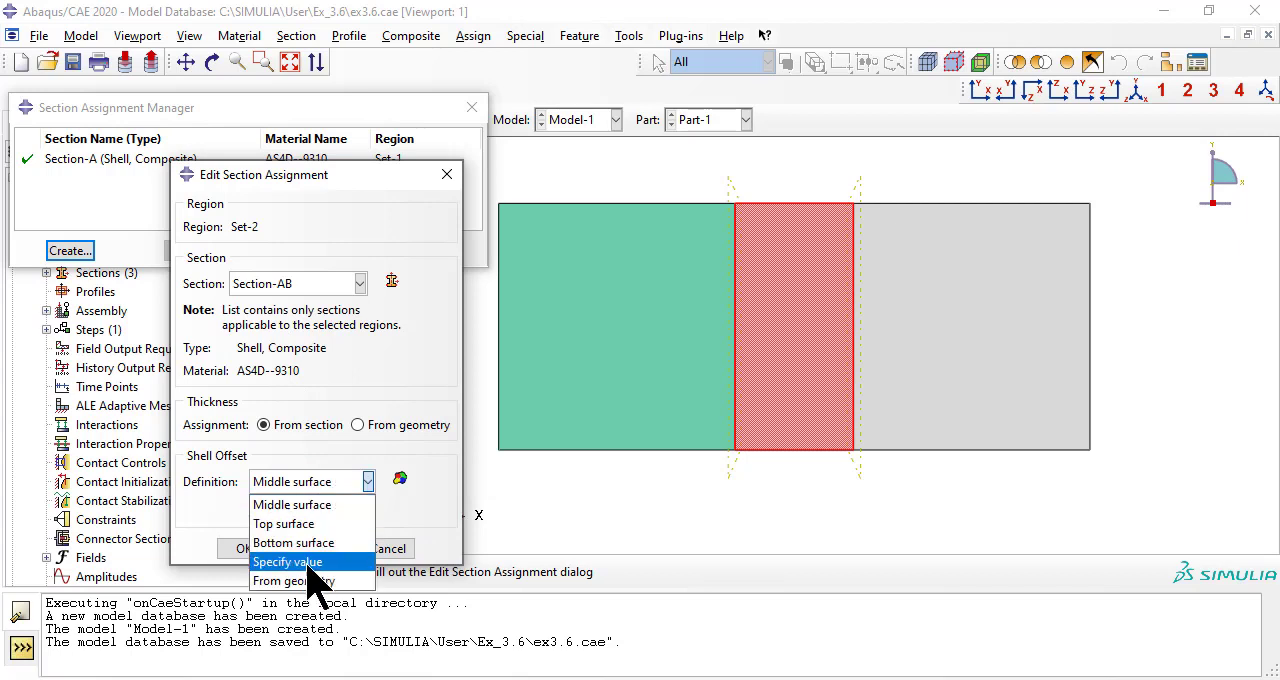
pyautogui.click(292, 542)
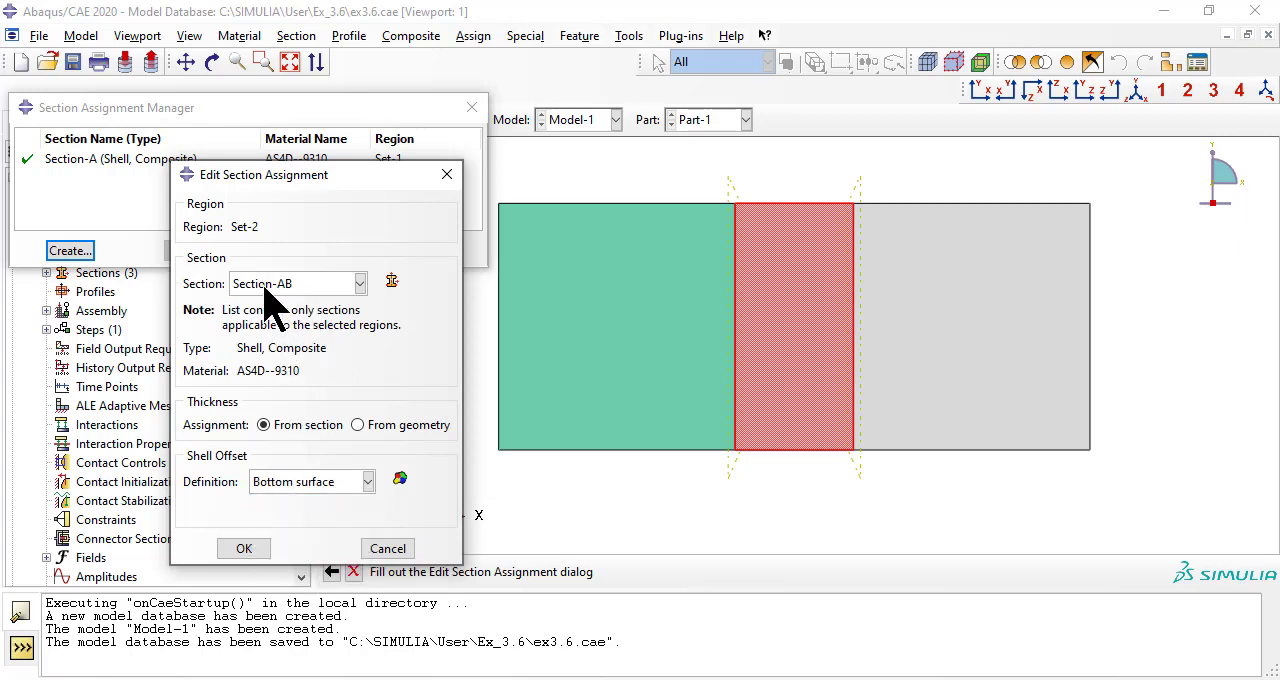
pyautogui.moveTo(784, 384)
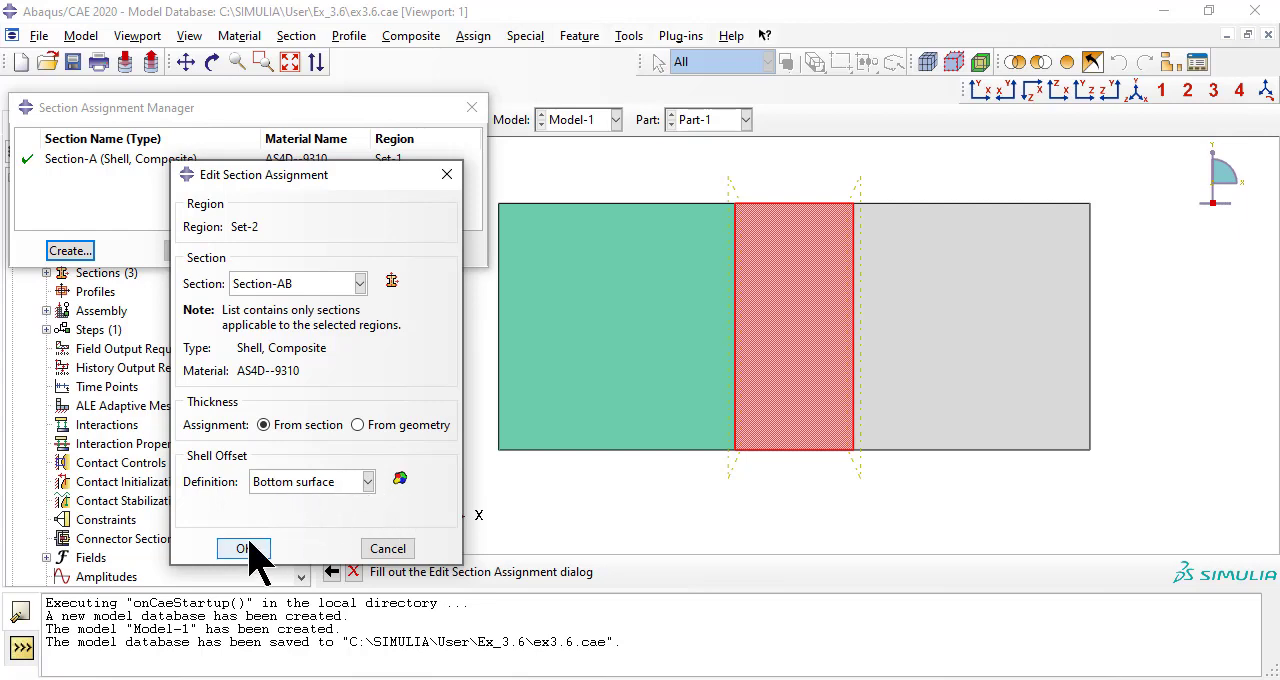
pyautogui.click(244, 548)
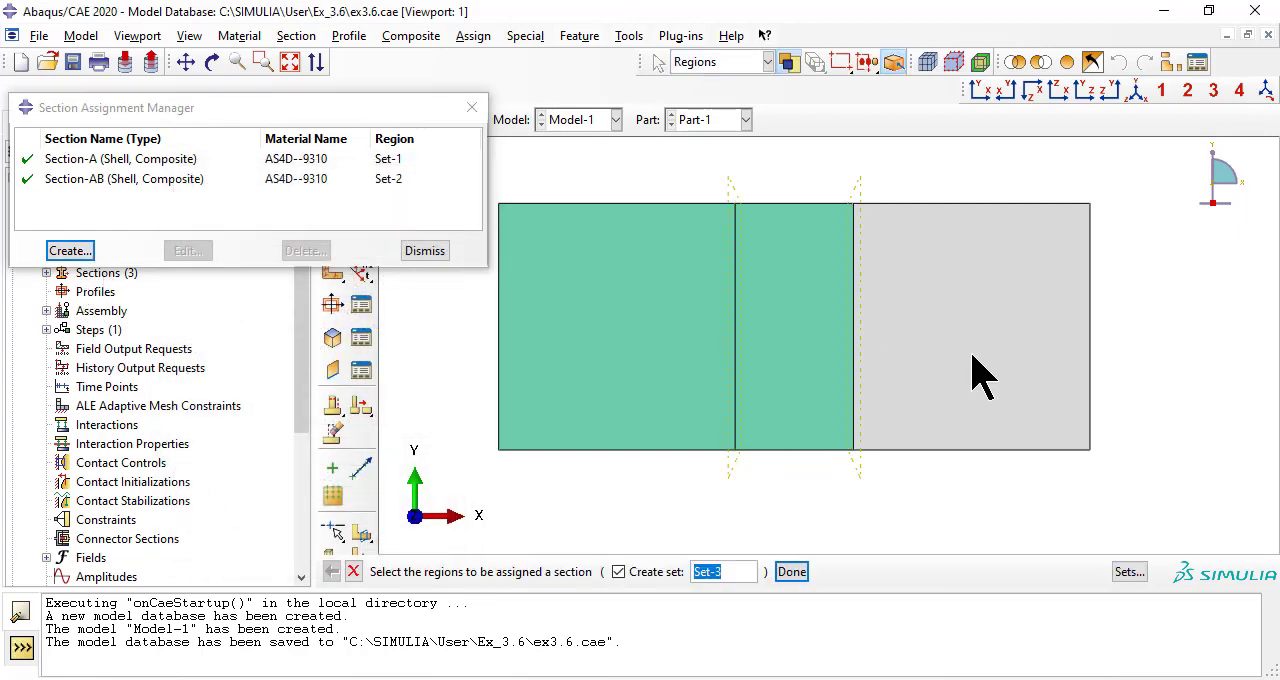
# Assign Section-B to the right region with a bottom-surface offset.
pyautogui.click(792, 572)
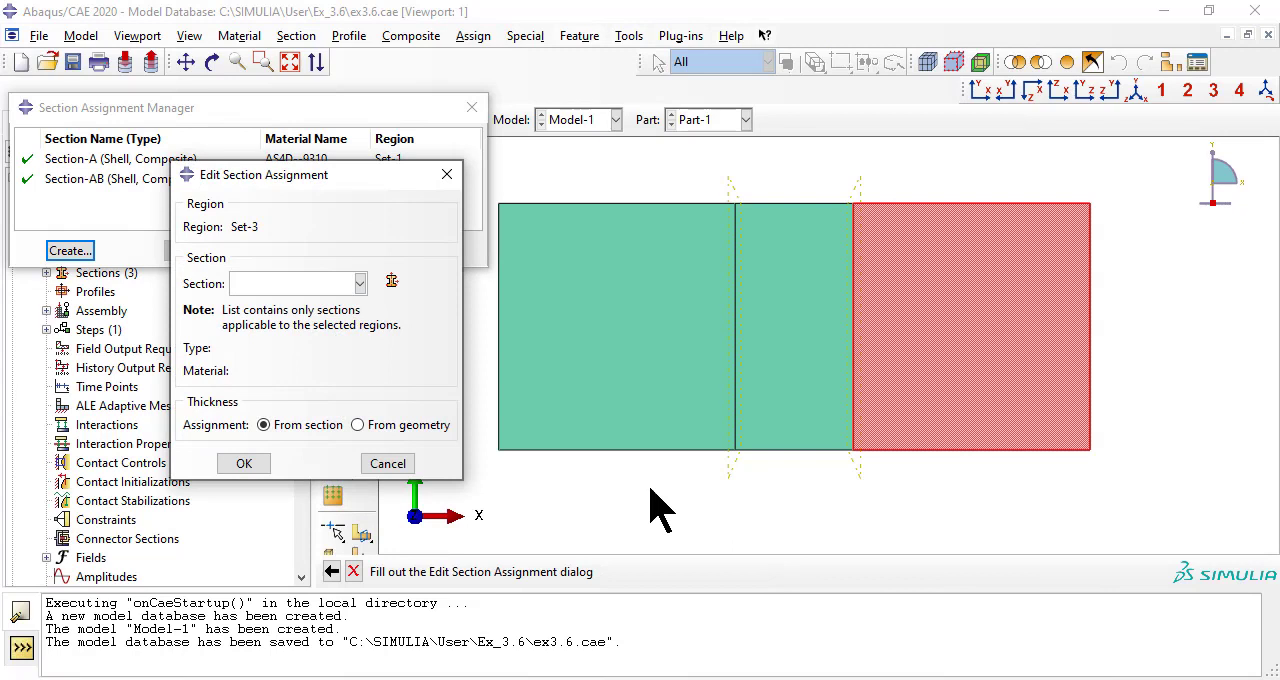
pyautogui.click(296, 284)
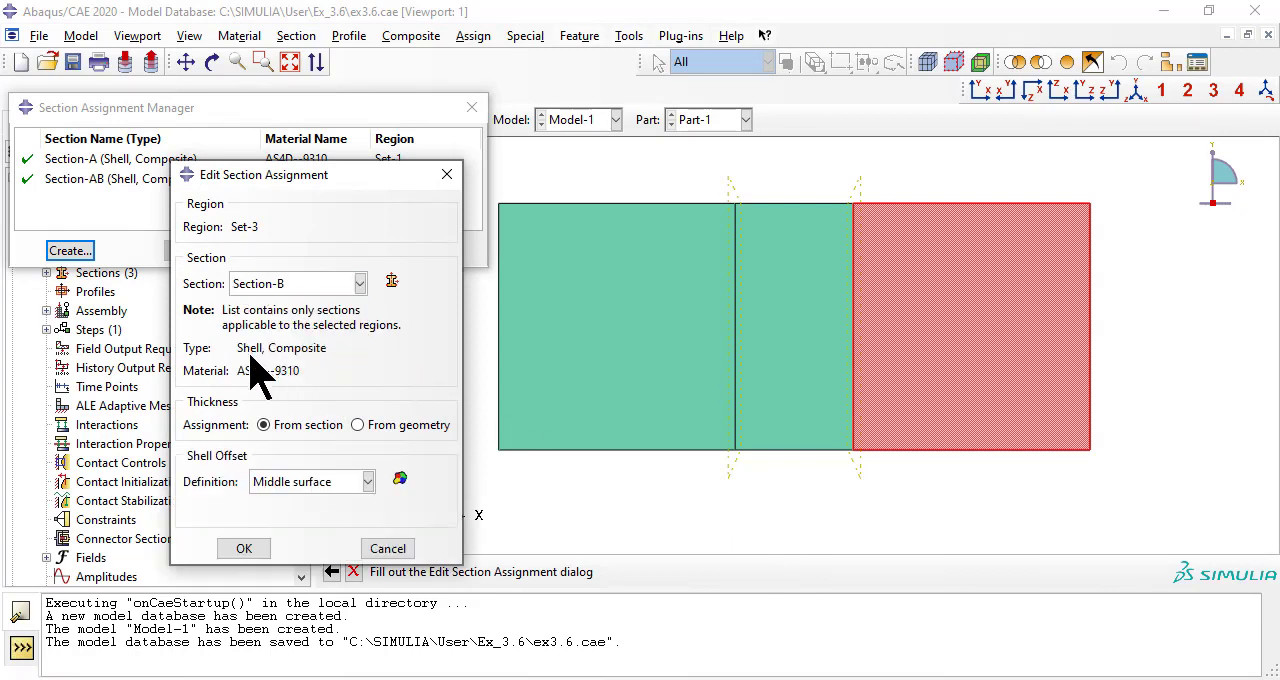
pyautogui.click(368, 480)
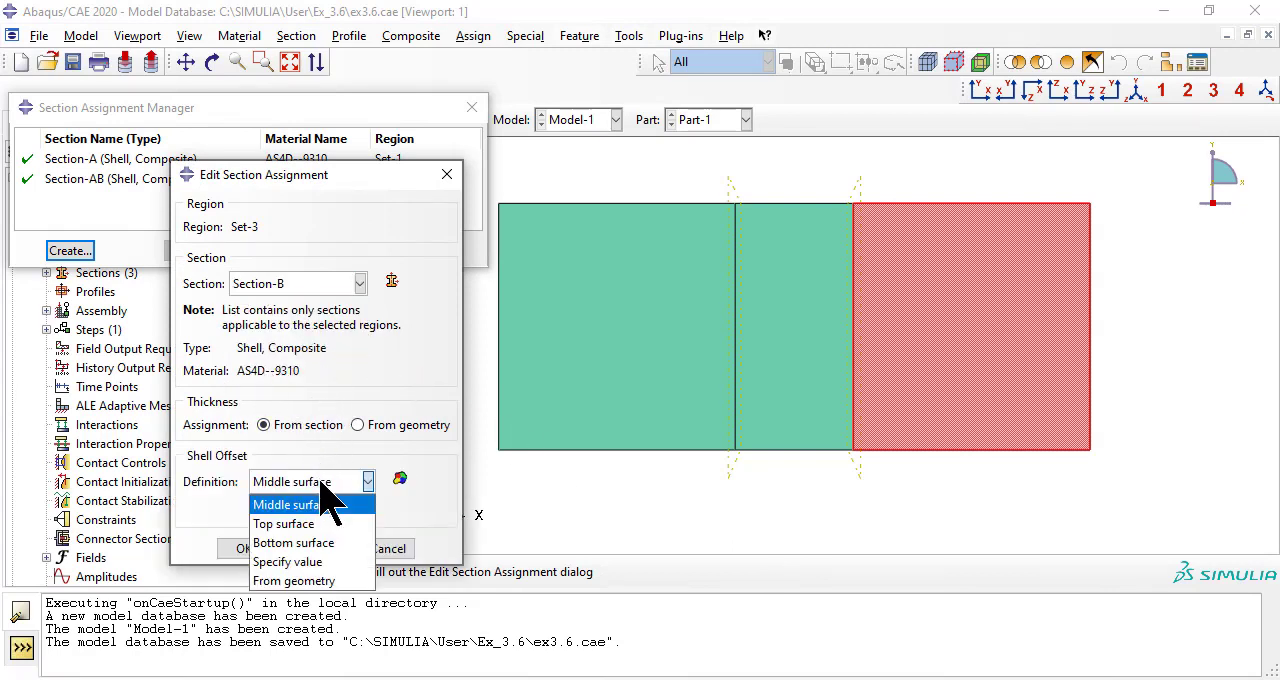
pyautogui.click(292, 542)
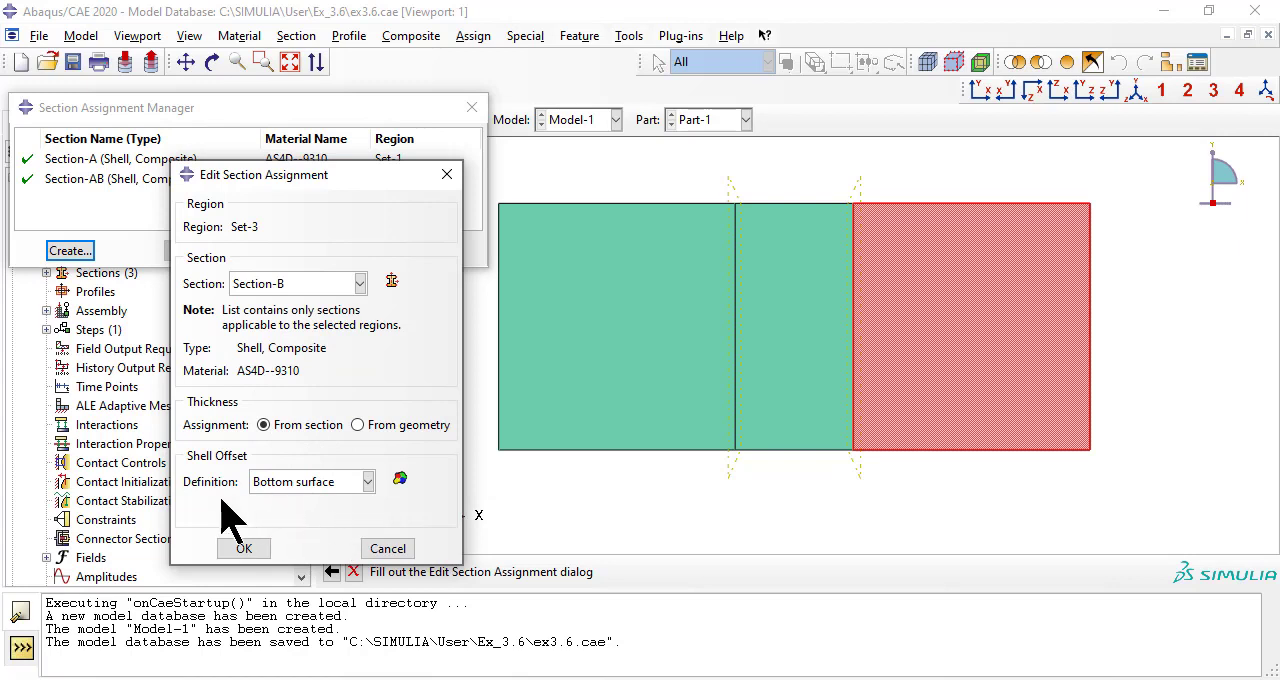
pyautogui.moveTo(1020, 350)
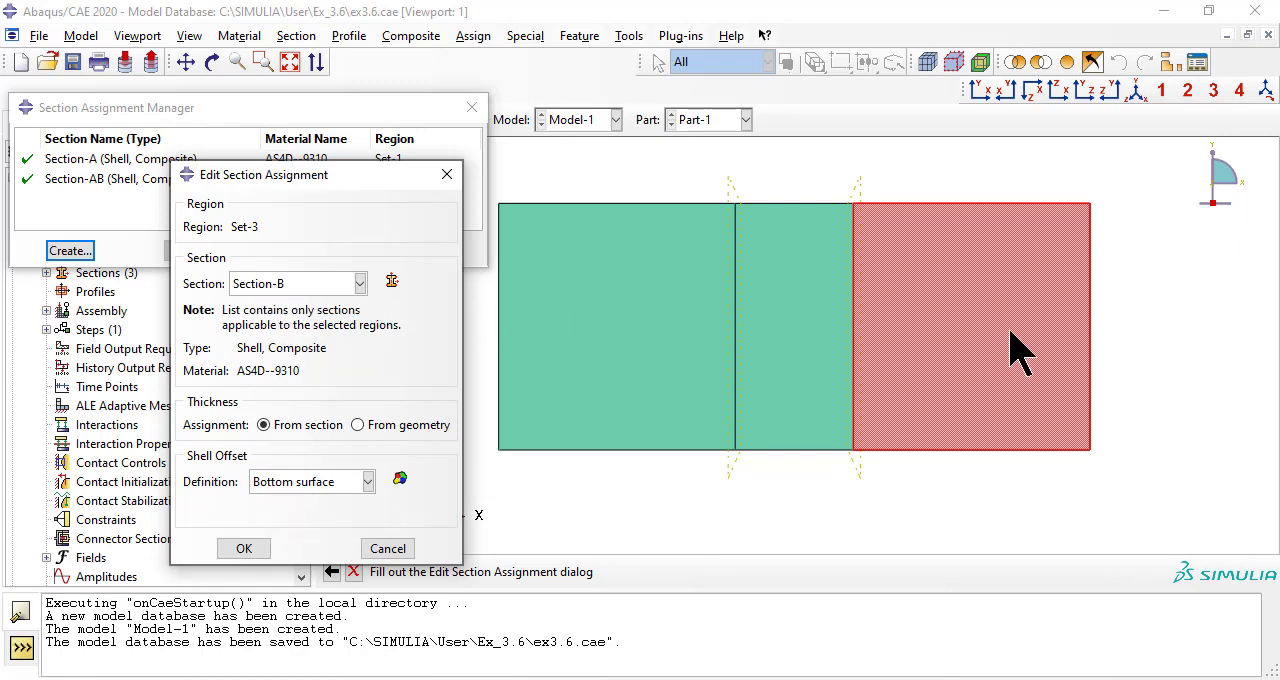
pyautogui.click(244, 548)
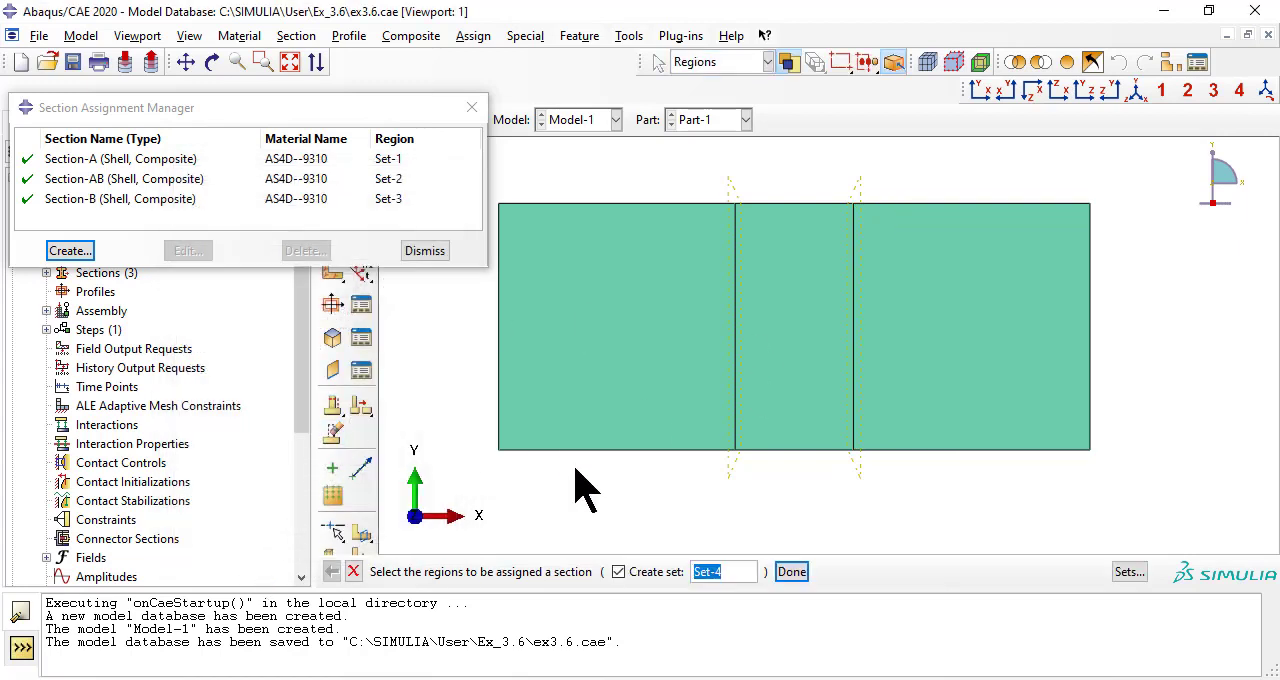
# Review the Section-AB assignment and dismiss the Section Assignment Manager.
pyautogui.click(124, 178)
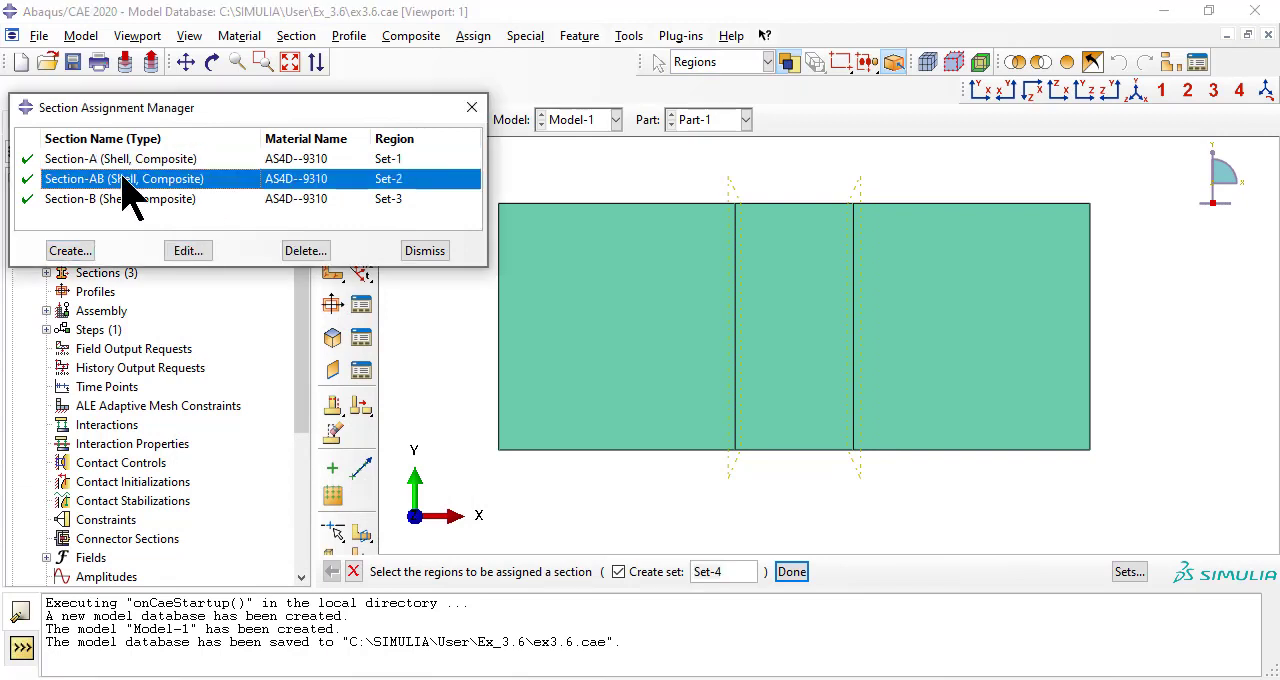
pyautogui.click(424, 250)
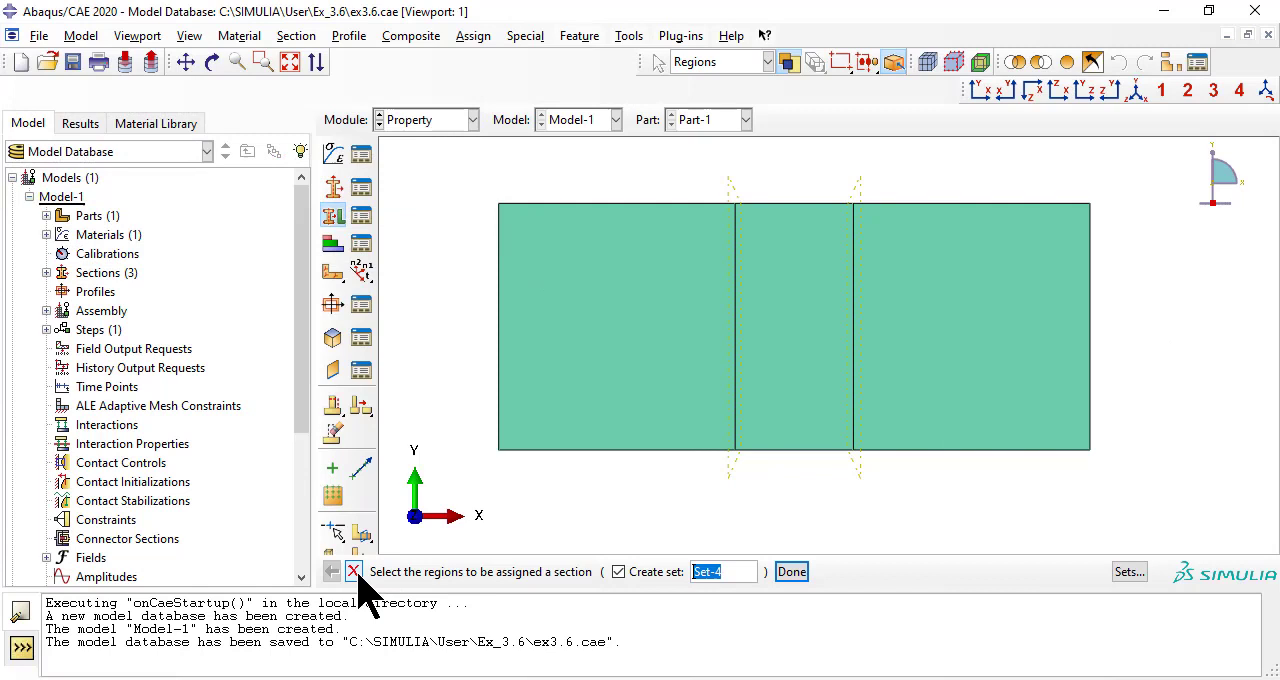
pyautogui.click(352, 572)
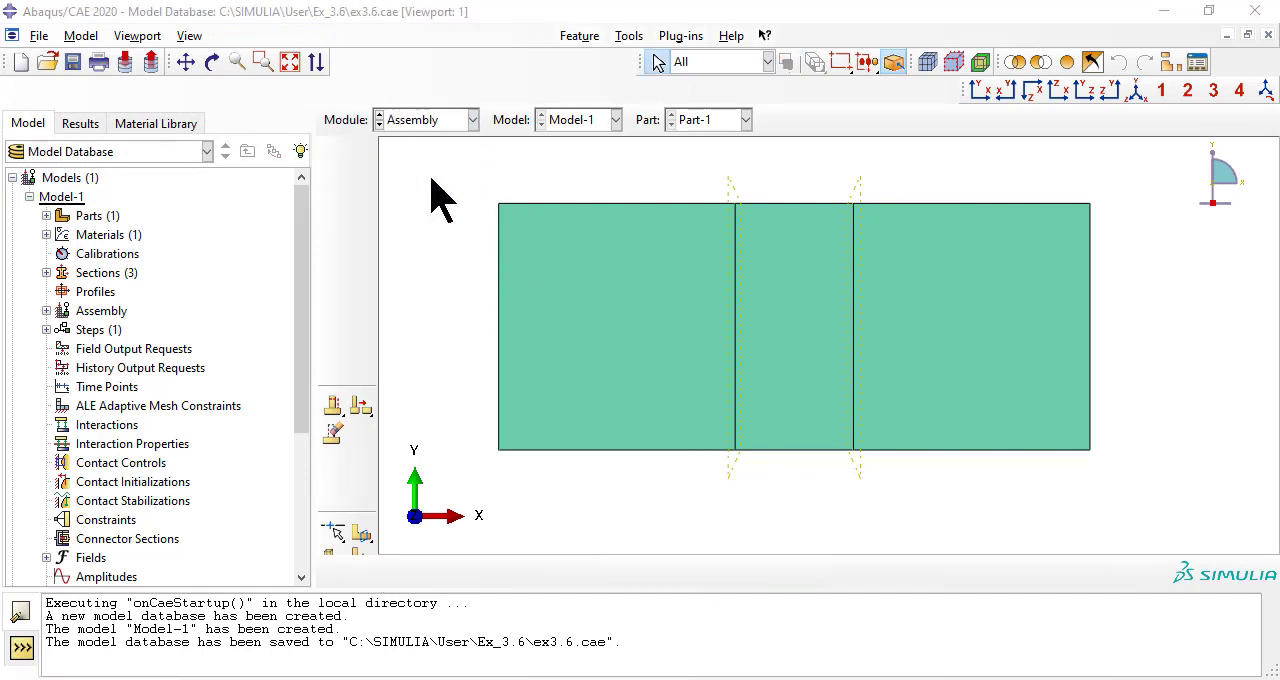
# Create an independent instance of Part-1 in the assembly.
pyautogui.click(240, 36)
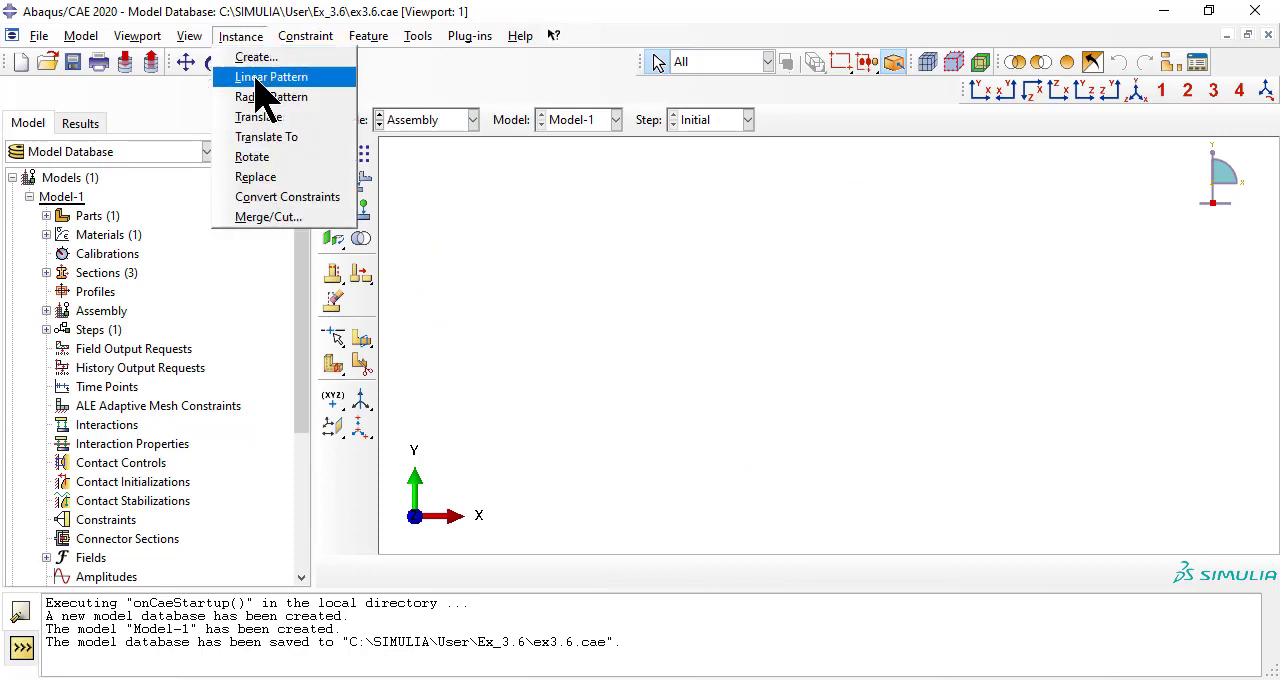
pyautogui.click(256, 56)
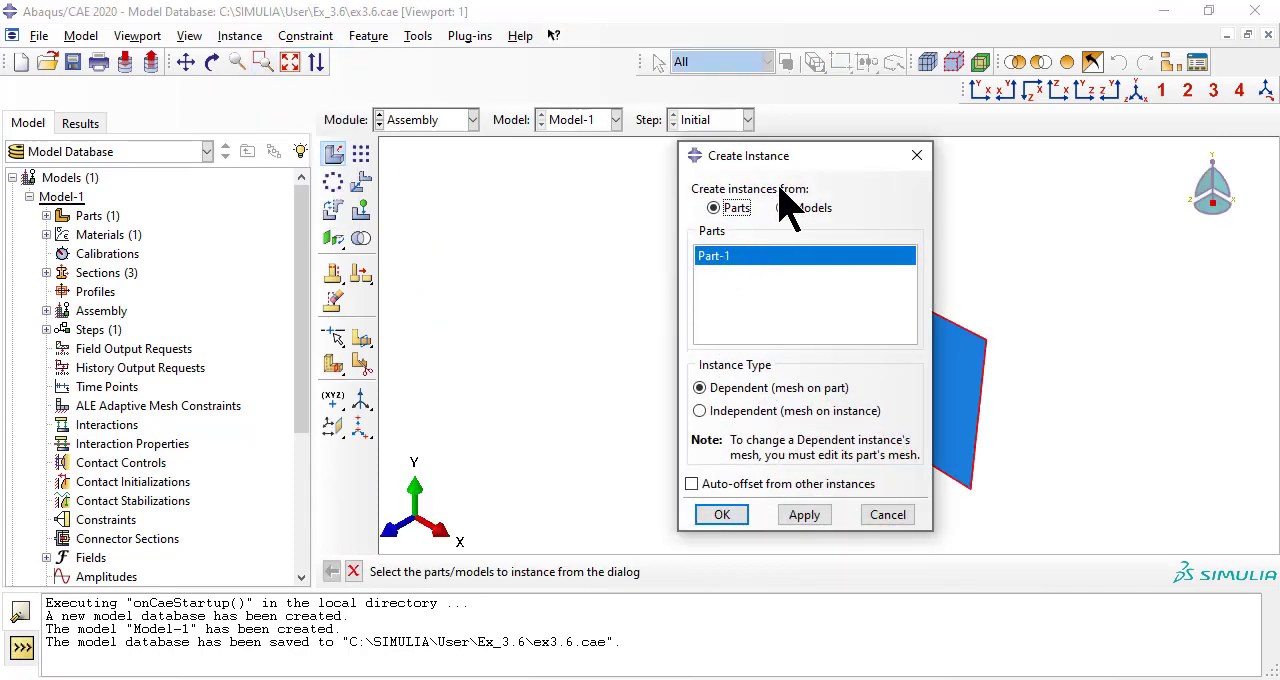
pyautogui.click(700, 410)
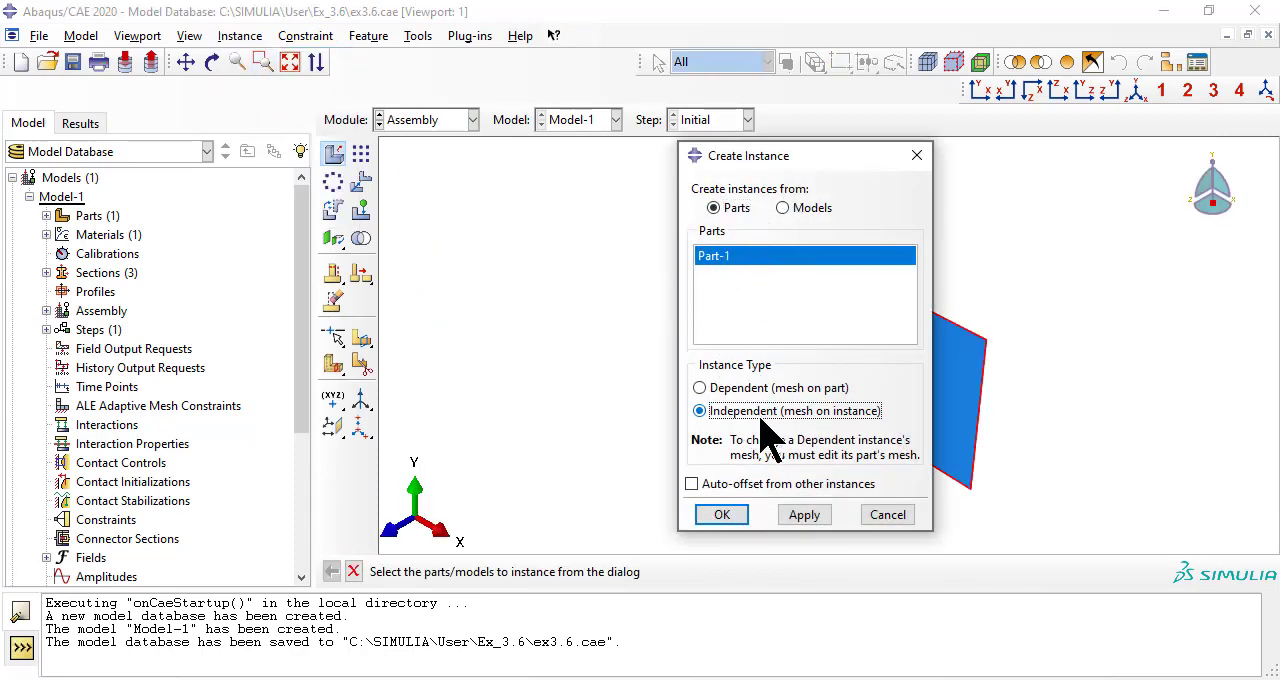
pyautogui.click(720, 514)
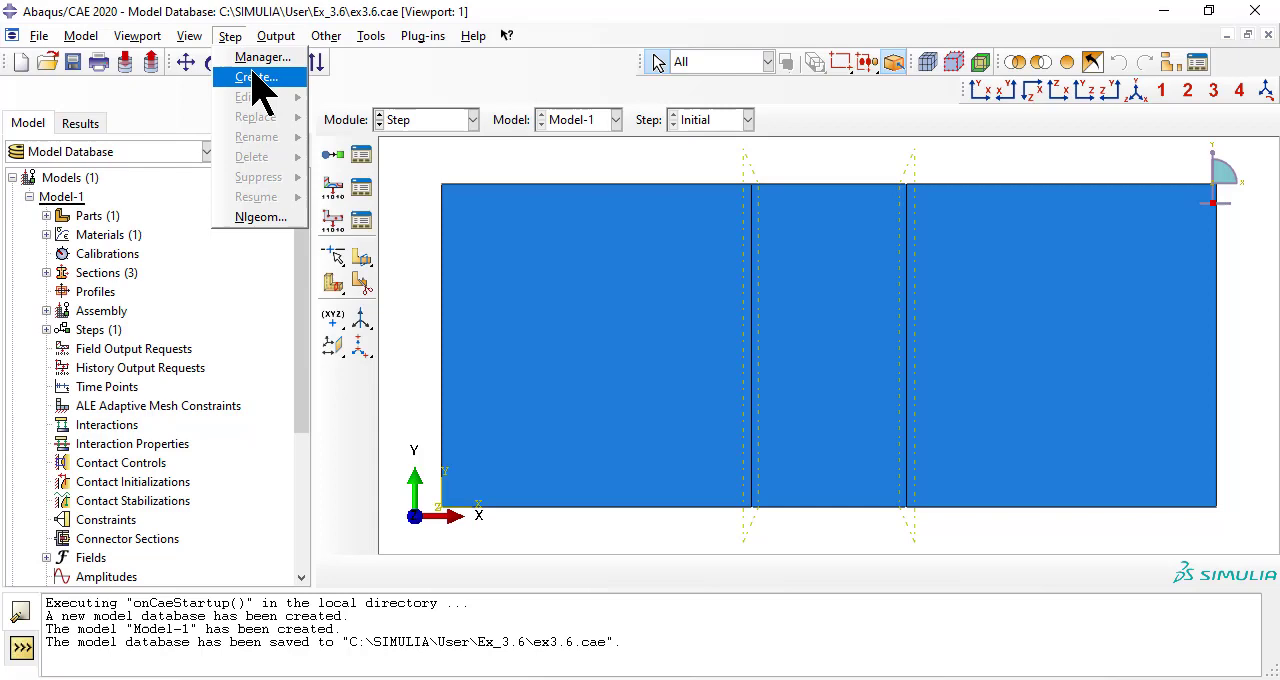
# Create Step-1 as a Static, General step with Nlgeom off after Initial.
pyautogui.click(258, 76)
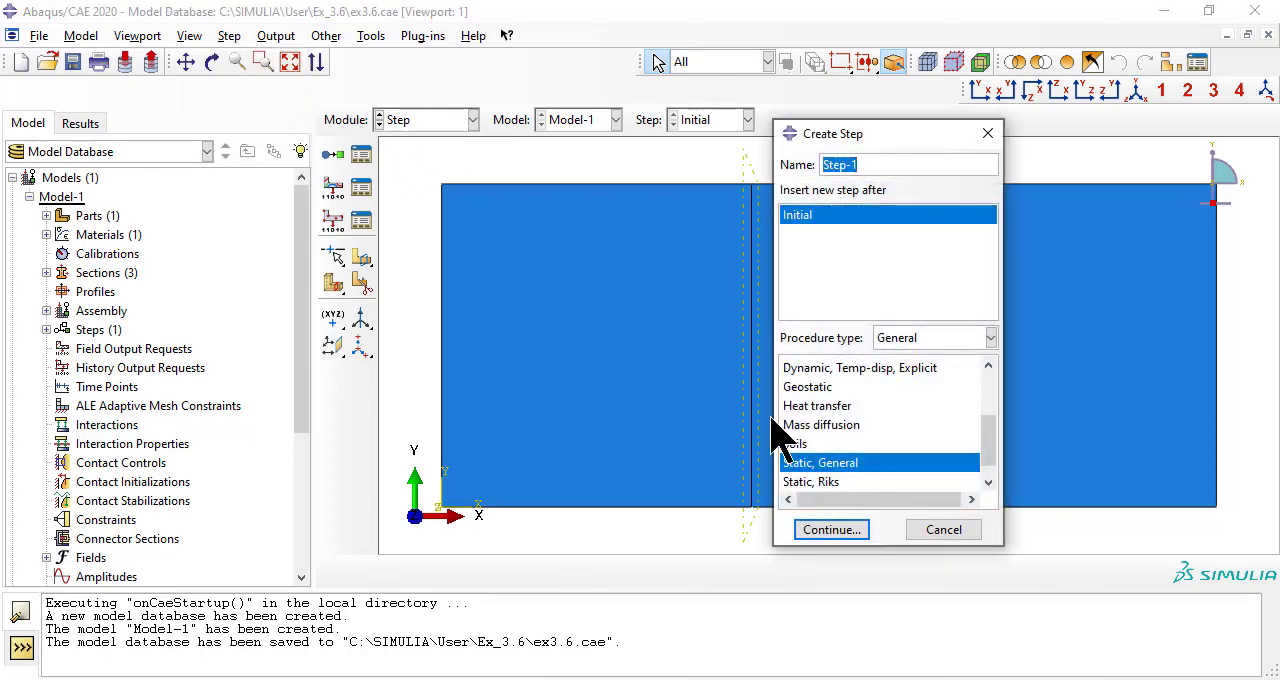
pyautogui.click(832, 528)
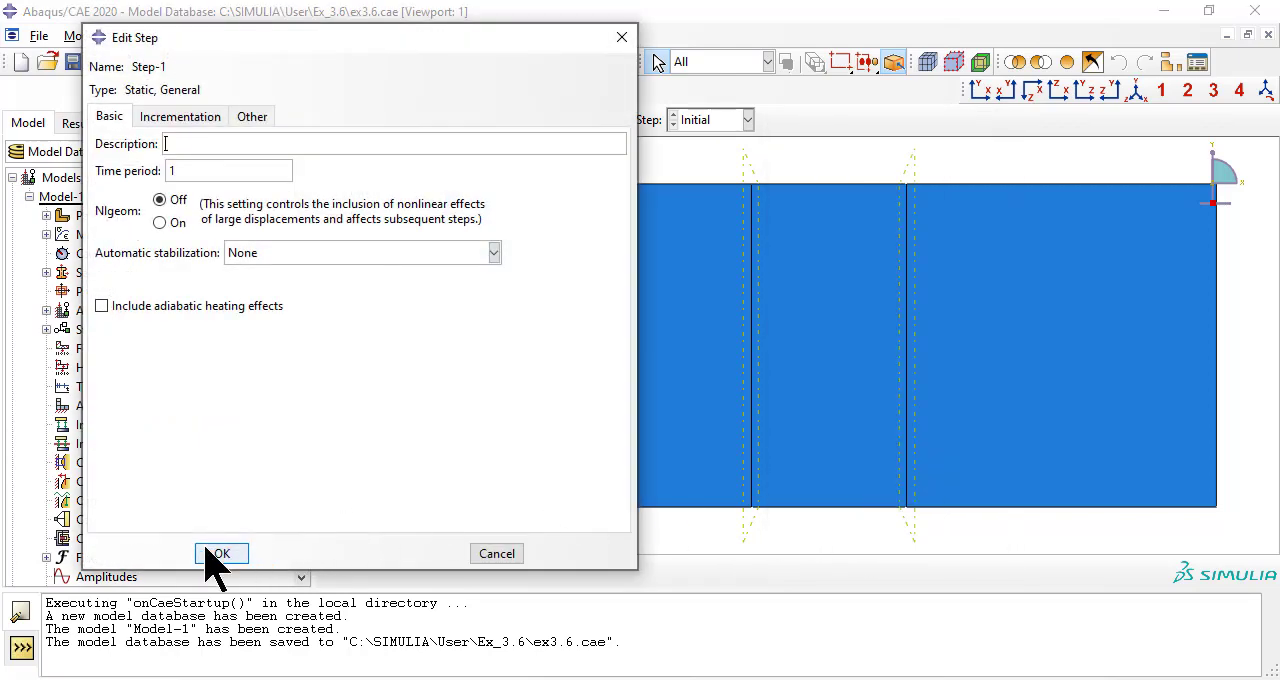
pyautogui.click(220, 554)
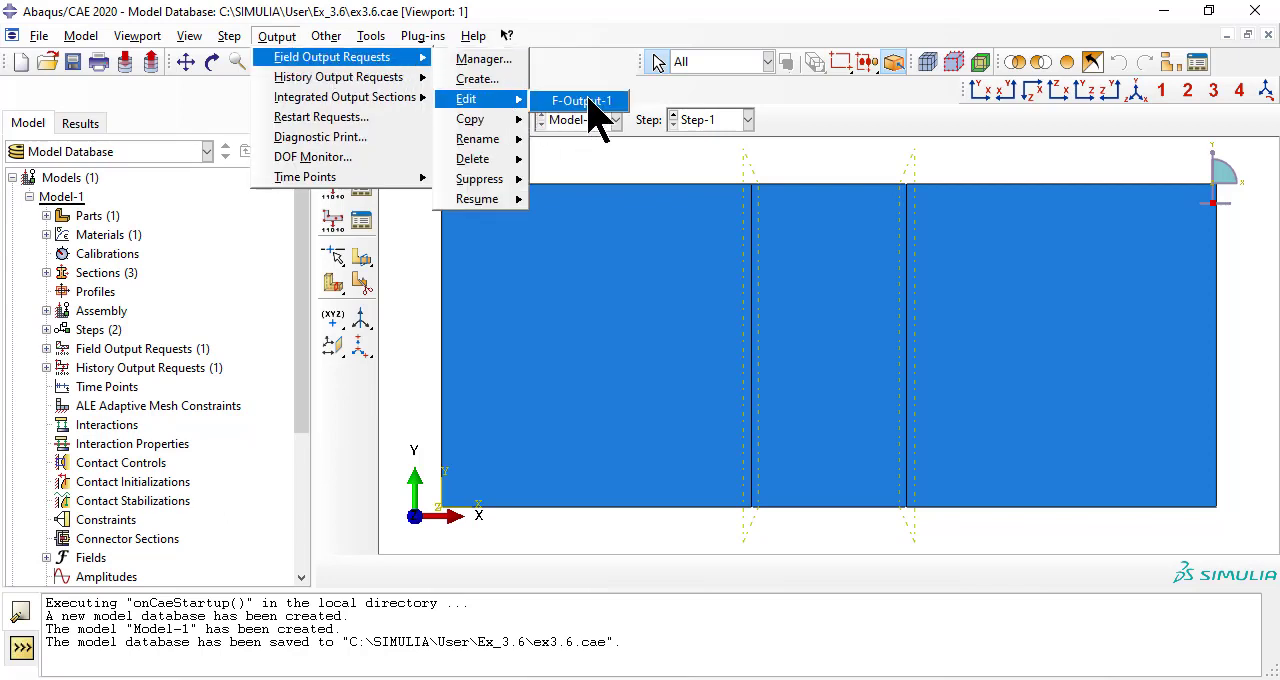
# Edit F-Output-1 to write results at specified shell section points 1,7,8,9,1...
pyautogui.click(580, 100)
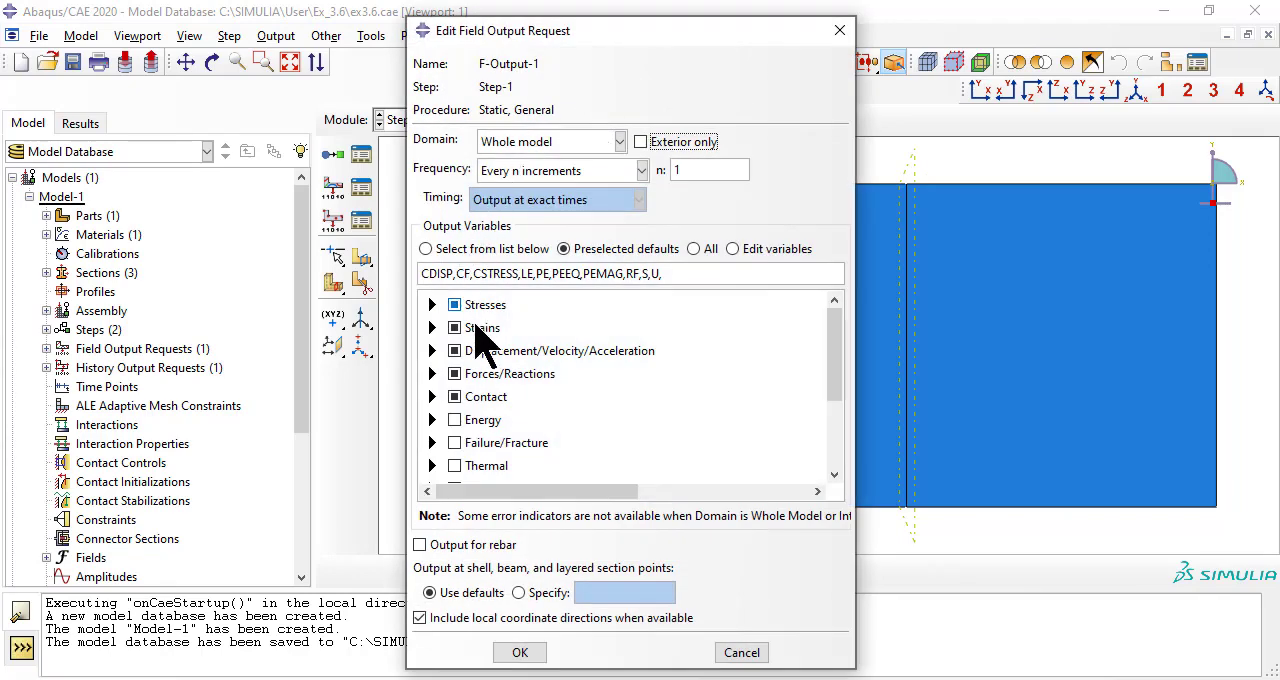
pyautogui.click(428, 592)
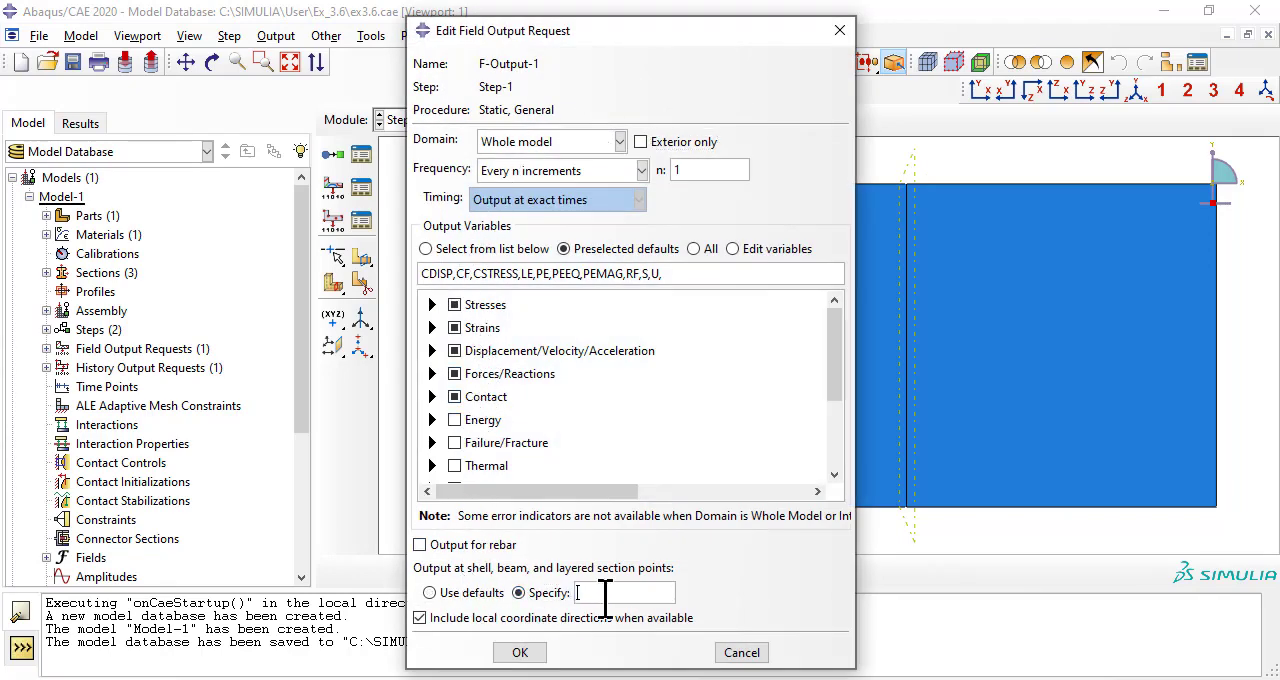
pyautogui.write('1,2,3,4,5,6')
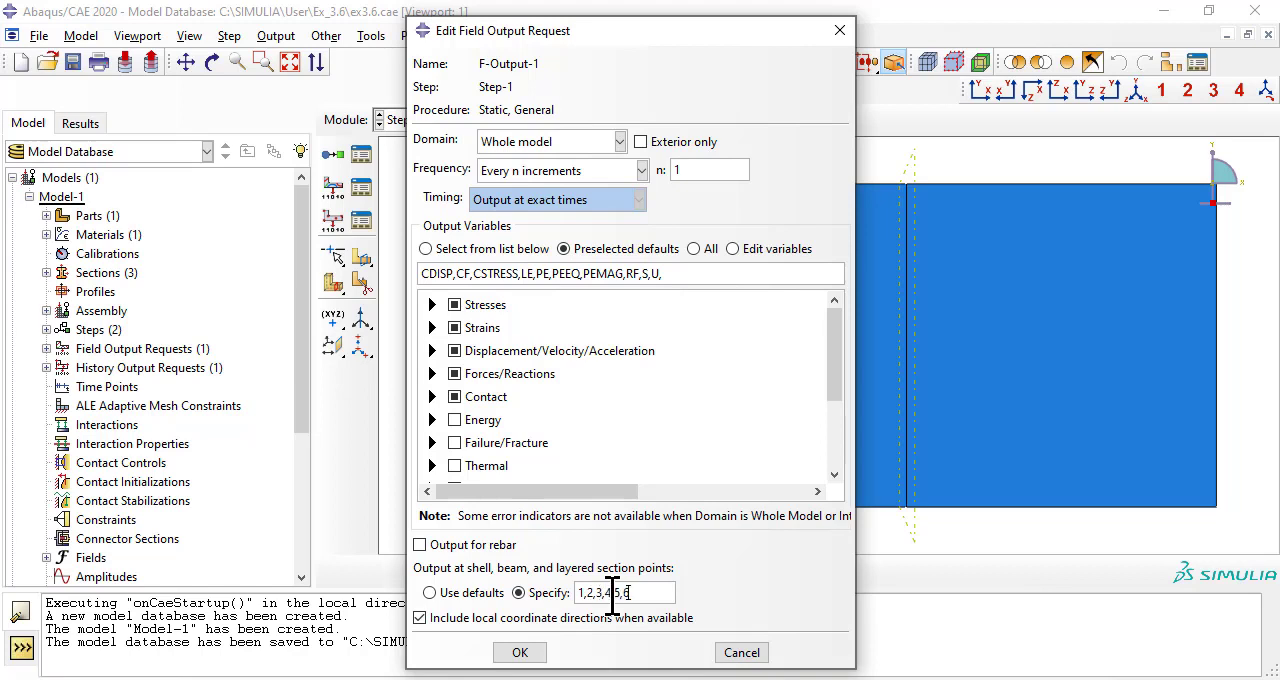
pyautogui.write('7,8,9,1')
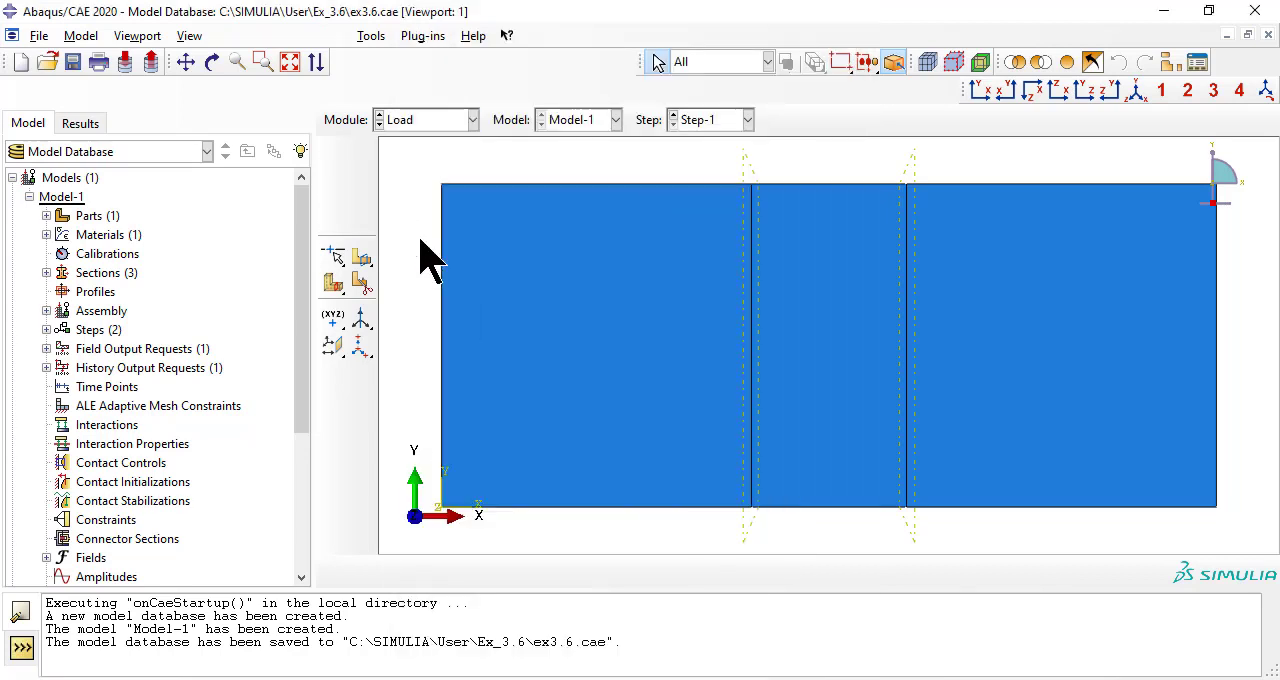
# Create BC-1, a symmetry condition on the left edge (Set-1) in the Initial step.
pyautogui.click(232, 36)
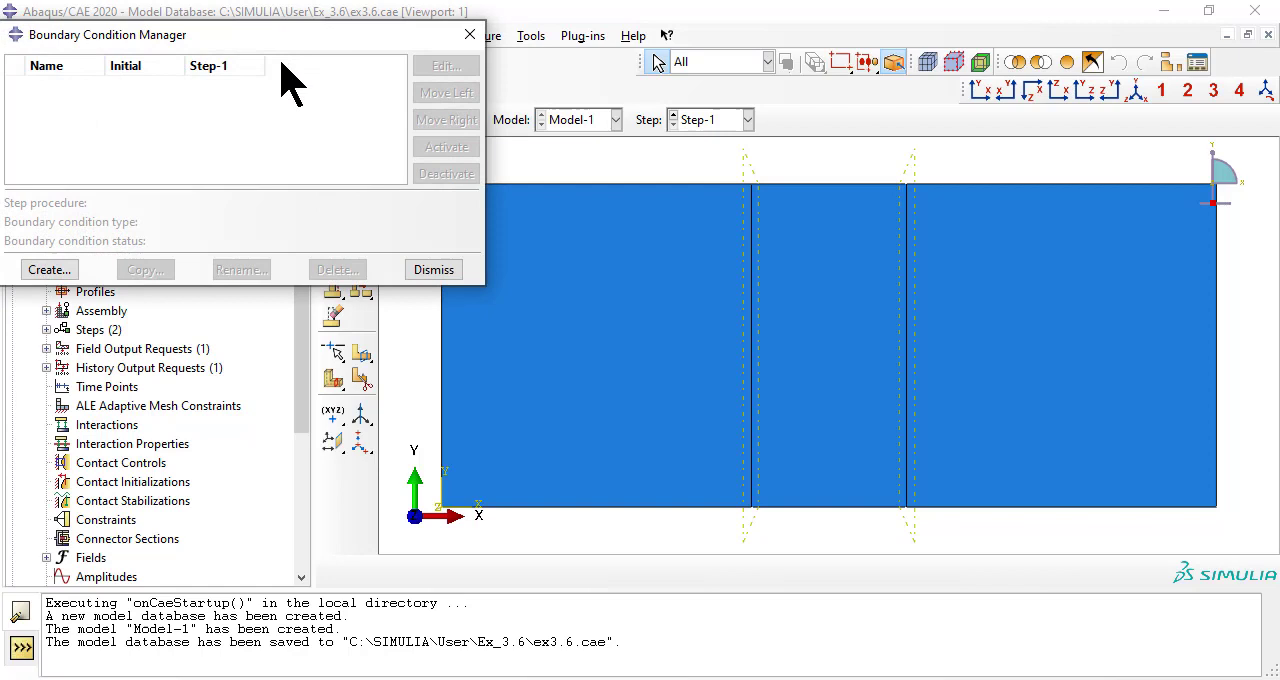
pyautogui.click(48, 268)
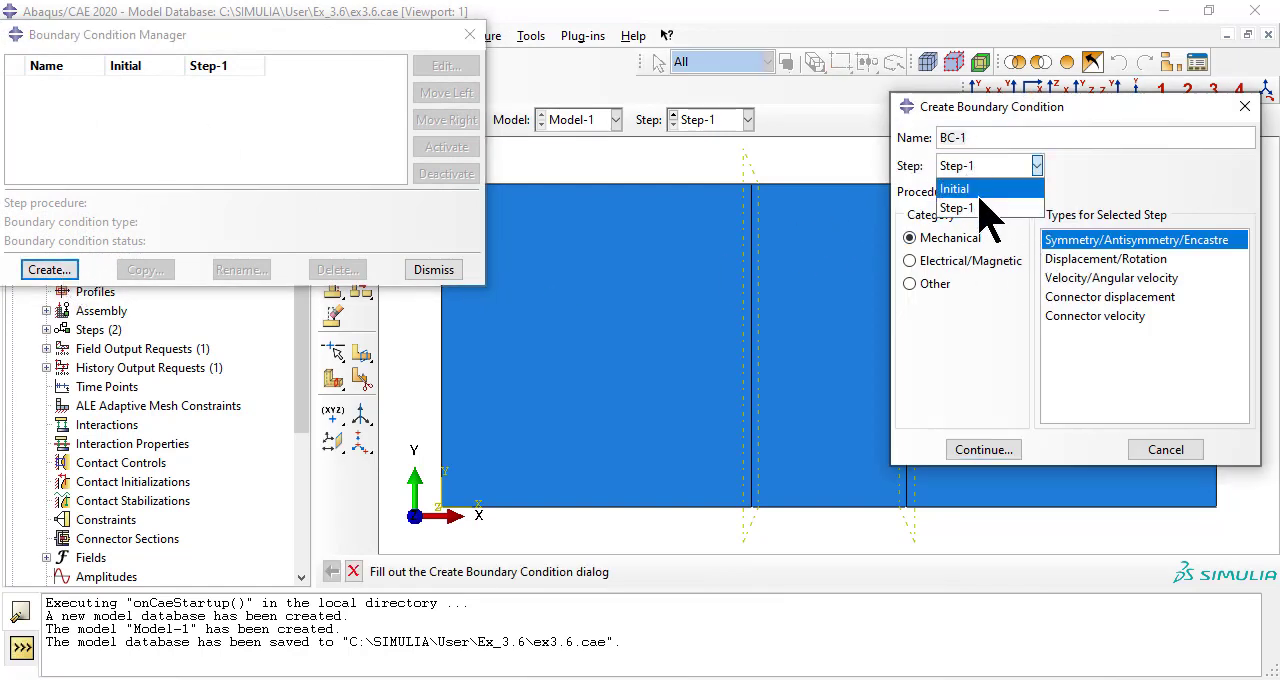
pyautogui.click(952, 188)
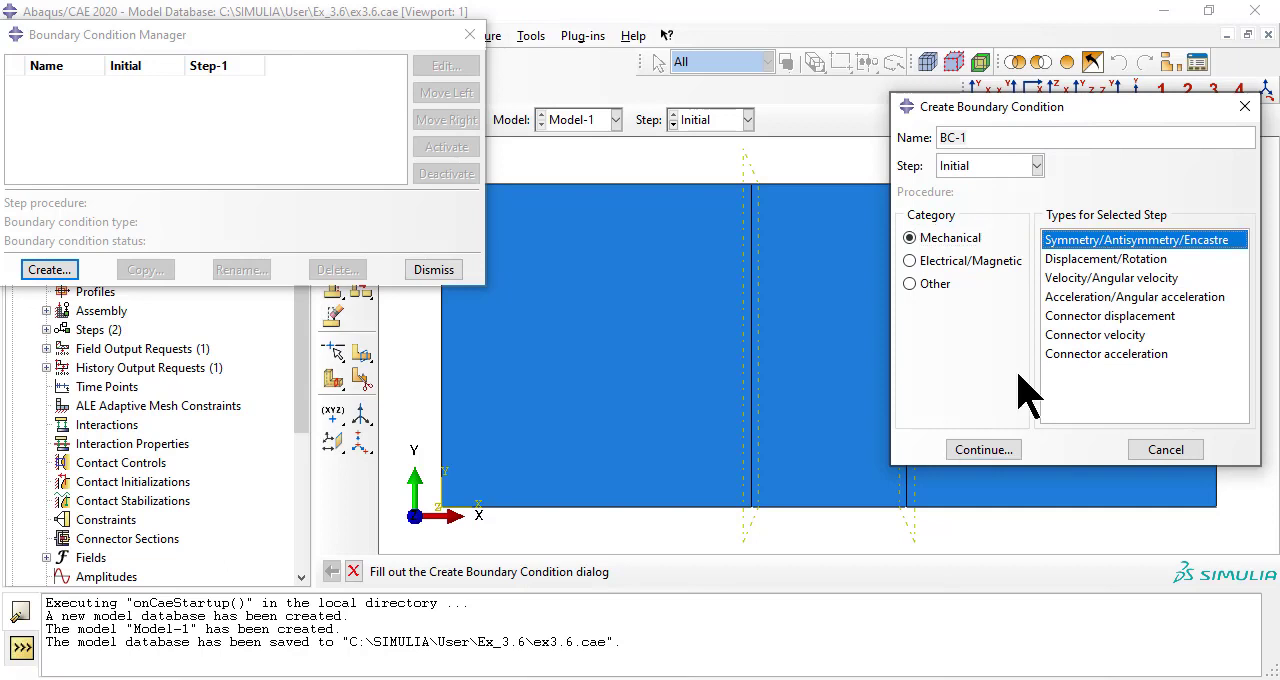
pyautogui.click(982, 448)
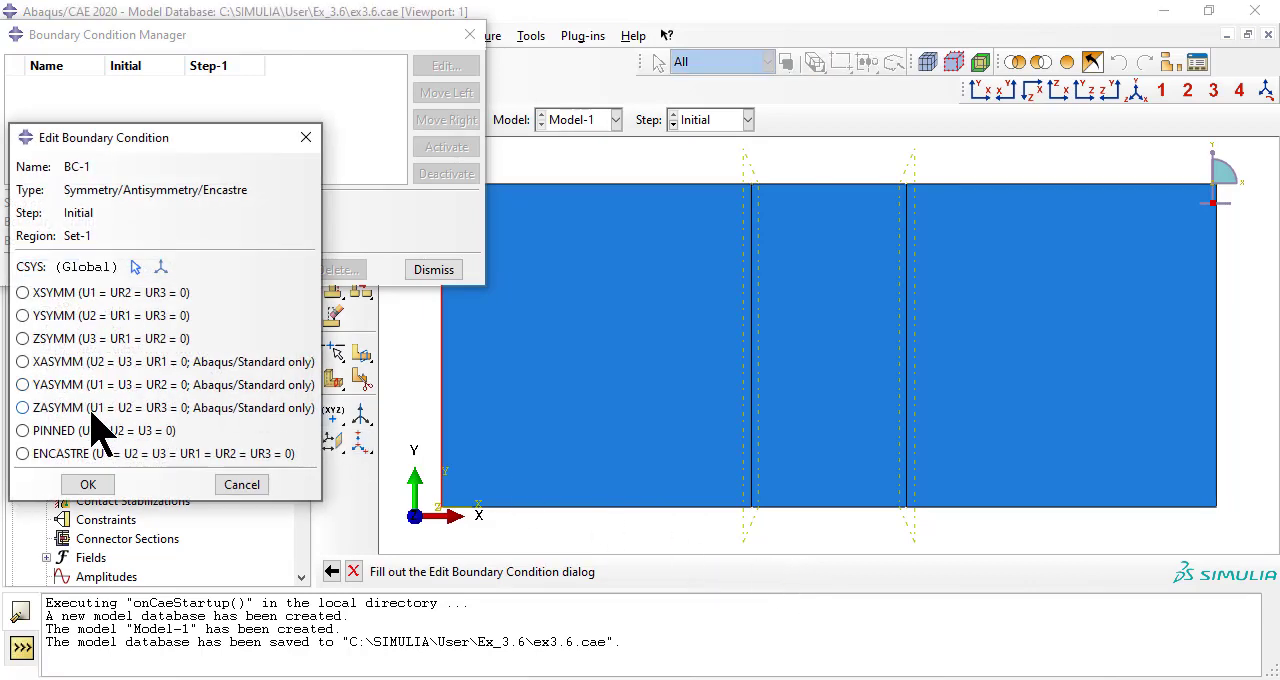
pyautogui.click(88, 484)
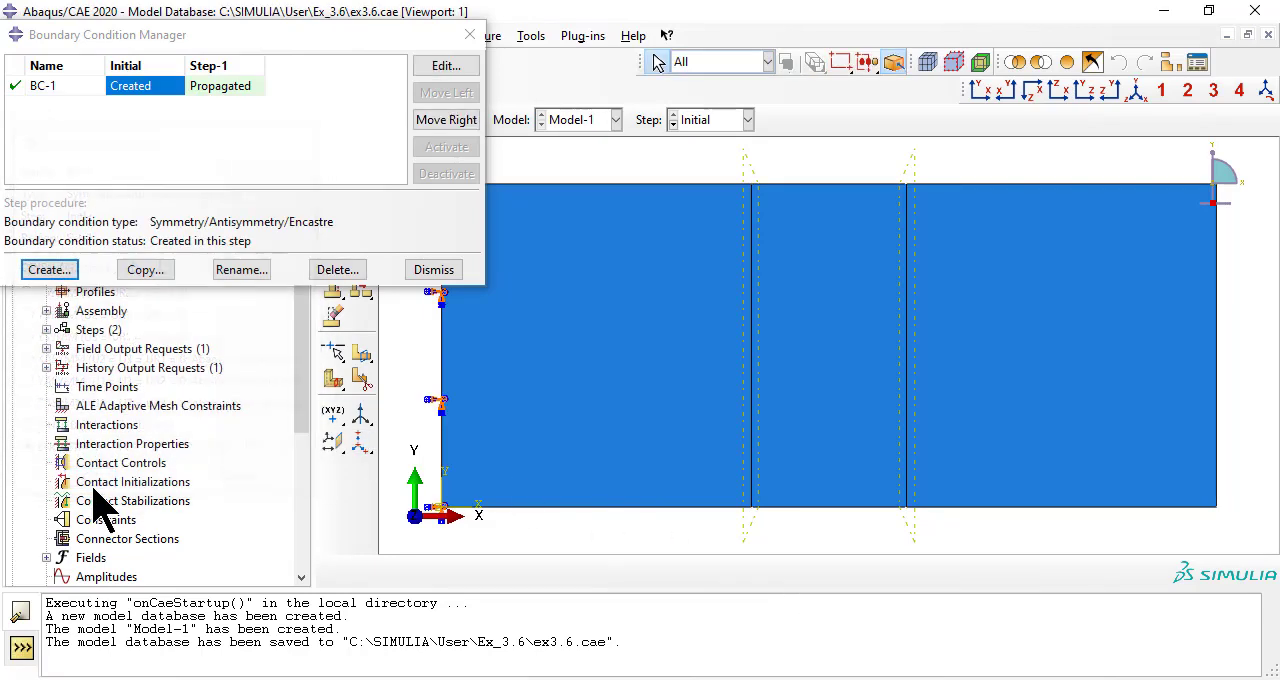
# Create BC-2, a YSYMM symmetry condition on the bottom edge (Set-2) in Initial.
pyautogui.click(48, 268)
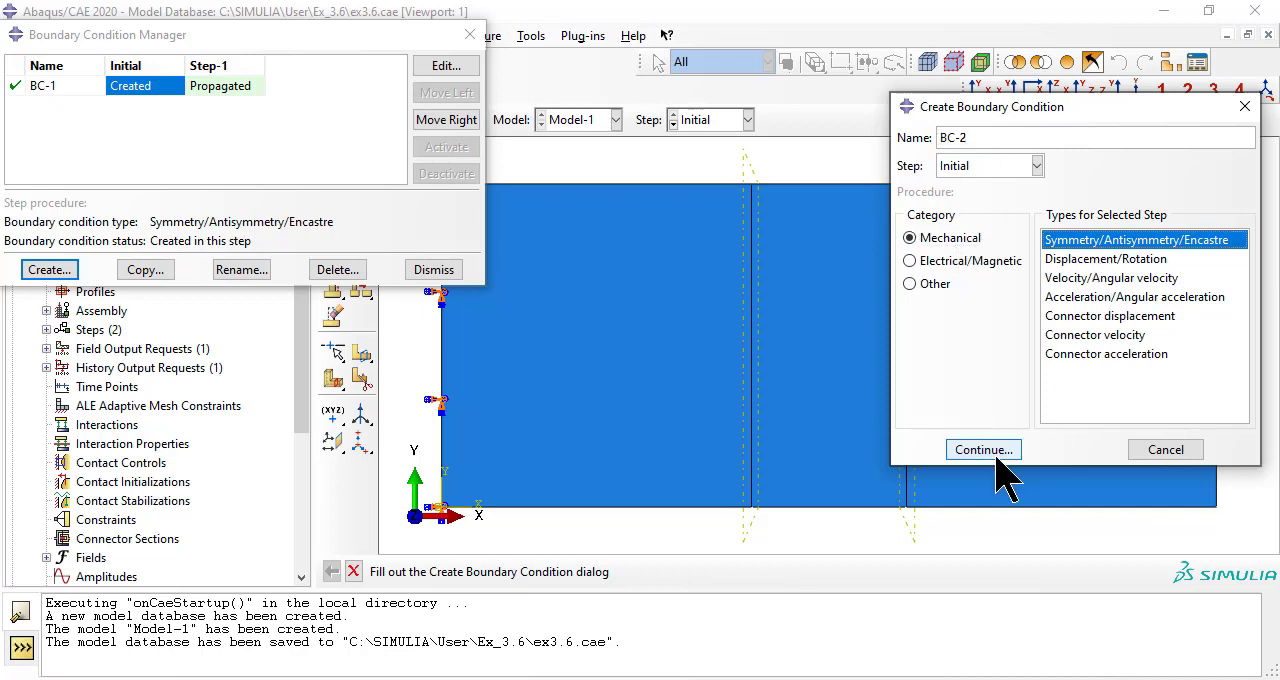
pyautogui.click(982, 448)
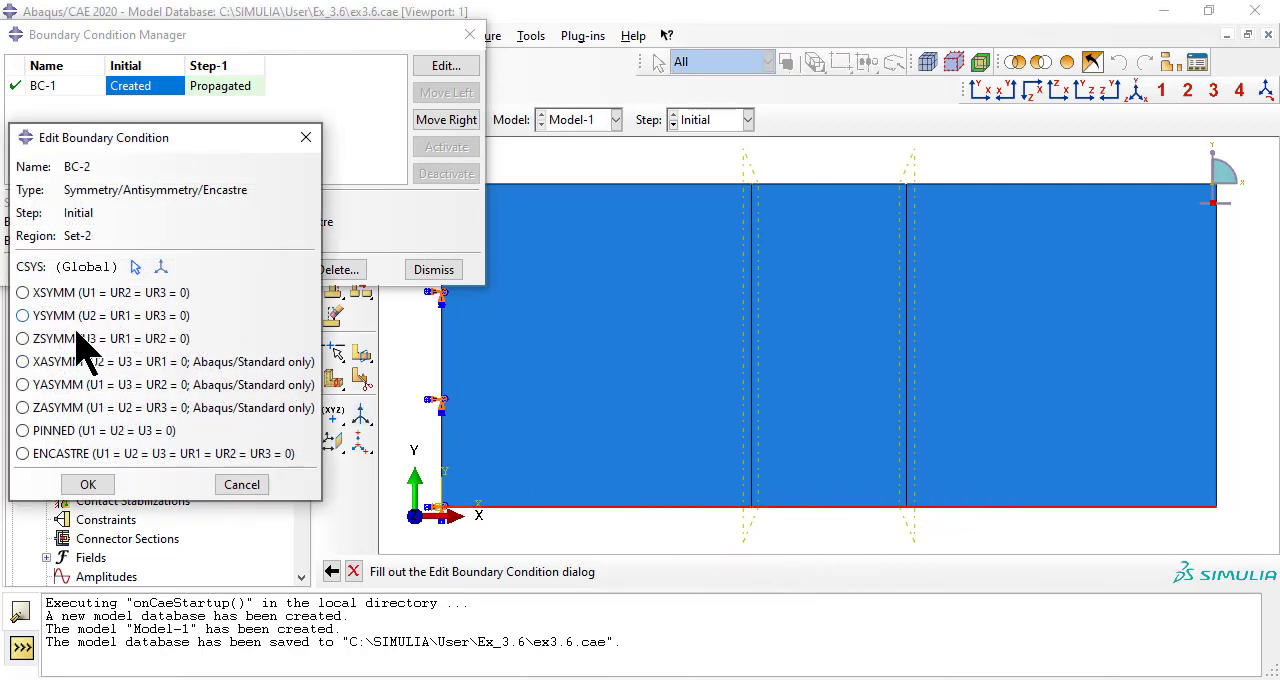
pyautogui.click(22, 316)
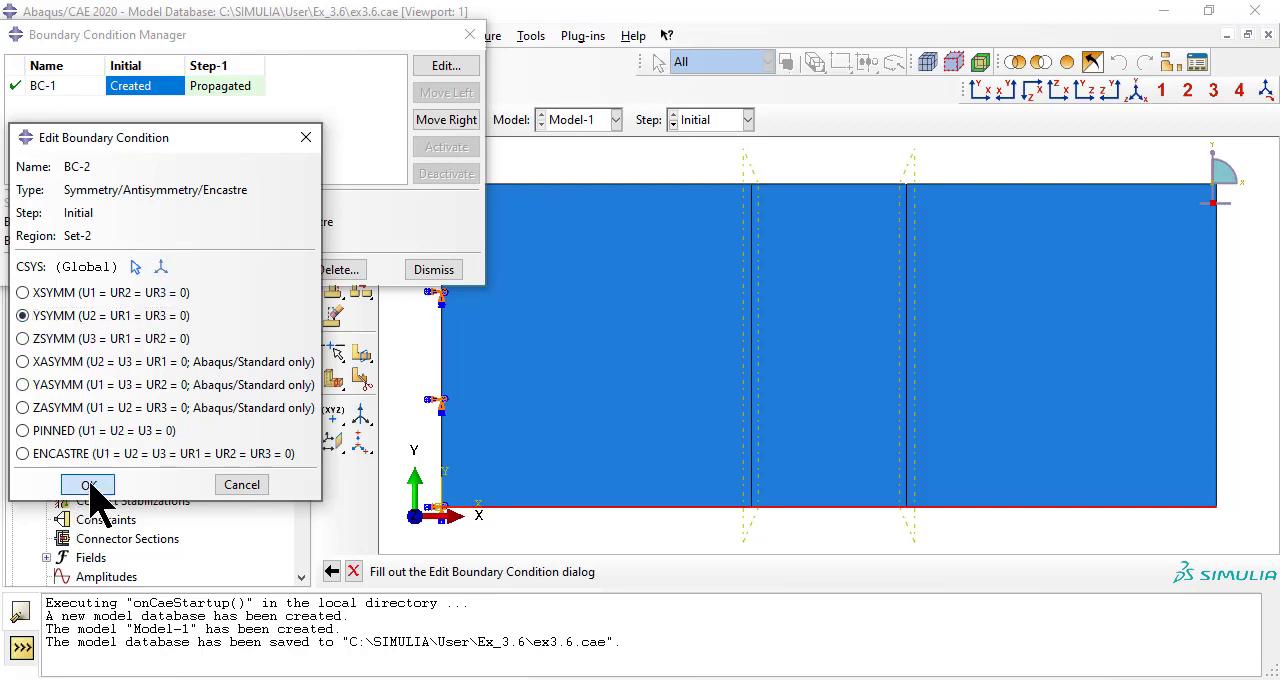
pyautogui.click(88, 484)
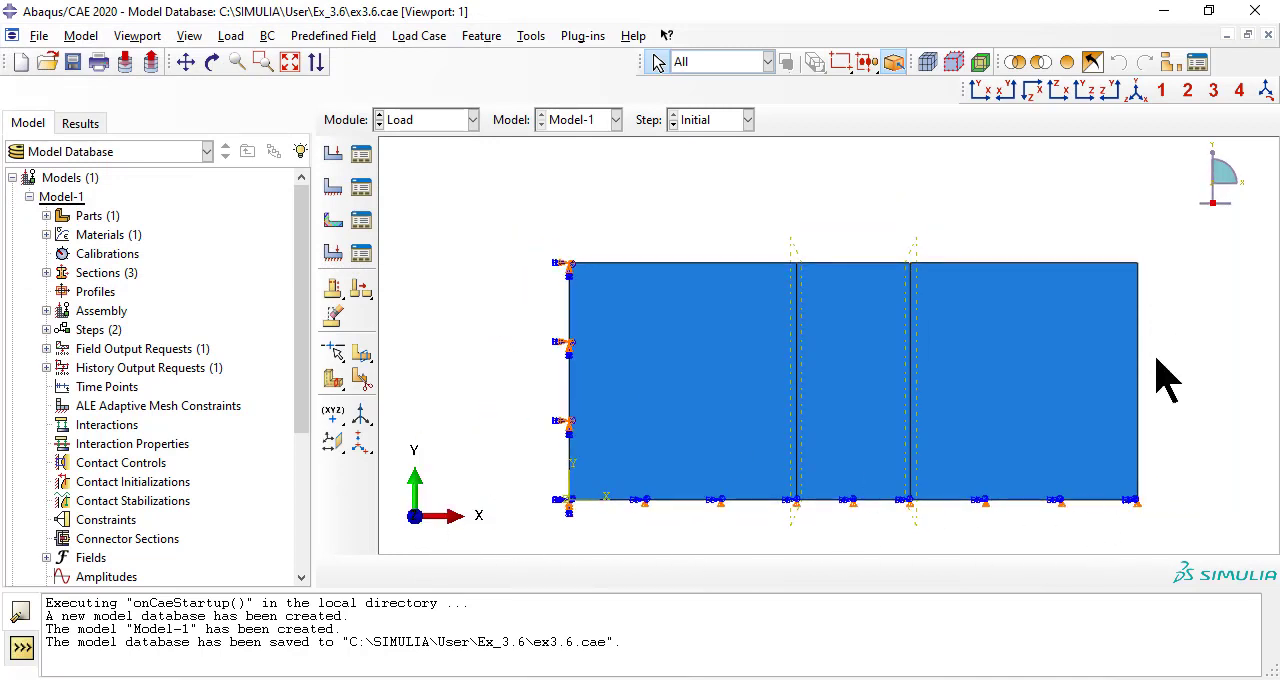
# Start Load-1 as a shell edge load in Step-1.
pyautogui.click(232, 36)
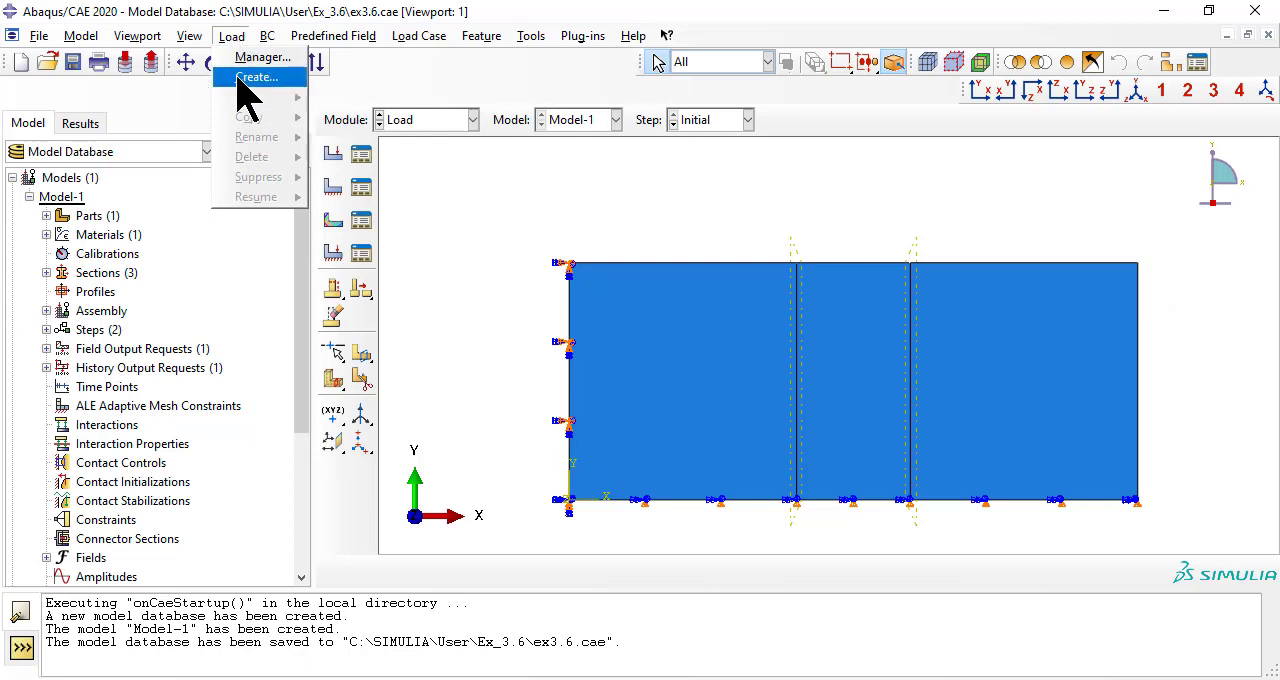
pyautogui.click(260, 76)
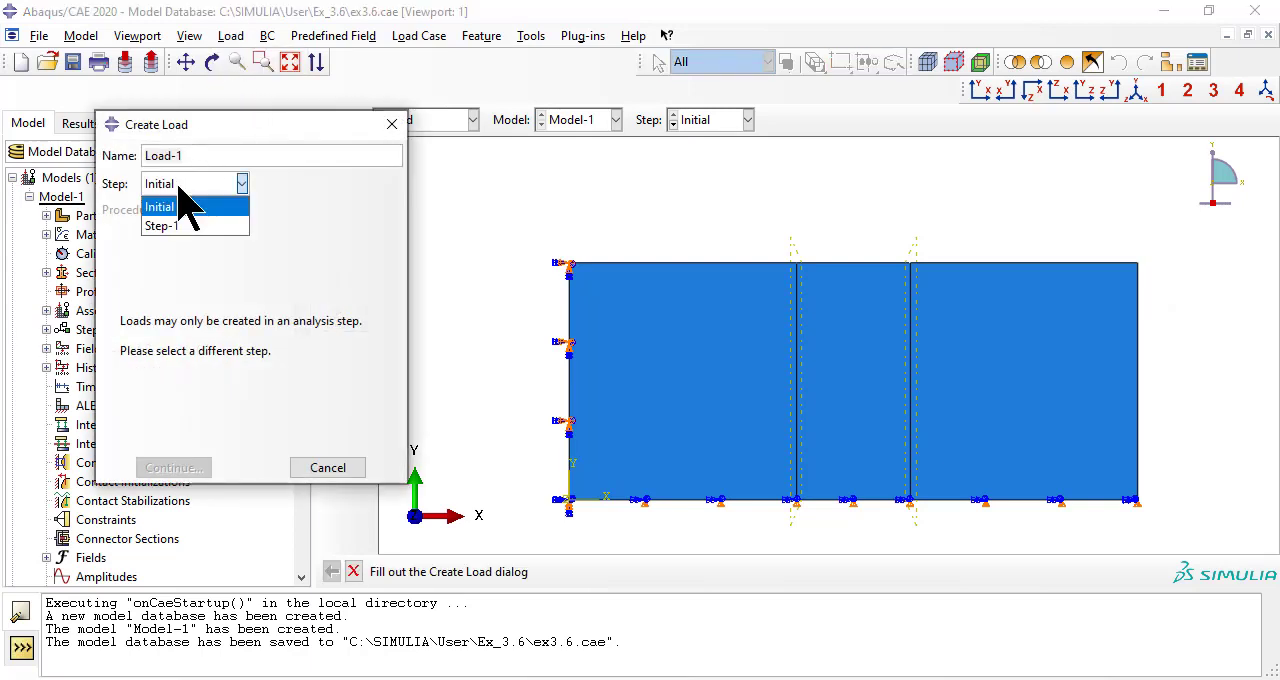
pyautogui.click(162, 224)
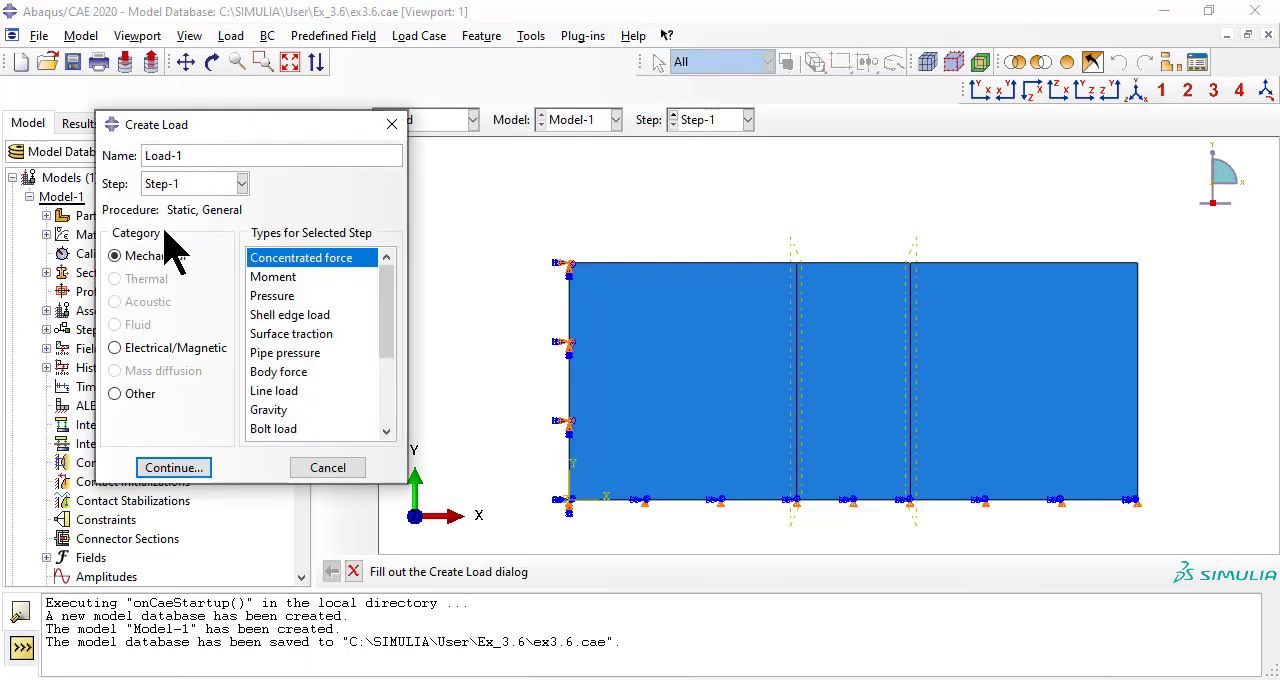
pyautogui.click(290, 314)
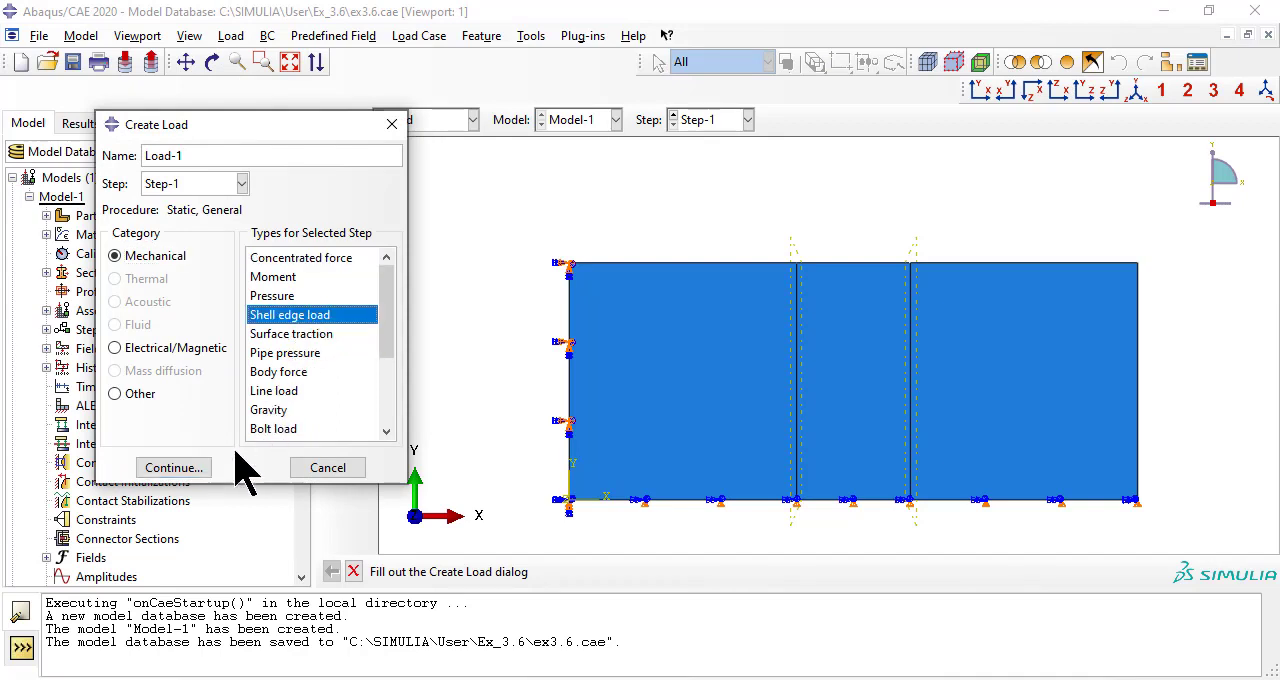
pyautogui.click(172, 468)
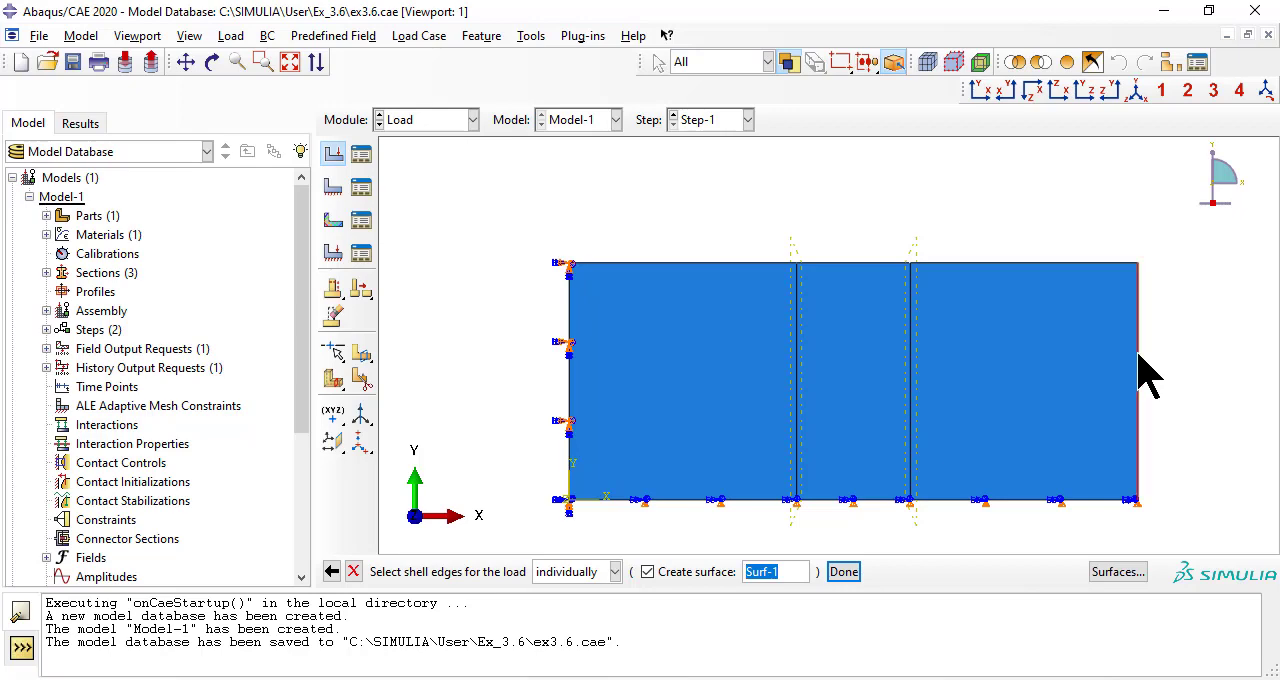
# Apply Load-1 with magnitude -10 to the right edge and move to the Mesh module.
pyautogui.click(844, 572)
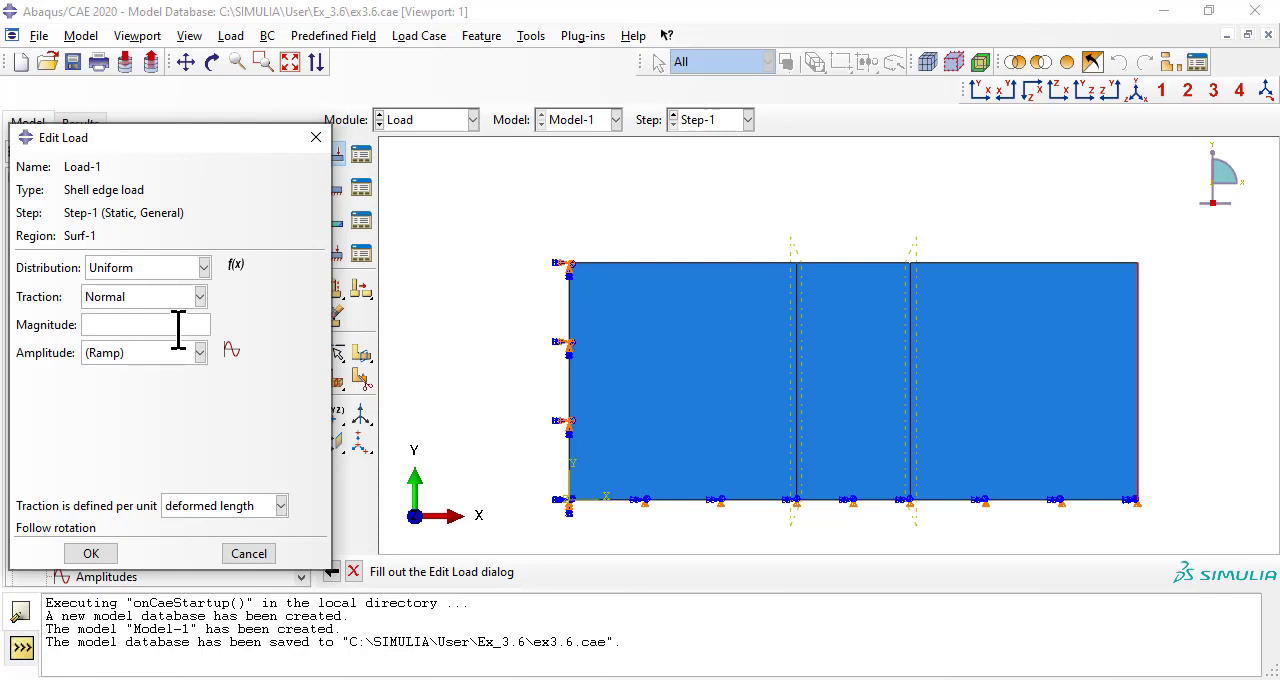
pyautogui.write('-10')
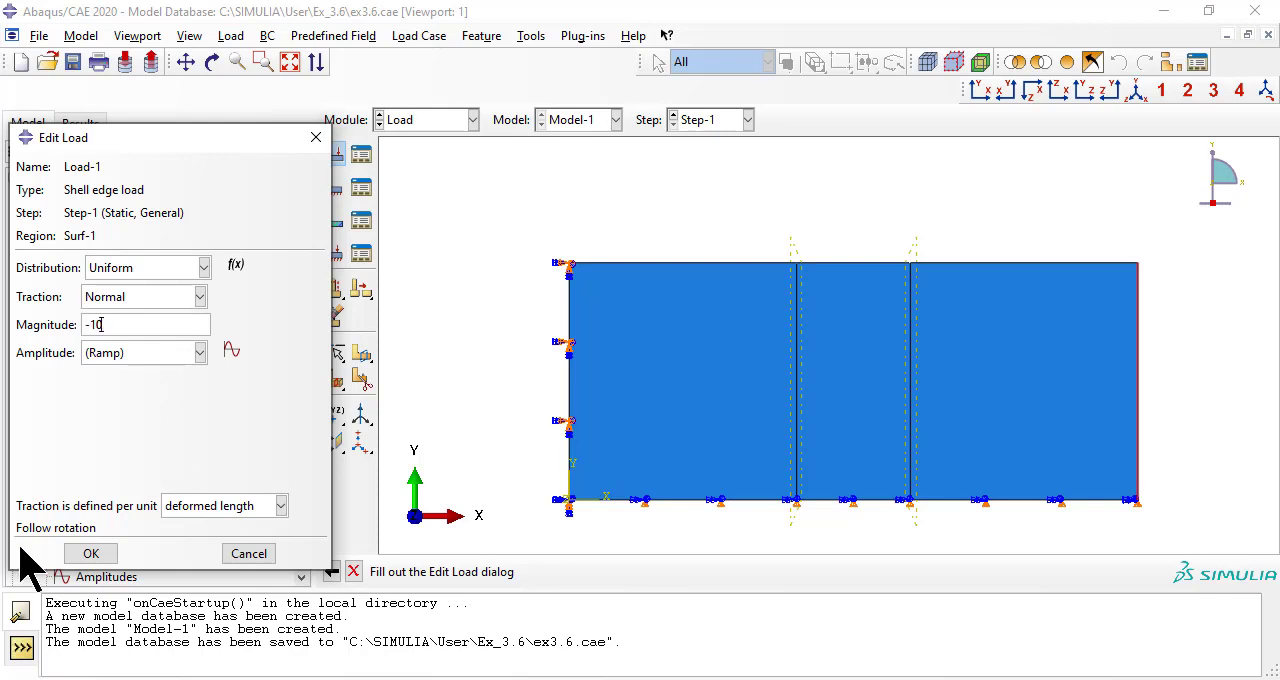
pyautogui.click(90, 552)
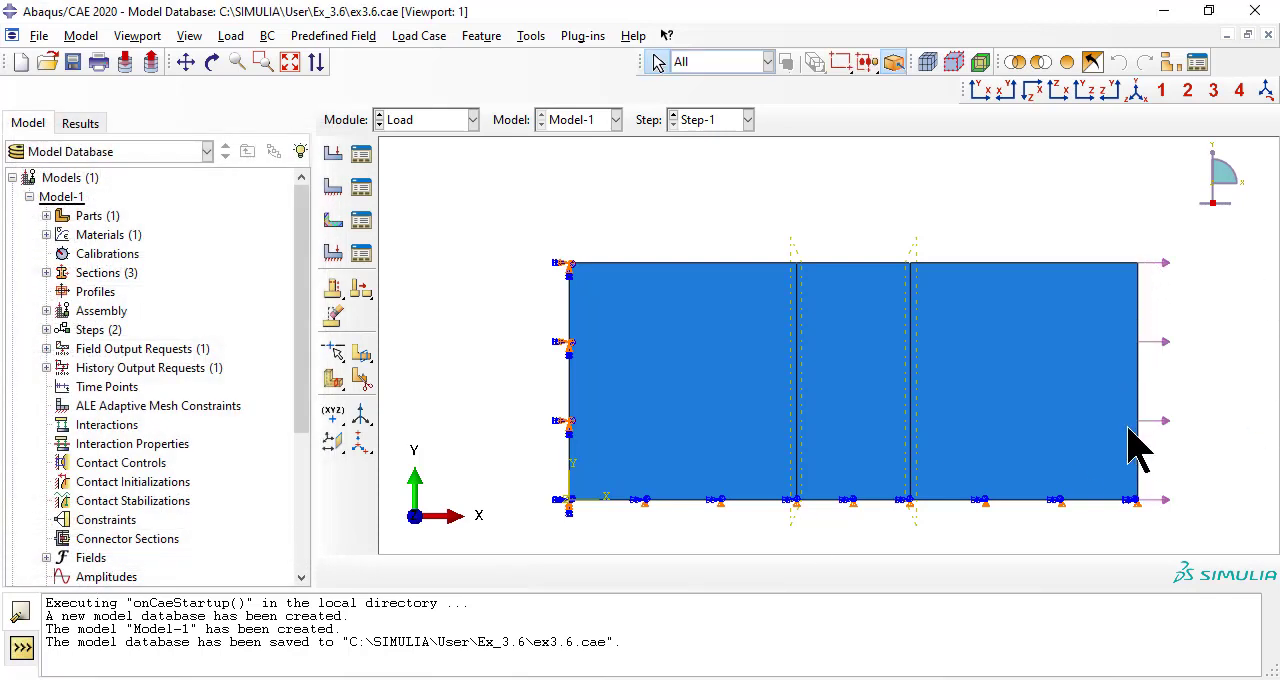
pyautogui.click(790, 320)
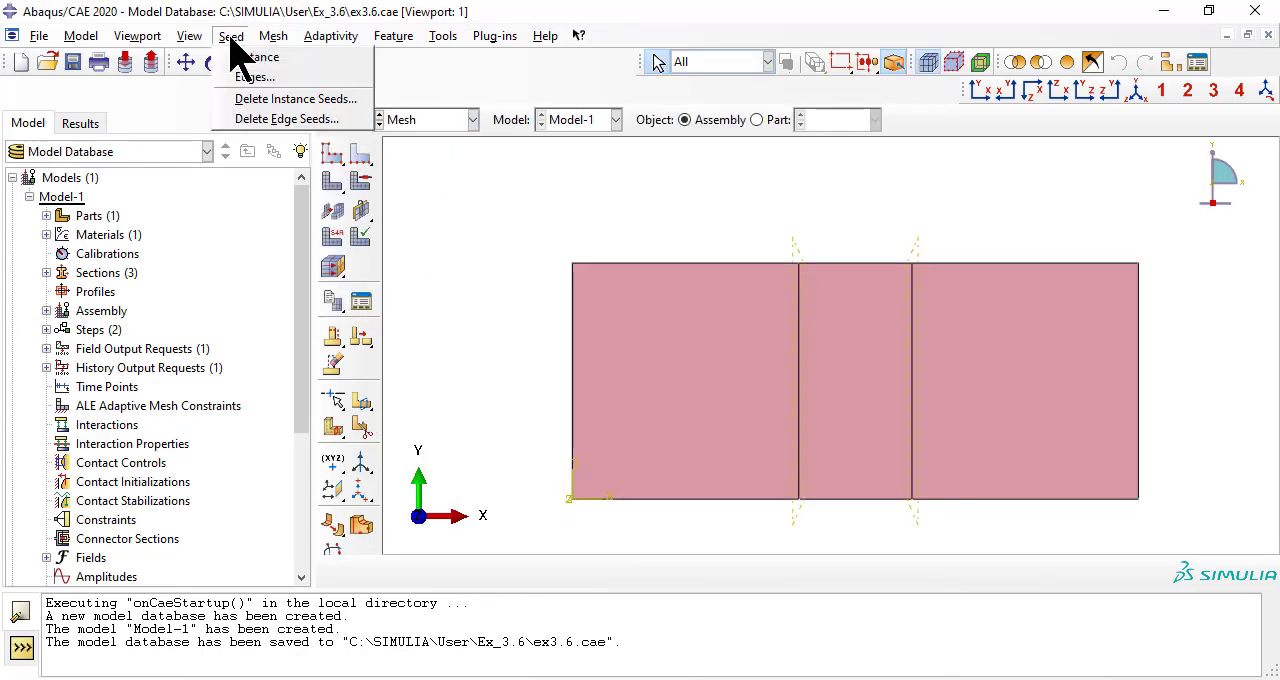
# Seed the instance and assign structured quad-only mesh controls to the shell faces.
pyautogui.click(252, 76)
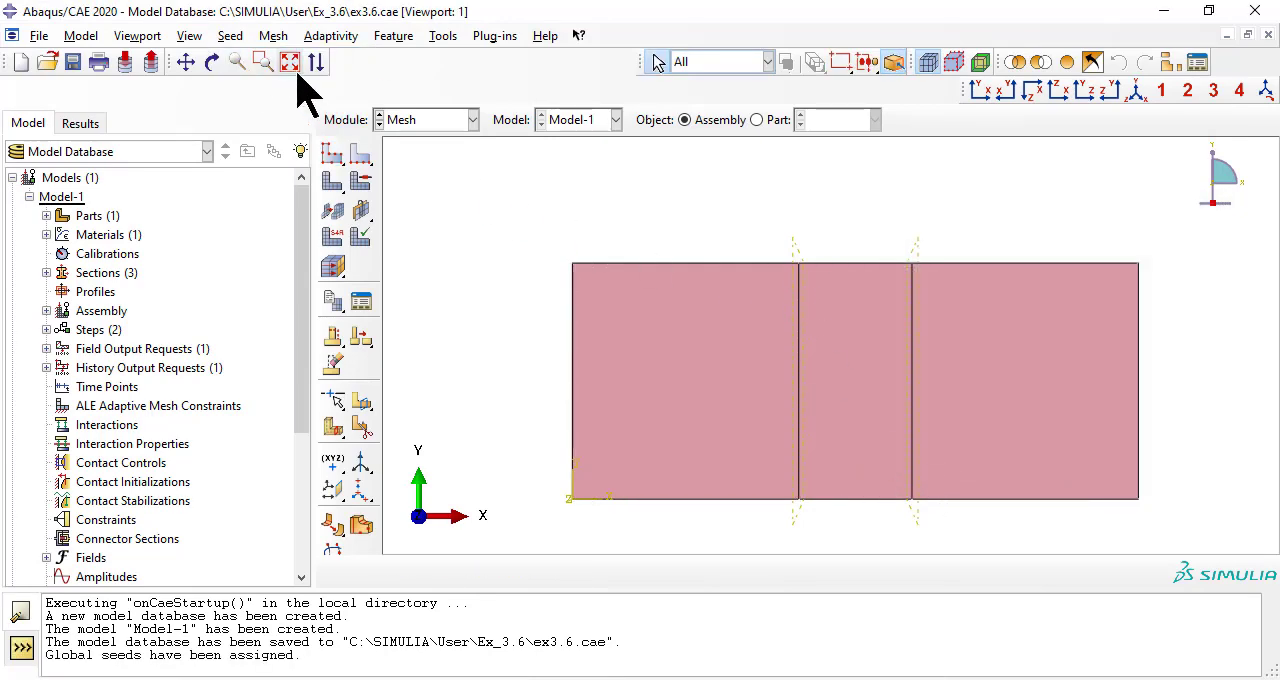
pyautogui.click(272, 36)
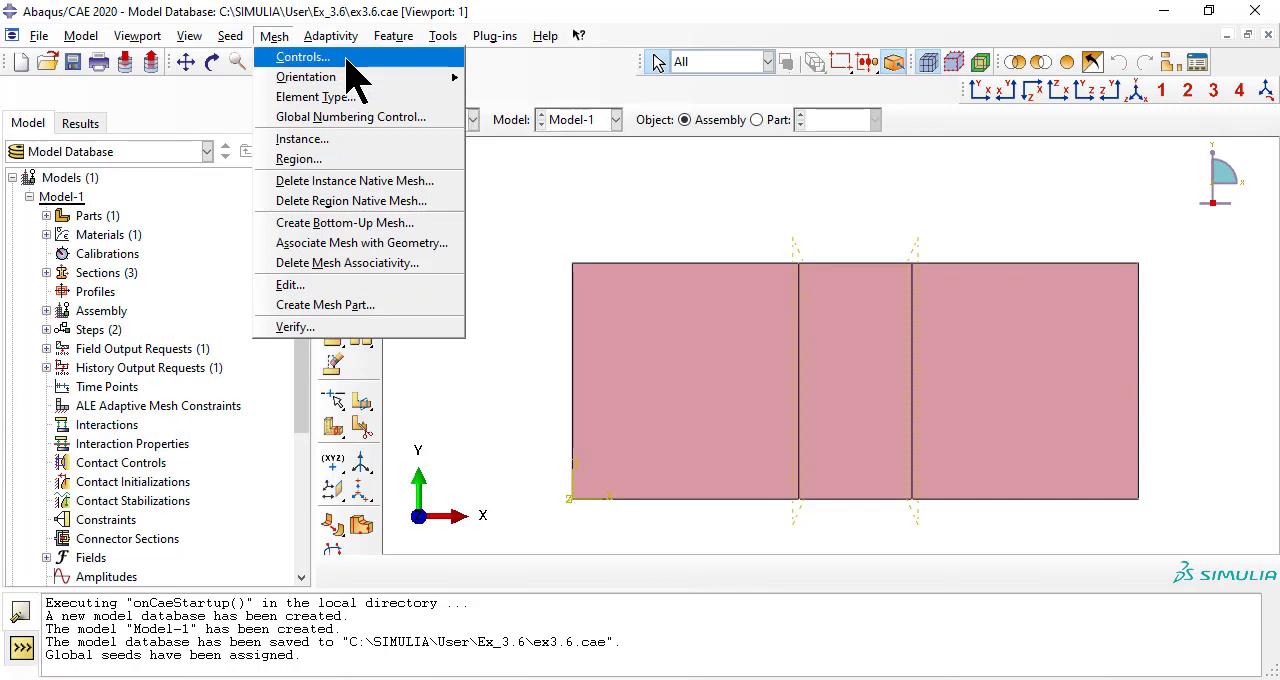
pyautogui.click(302, 56)
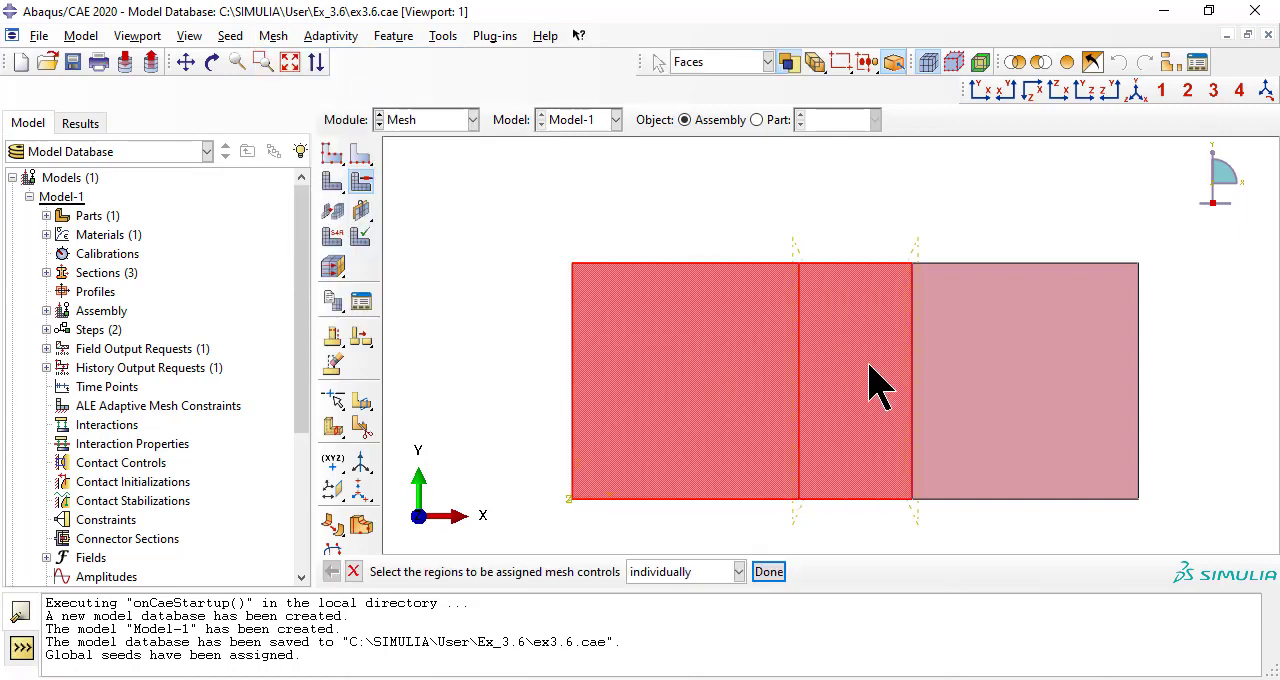
pyautogui.click(768, 572)
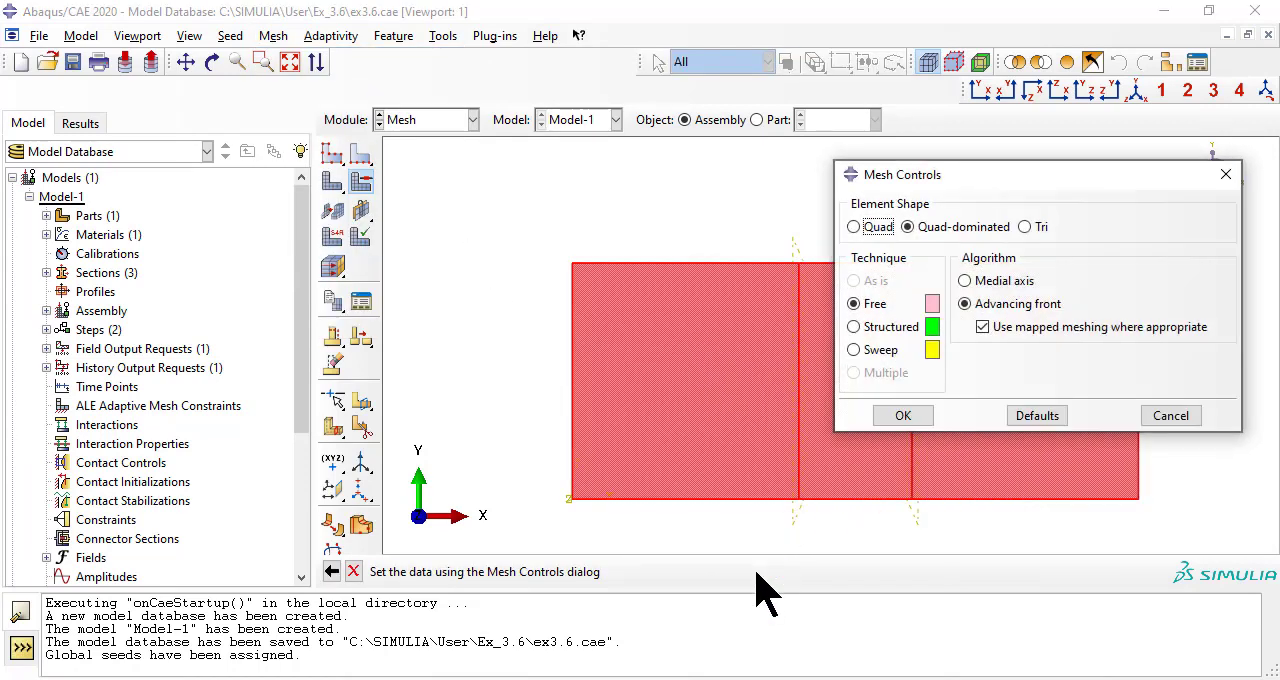
pyautogui.click(854, 226)
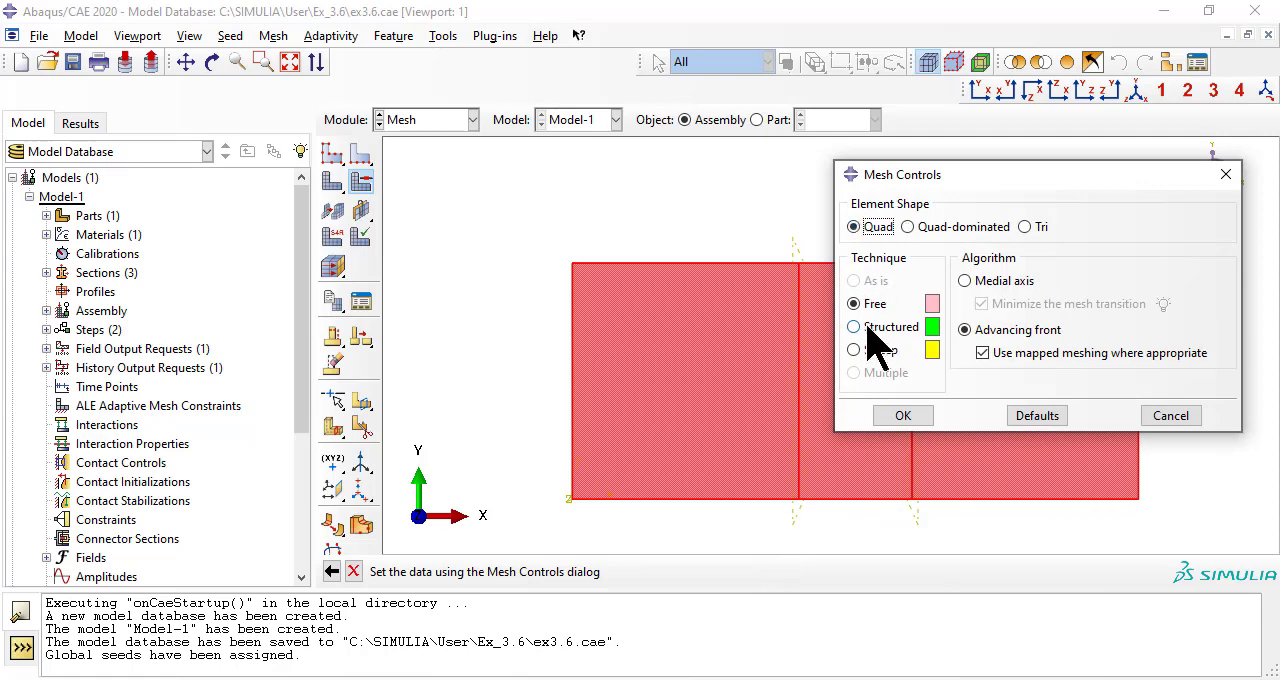
pyautogui.click(852, 326)
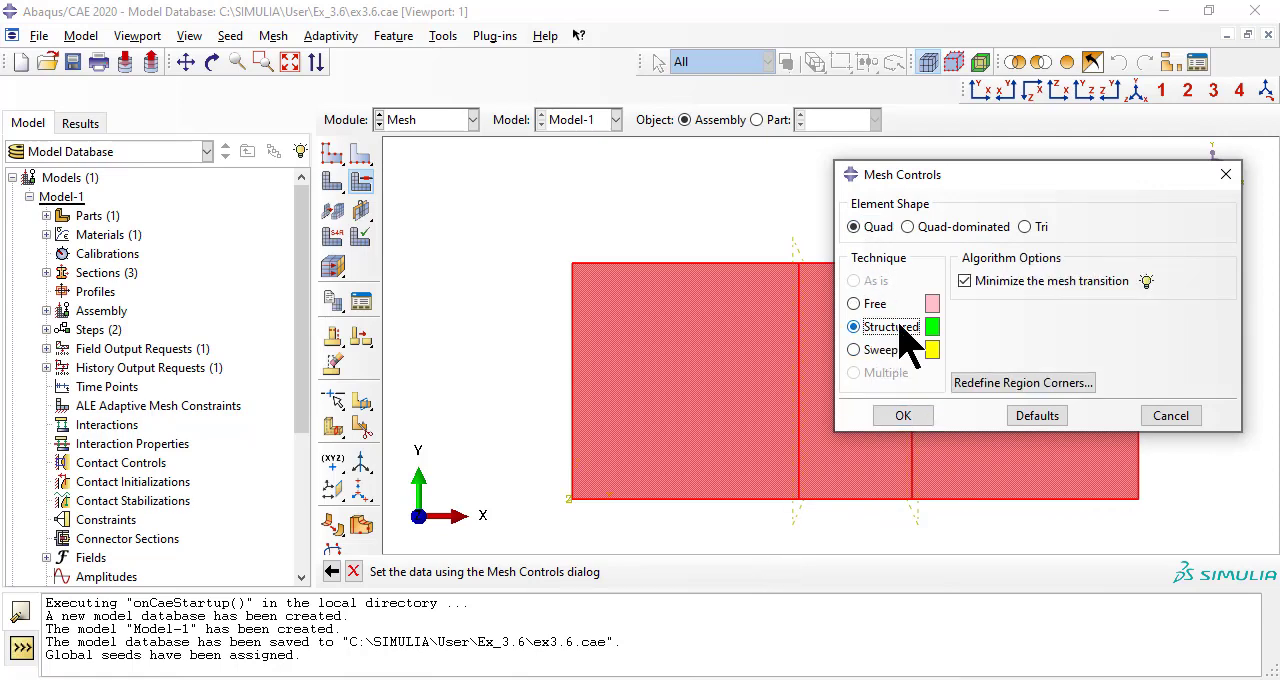
pyautogui.click(902, 416)
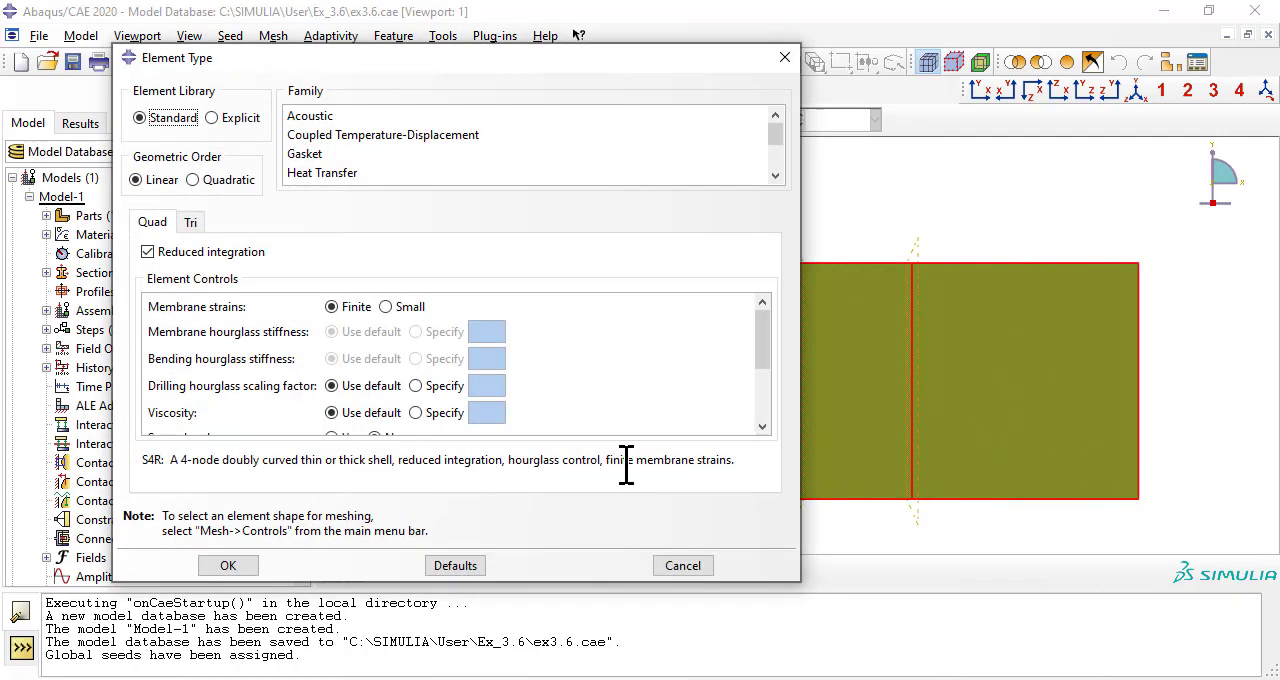
# Set the element type to quadratic S8R shell elements.
pyautogui.click(192, 180)
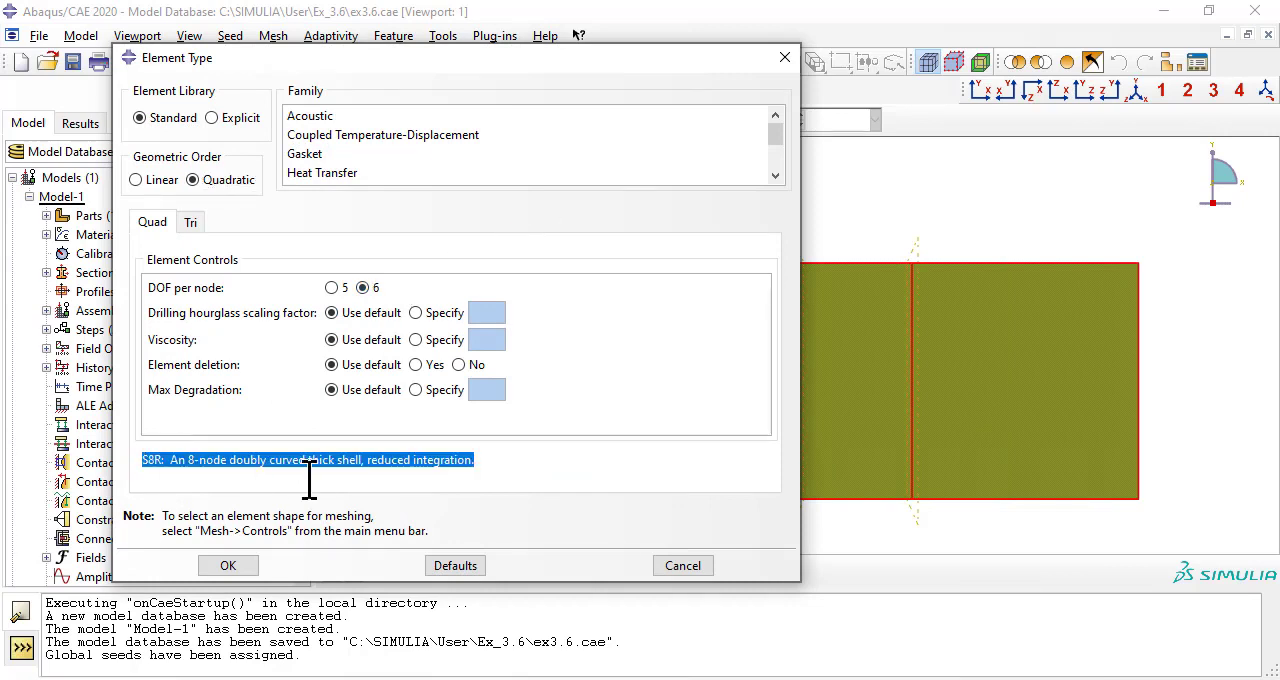
pyautogui.click(316, 174)
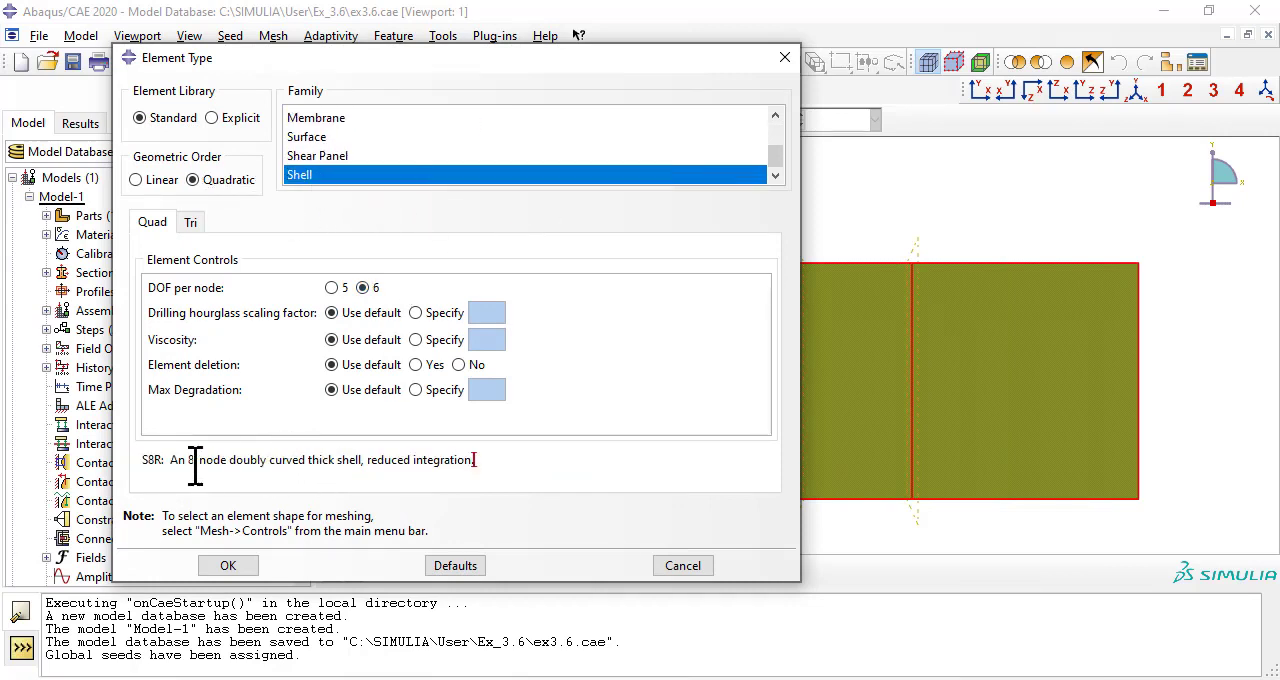
pyautogui.click(228, 564)
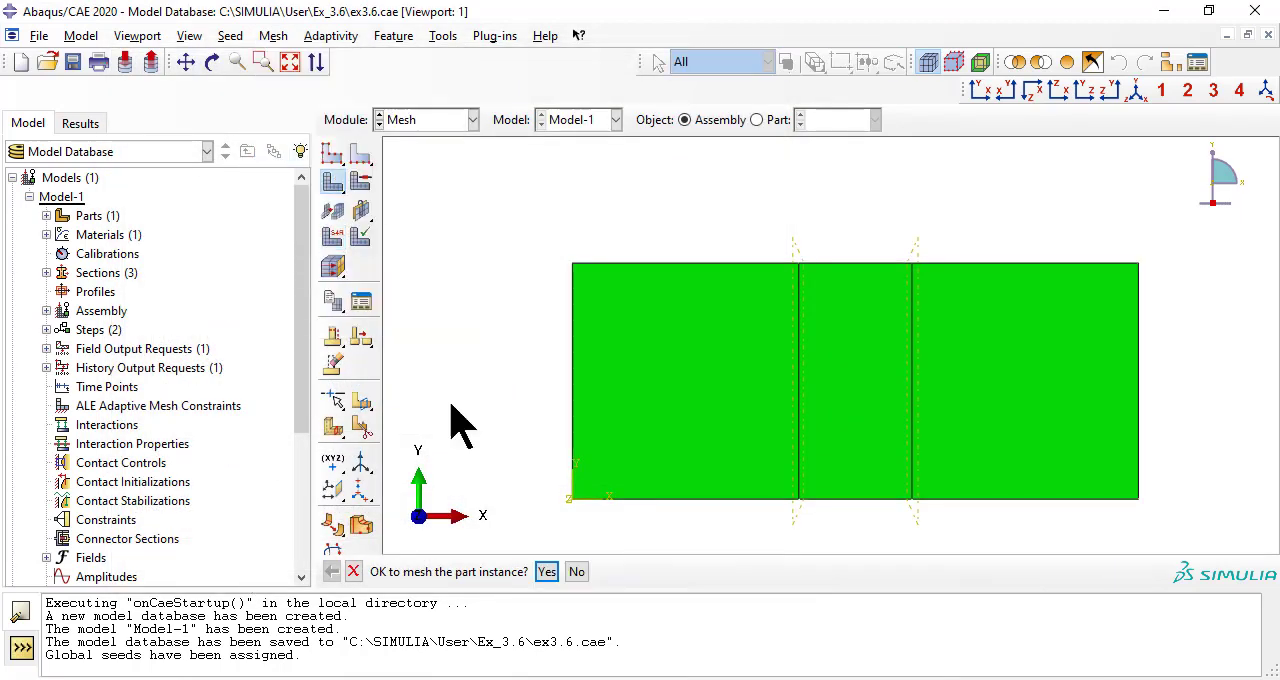
# Mesh the instance (250 elements) and create Job-1 from Model-1 with default settings.
pyautogui.click(546, 572)
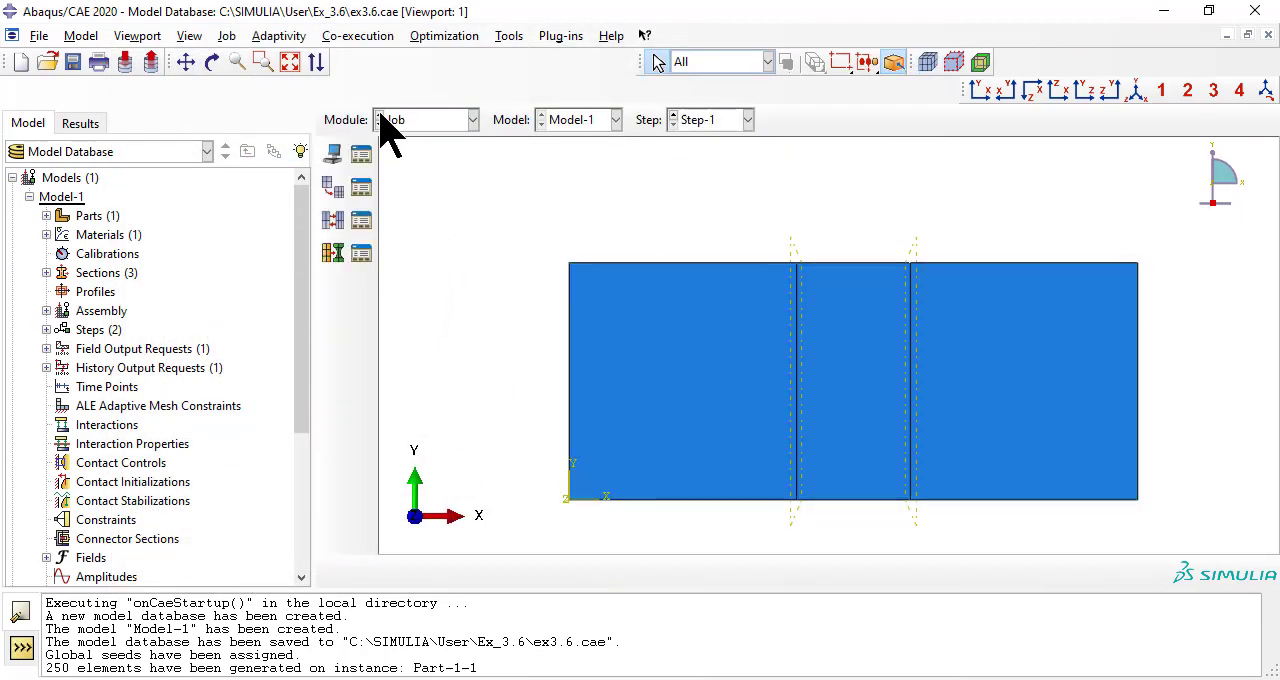
pyautogui.click(228, 36)
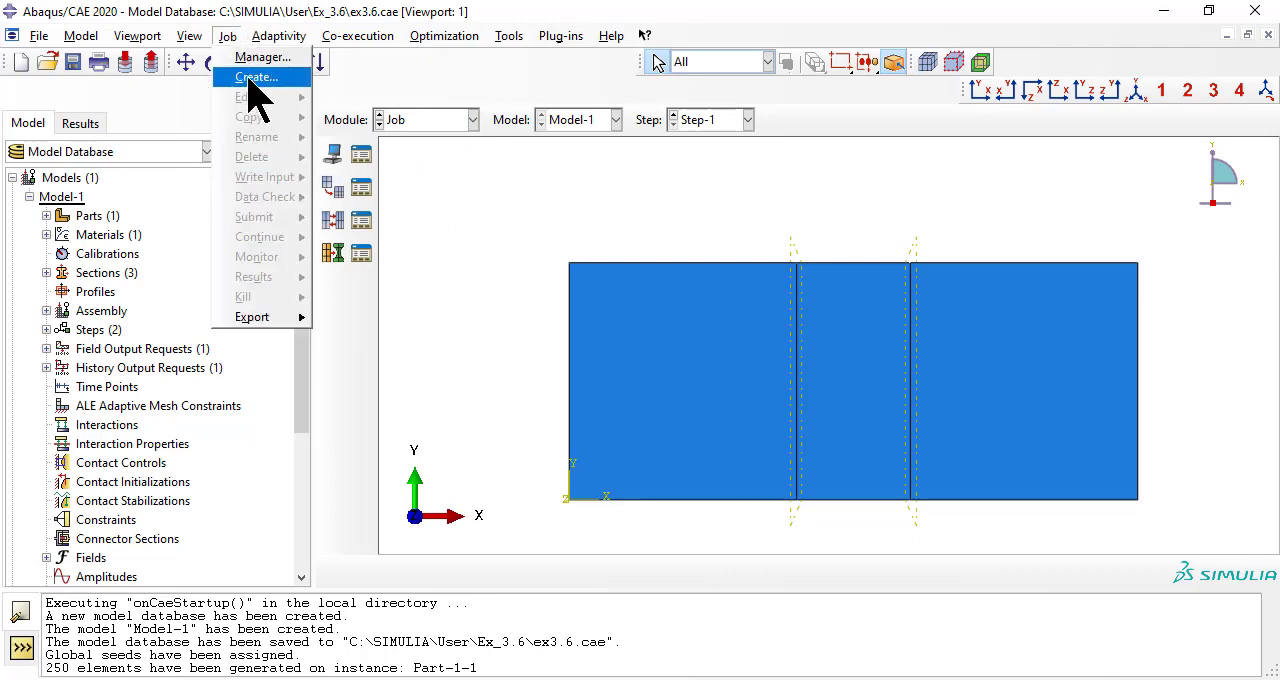
pyautogui.click(260, 76)
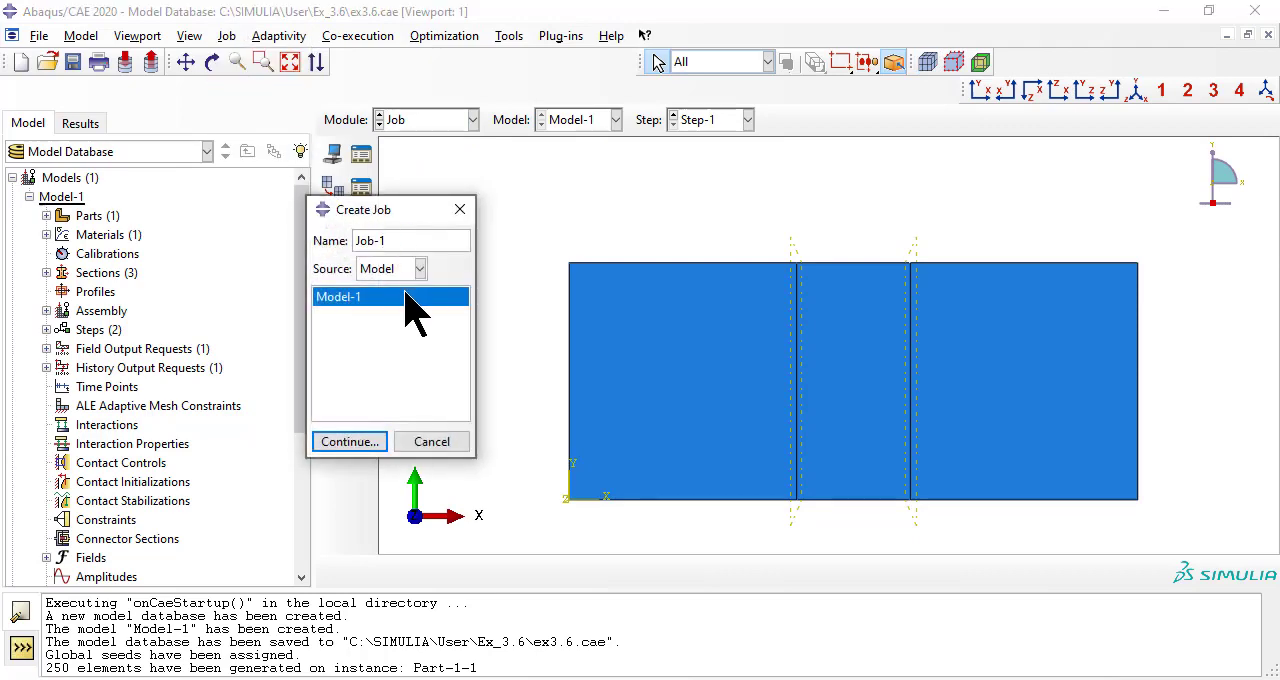
pyautogui.click(348, 442)
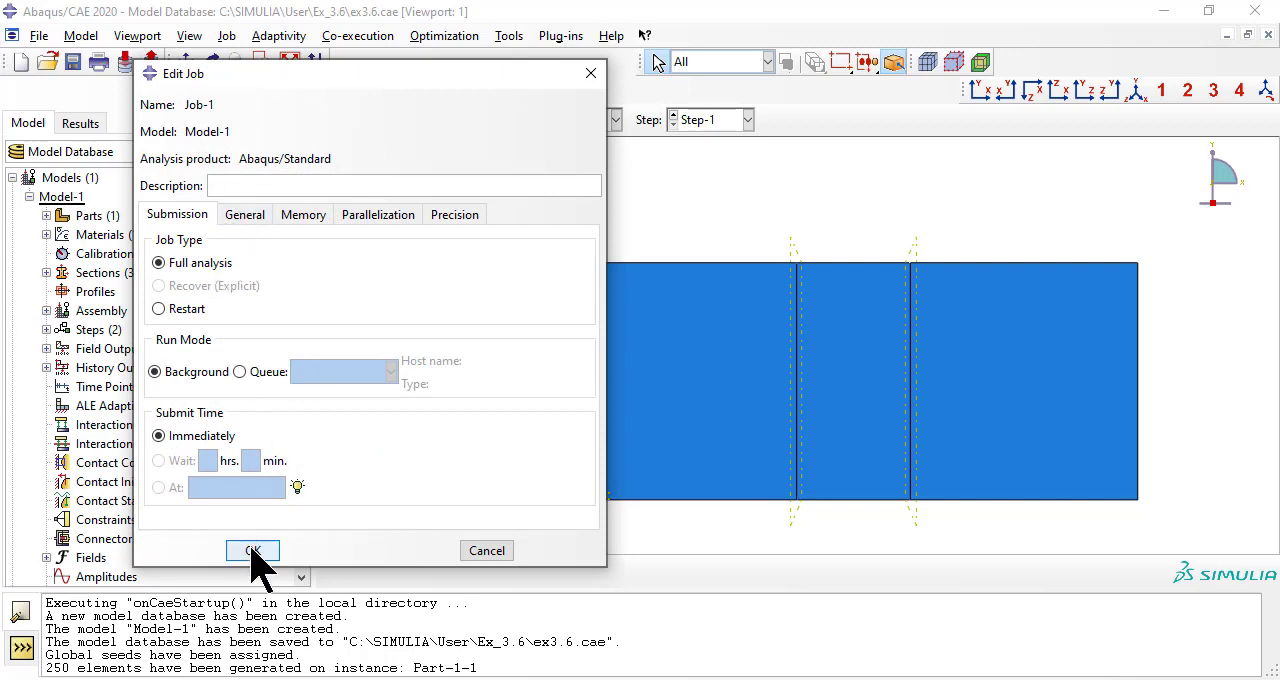
pyautogui.click(252, 550)
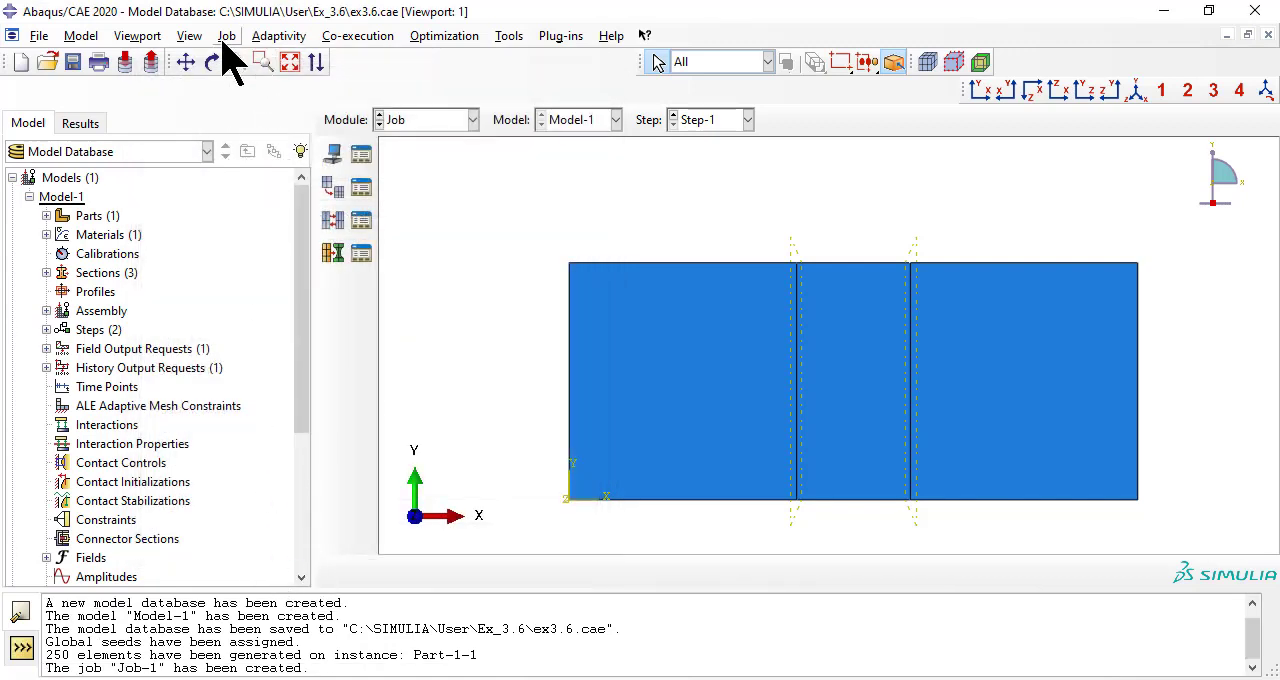
# Submit Job-1 for analysis from the Job Manager.
pyautogui.click(224, 36)
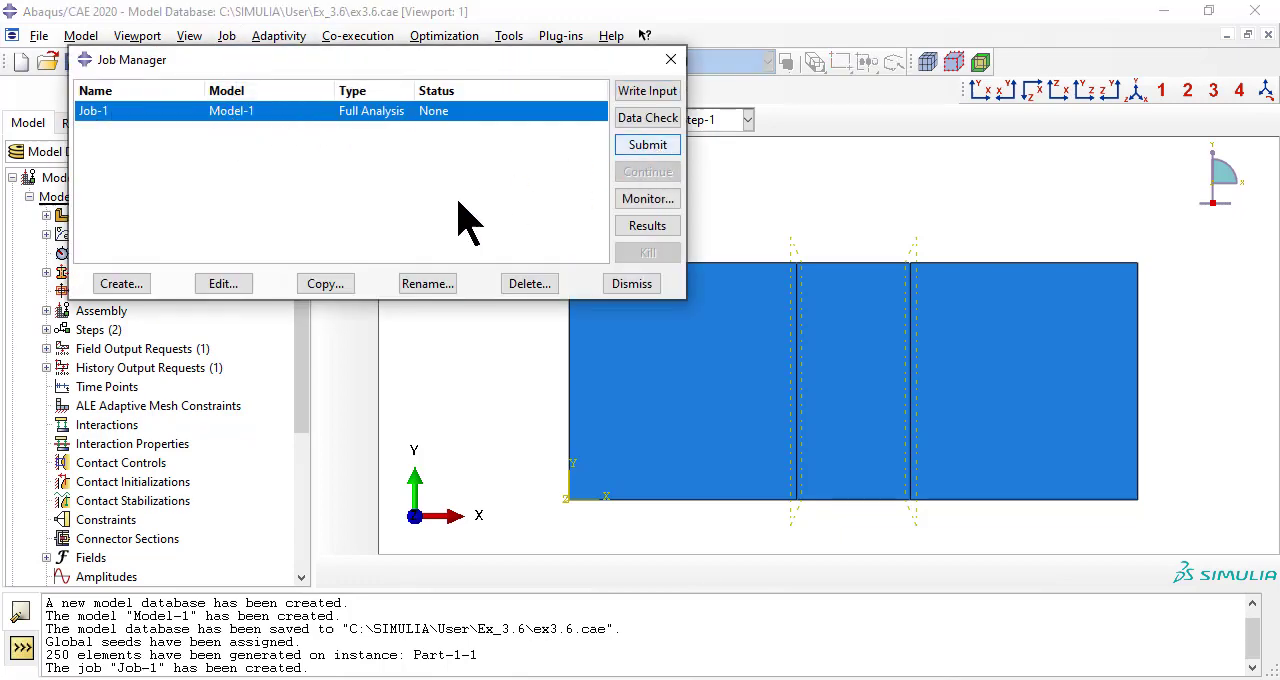
pyautogui.click(648, 144)
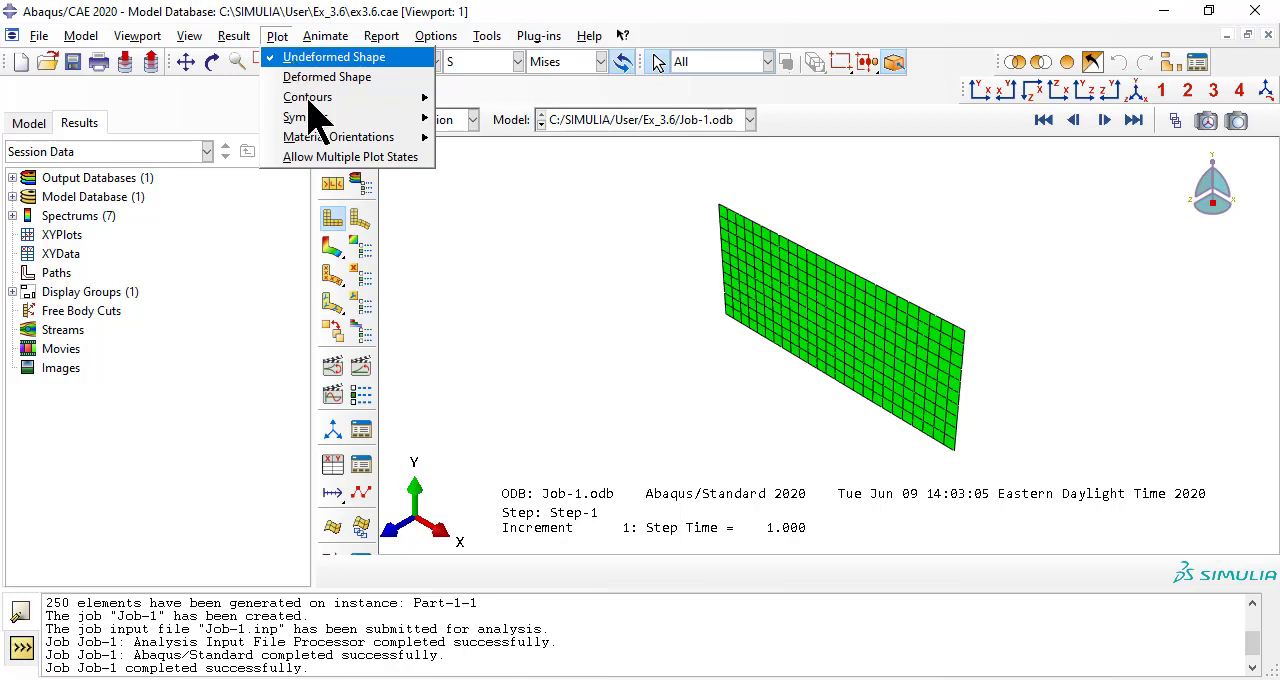
pyautogui.moveTo(336, 56)
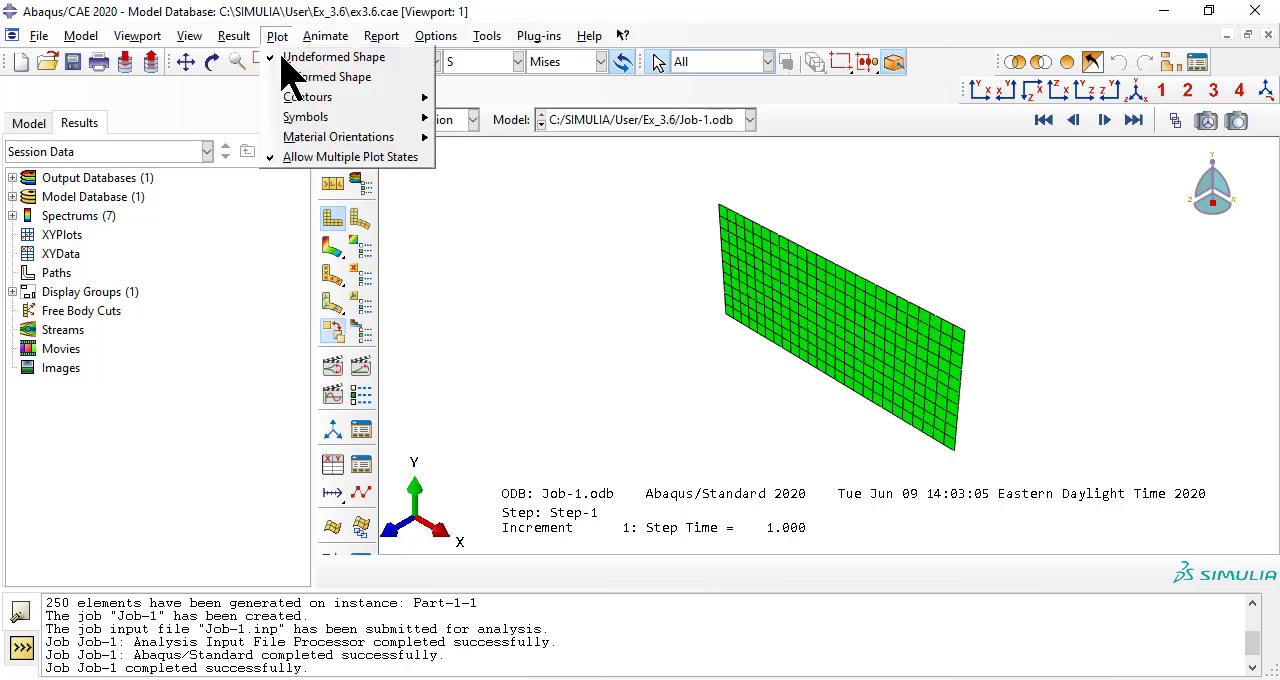
pyautogui.moveTo(328, 76)
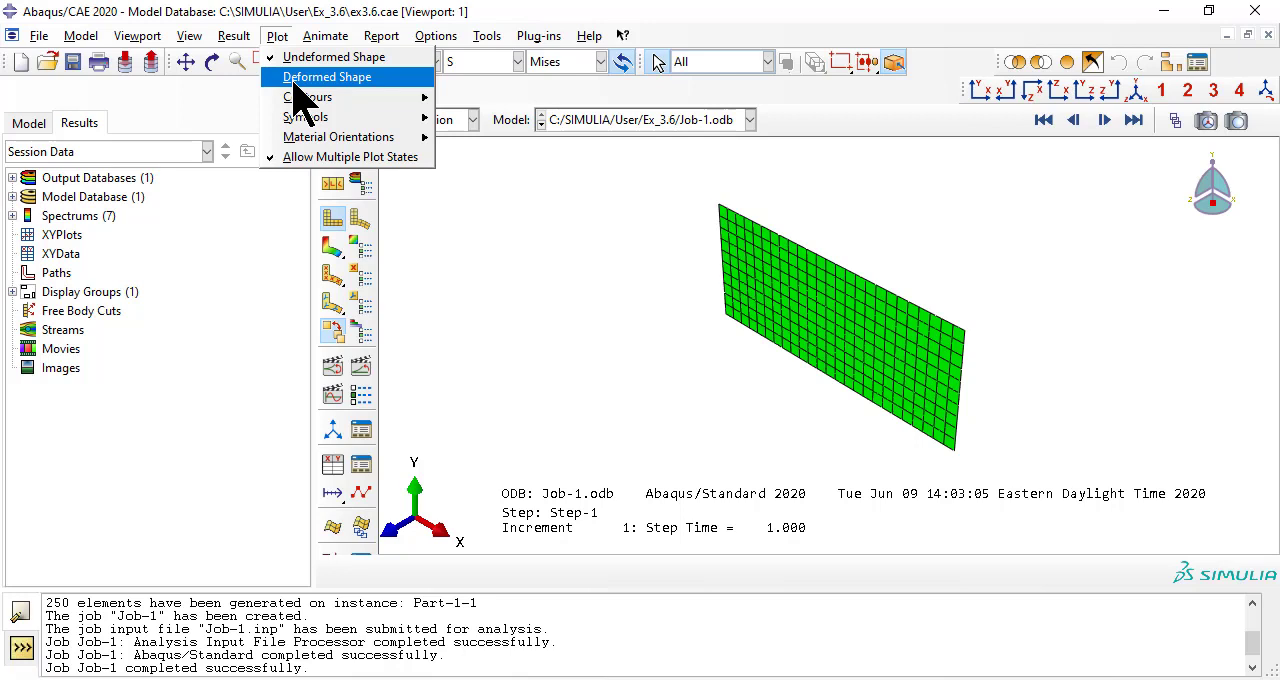
# Display Job-1's deformed shape over the undeformed outline in Visualization.
pyautogui.click(326, 76)
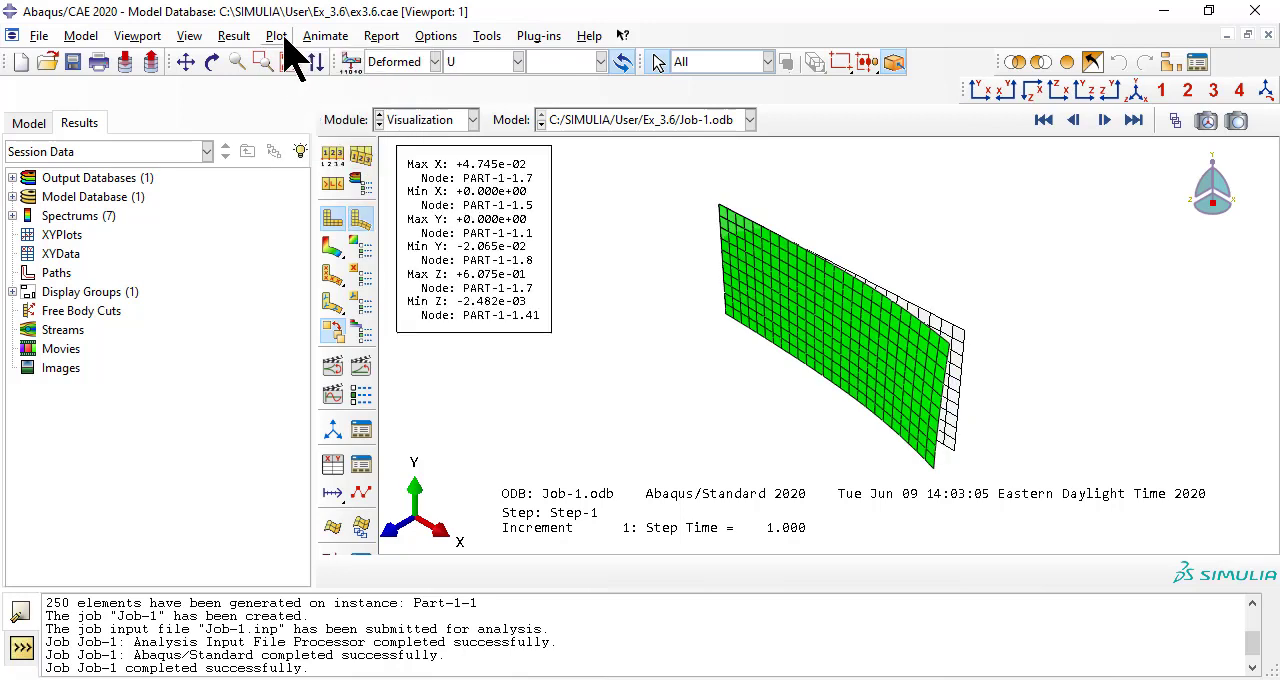
pyautogui.click(276, 36)
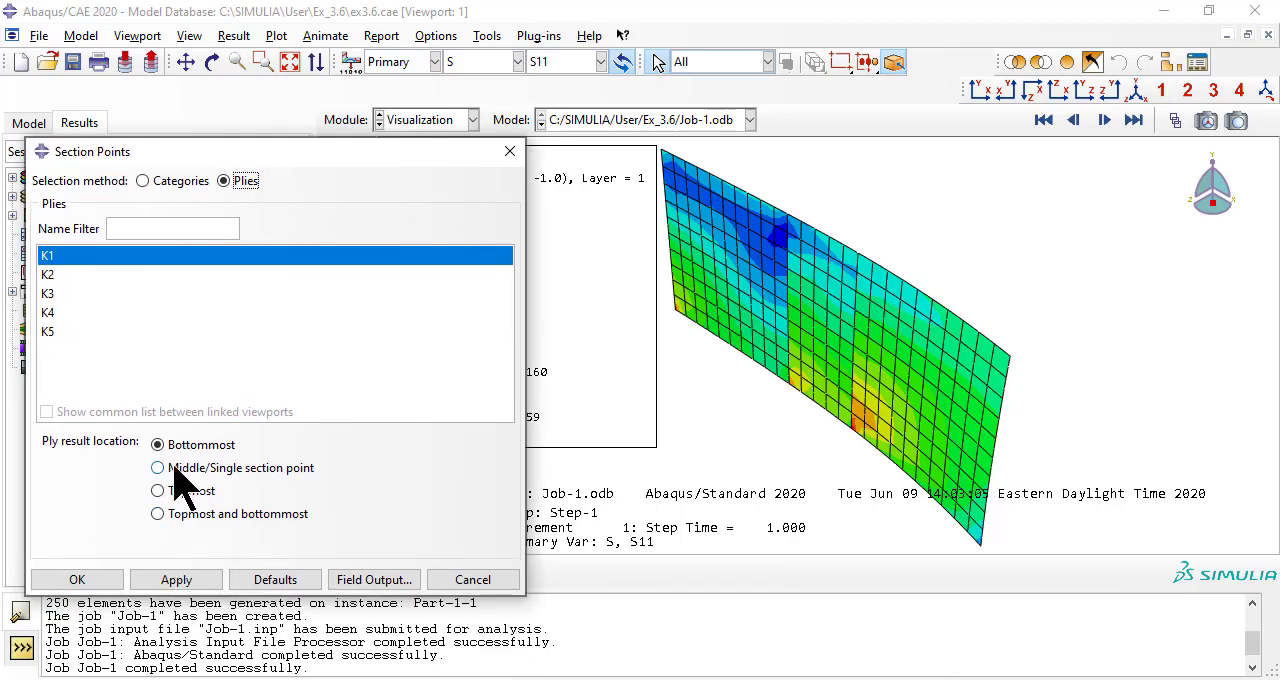
# Show topmost-ply S11 contours for plies K1 through K5 in turn, ending on K5.
pyautogui.click(156, 490)
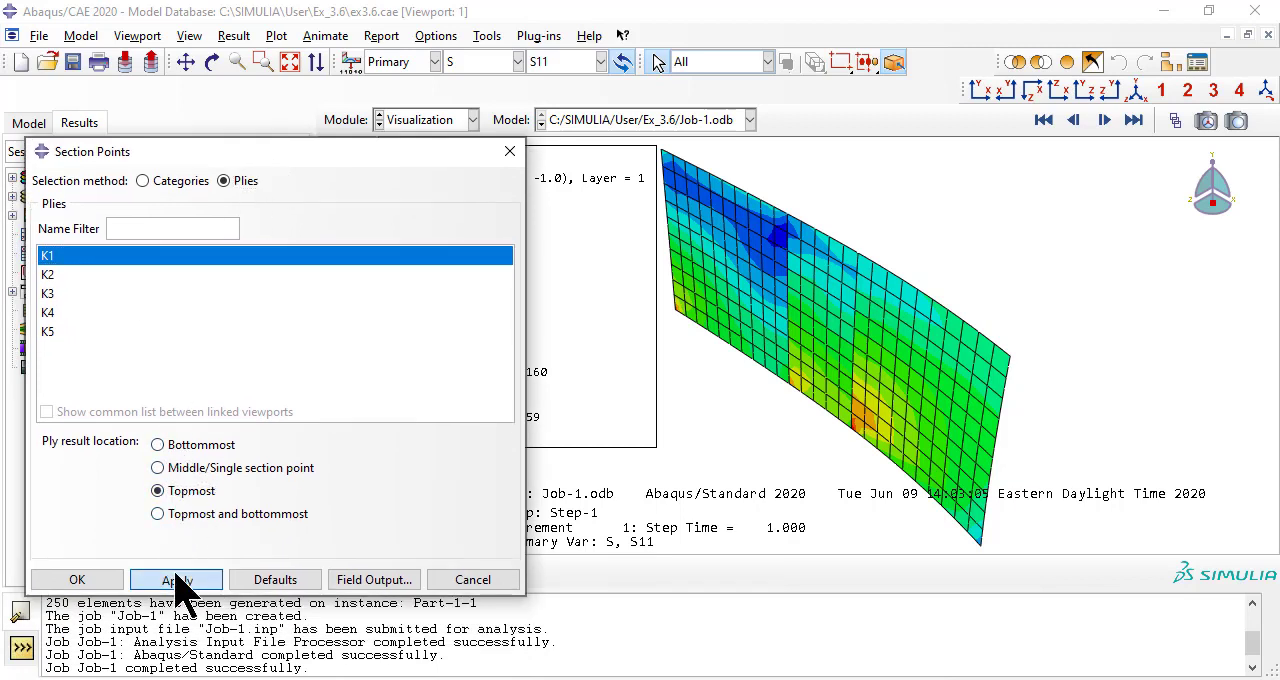
pyautogui.click(176, 580)
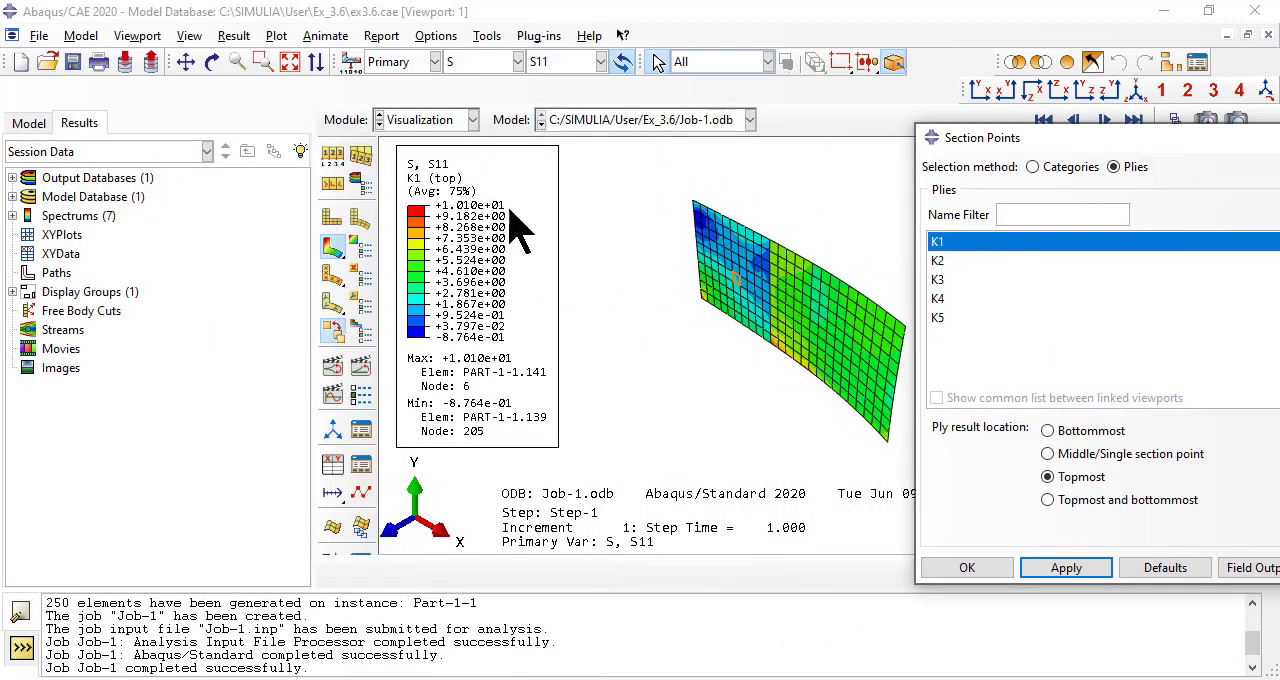
pyautogui.click(936, 260)
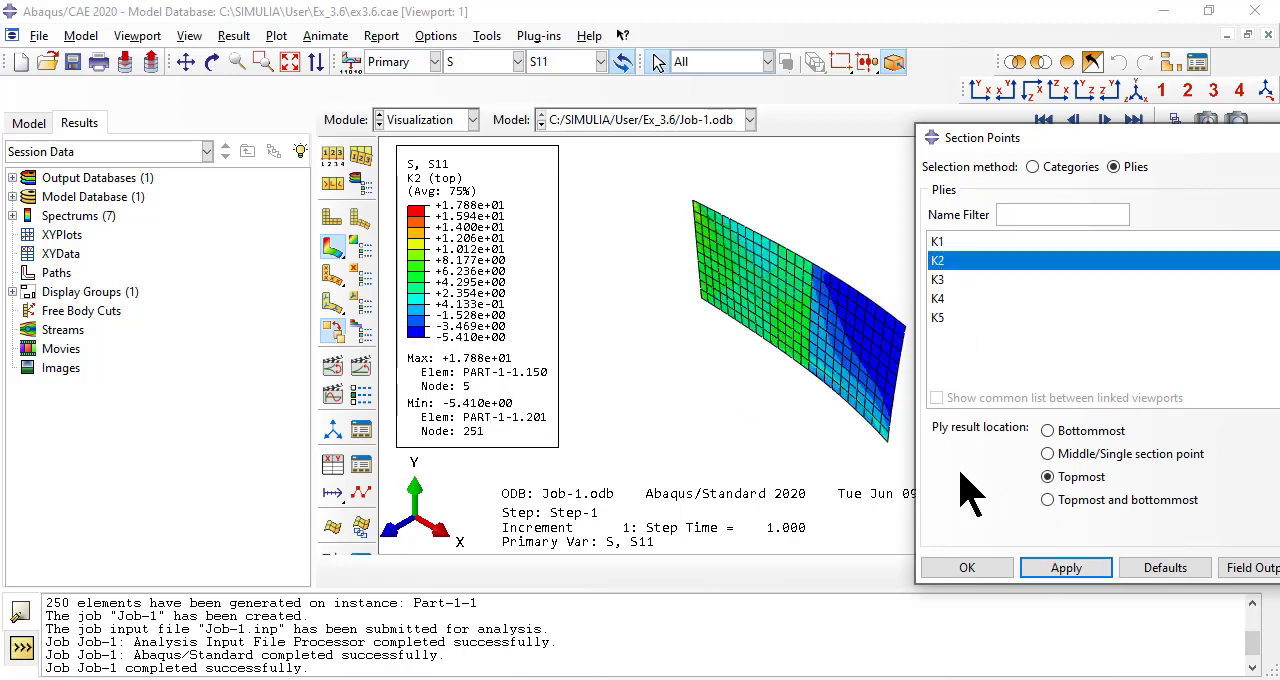
pyautogui.click(938, 280)
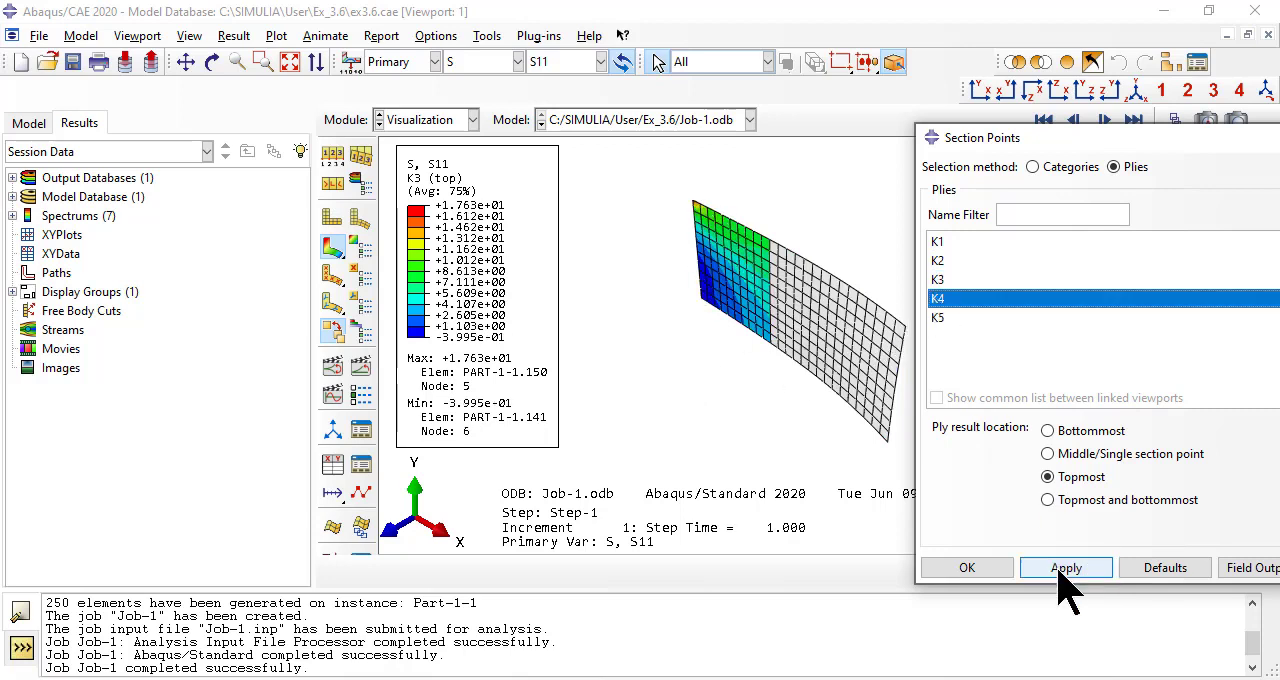
pyautogui.click(1066, 568)
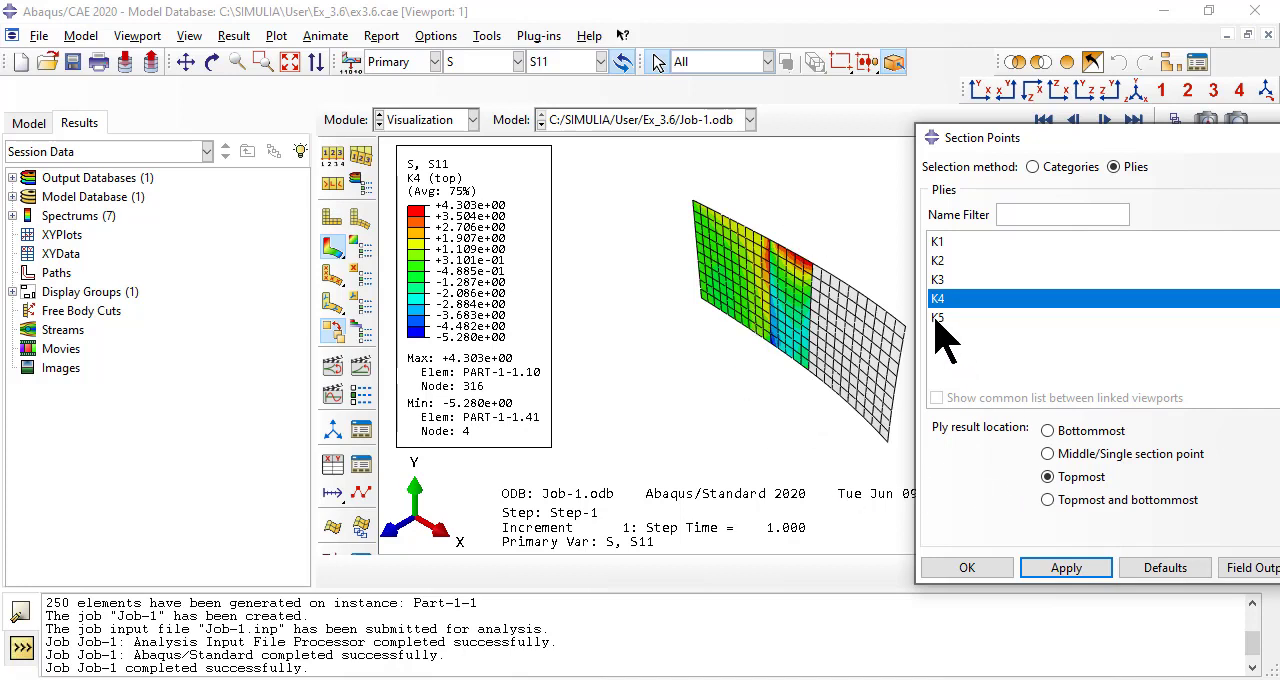
pyautogui.click(938, 316)
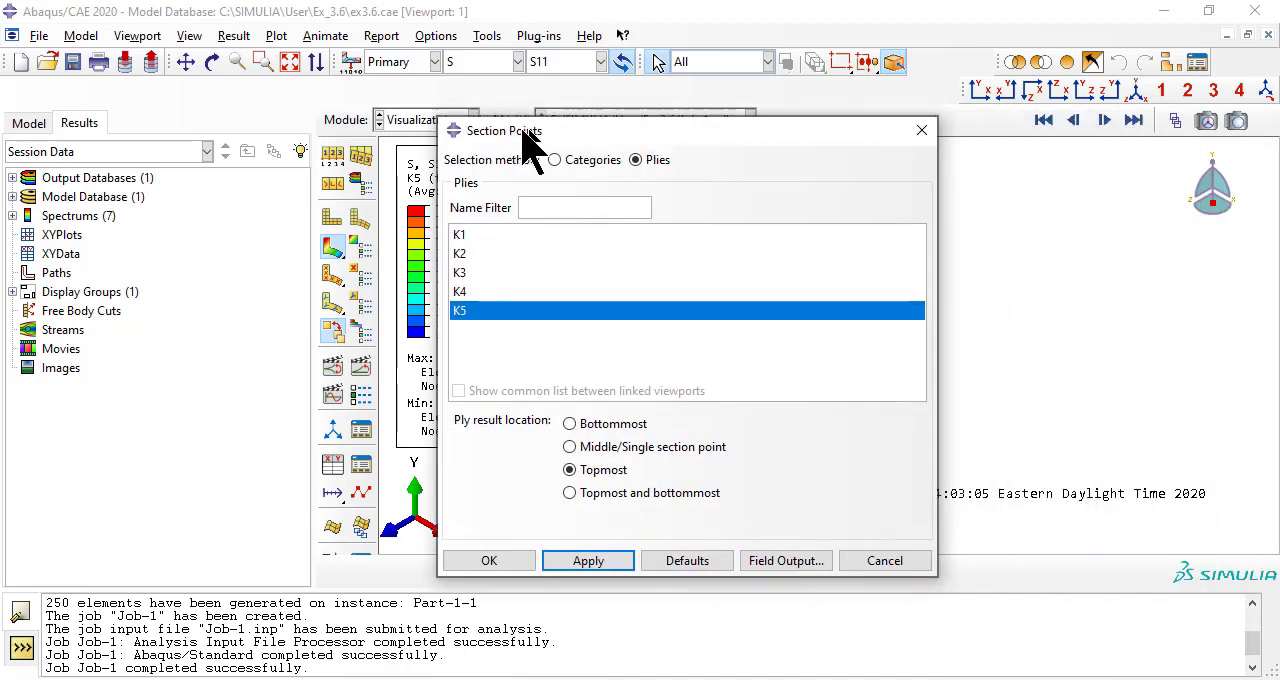
pyautogui.click(488, 560)
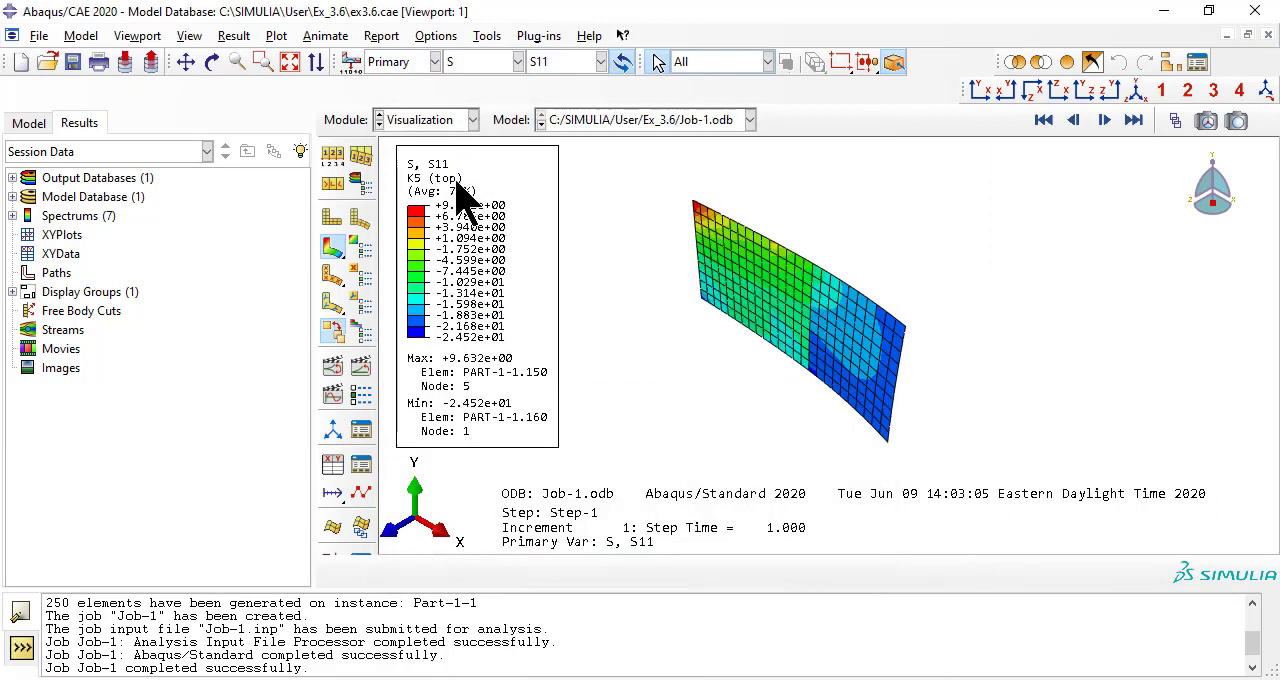